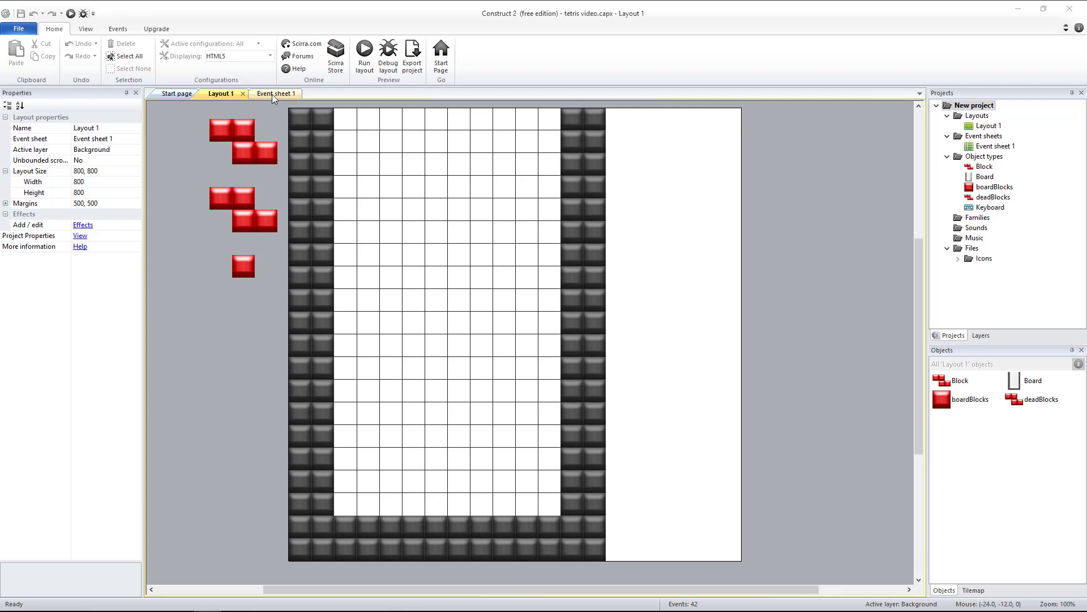
# - Switch to Event sheet 1 to view the keyboard control events
pyautogui.click(273, 94)
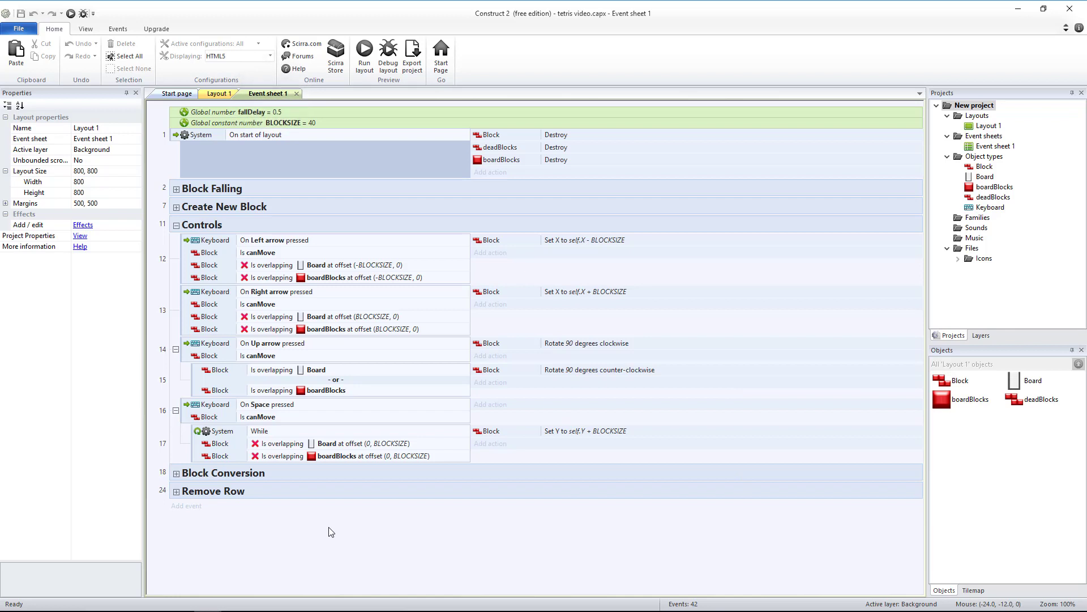
pyautogui.click(202, 224)
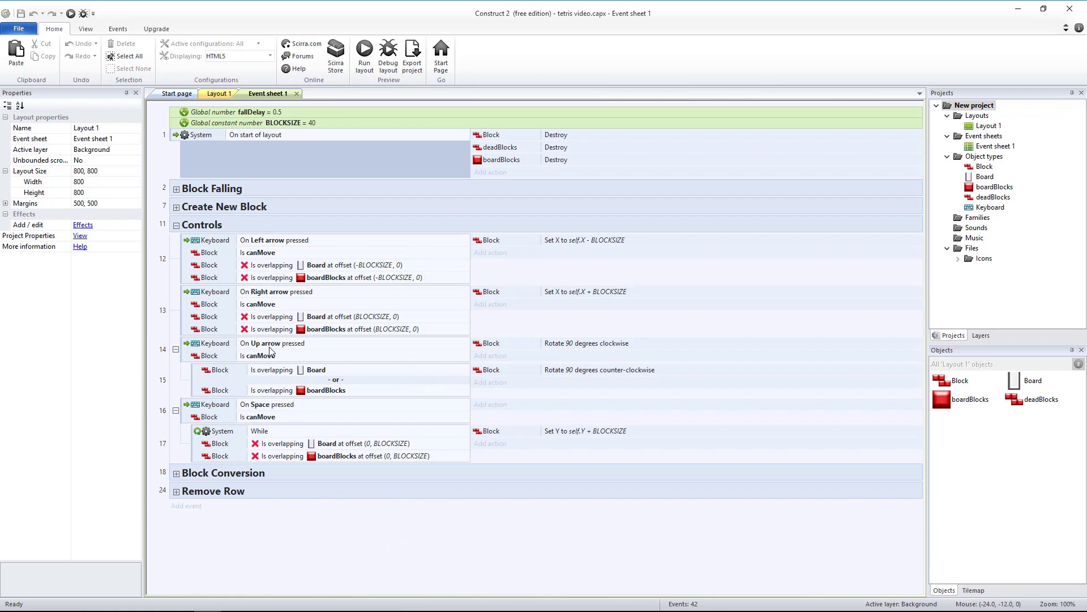
# - Move 'Block Is canMove' and its rotate actions into a sub-event under 'On Up arrow pressed'
pyautogui.click(586, 343)
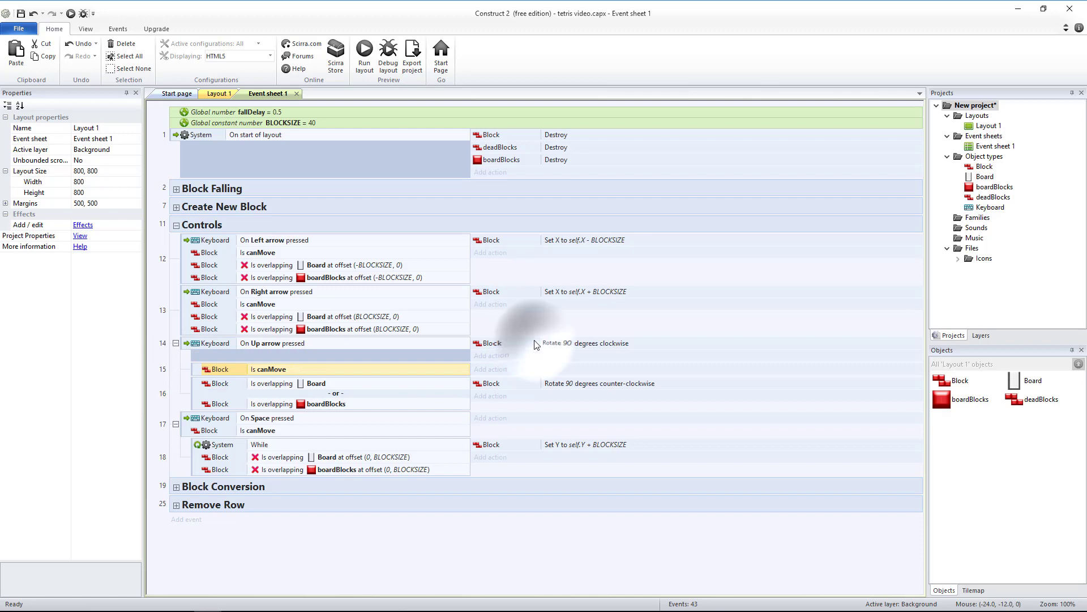
pyautogui.click(585, 357)
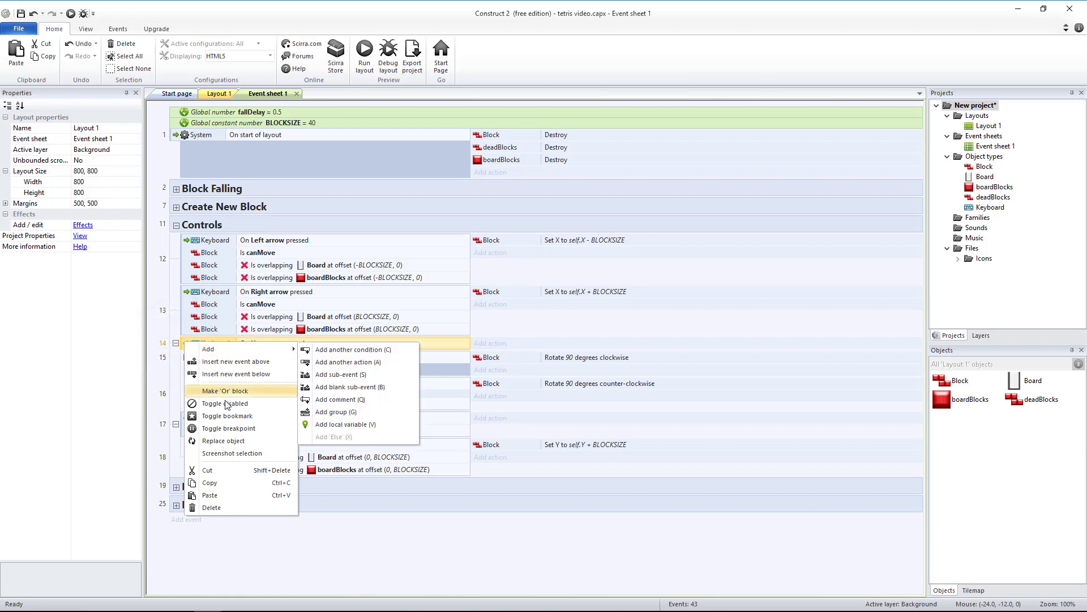
# - Add 'On X pressed' as an OR condition on the Up arrow rotation event
pyautogui.click(224, 391)
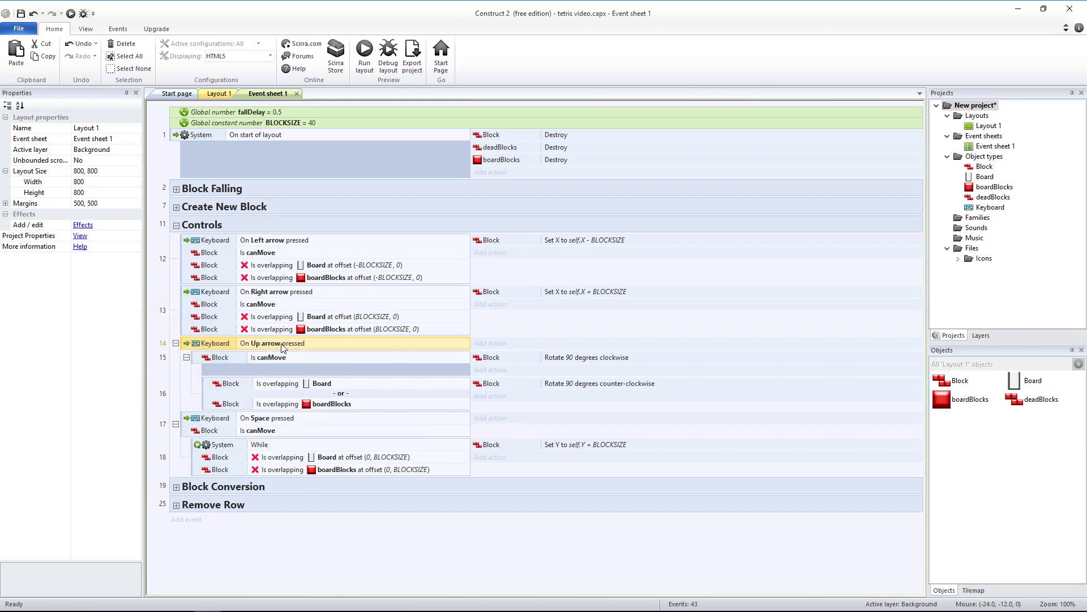
pyautogui.rightClick(283, 342)
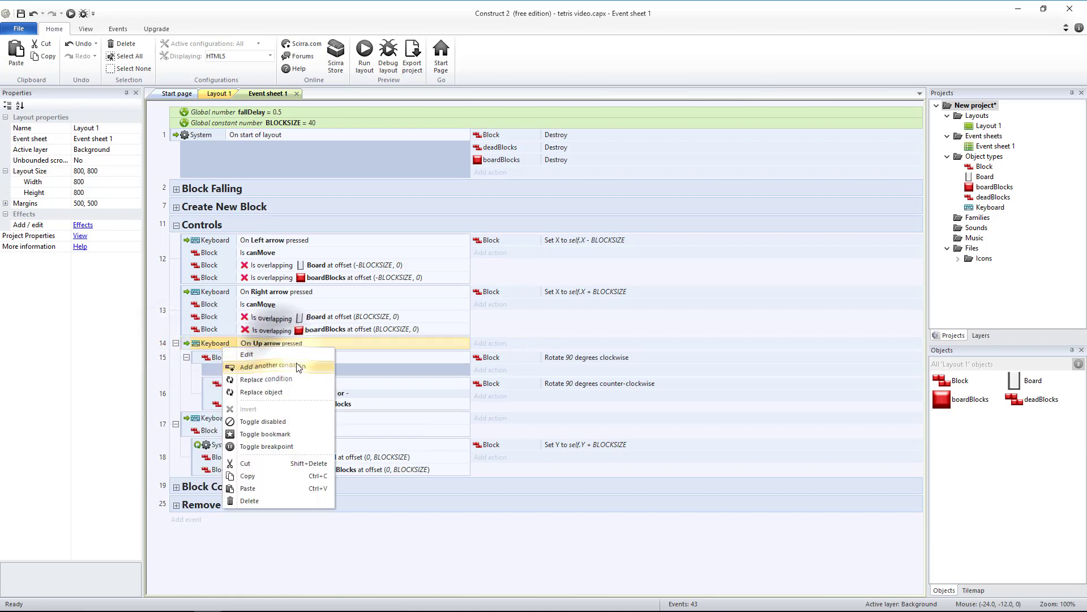
pyautogui.click(269, 365)
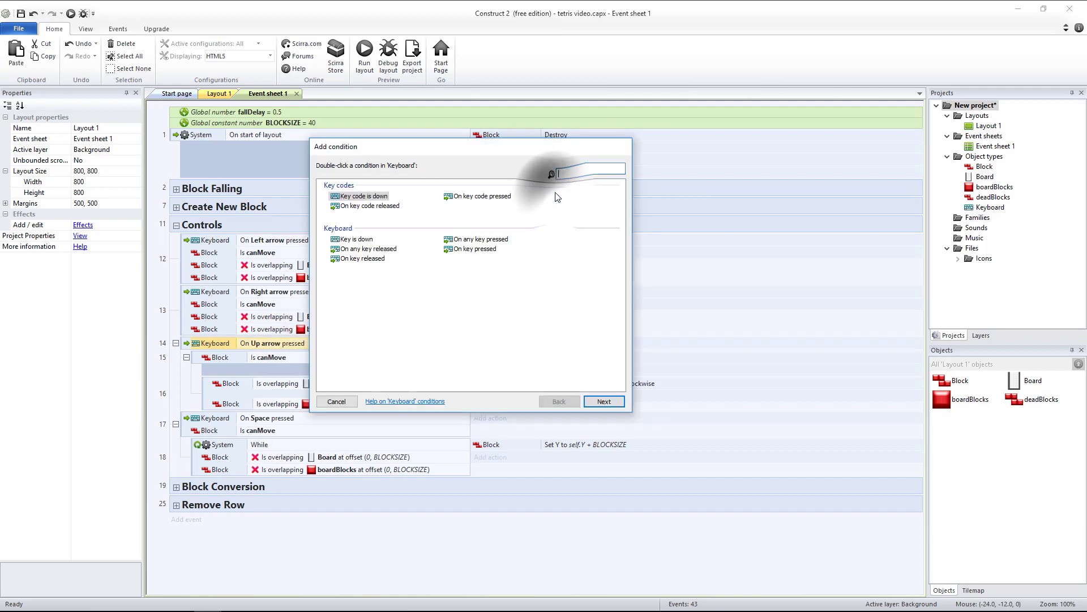
pyautogui.click(336, 400)
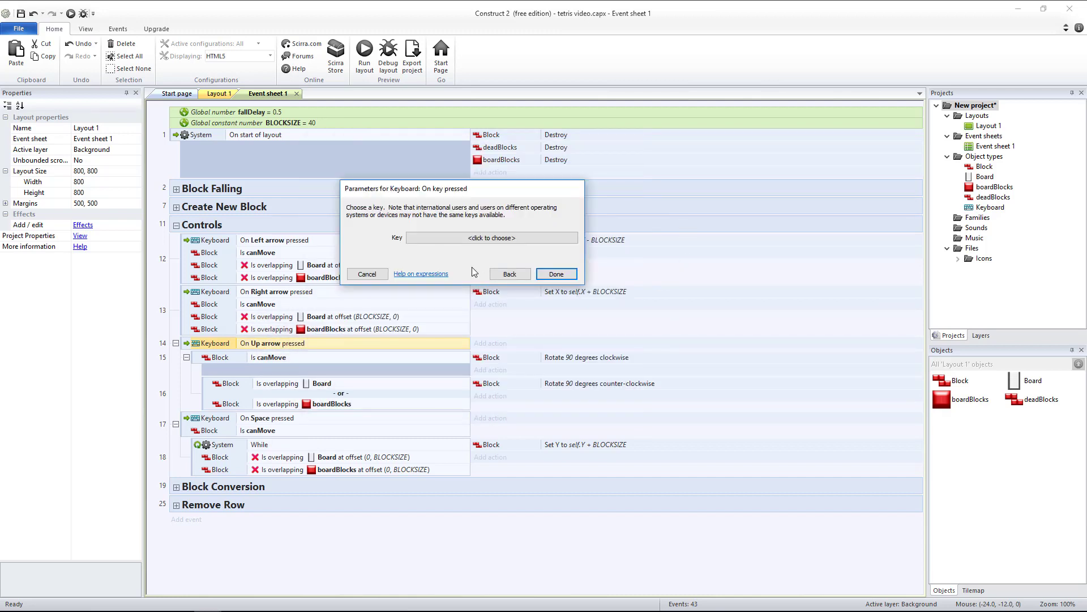
pyautogui.click(492, 237)
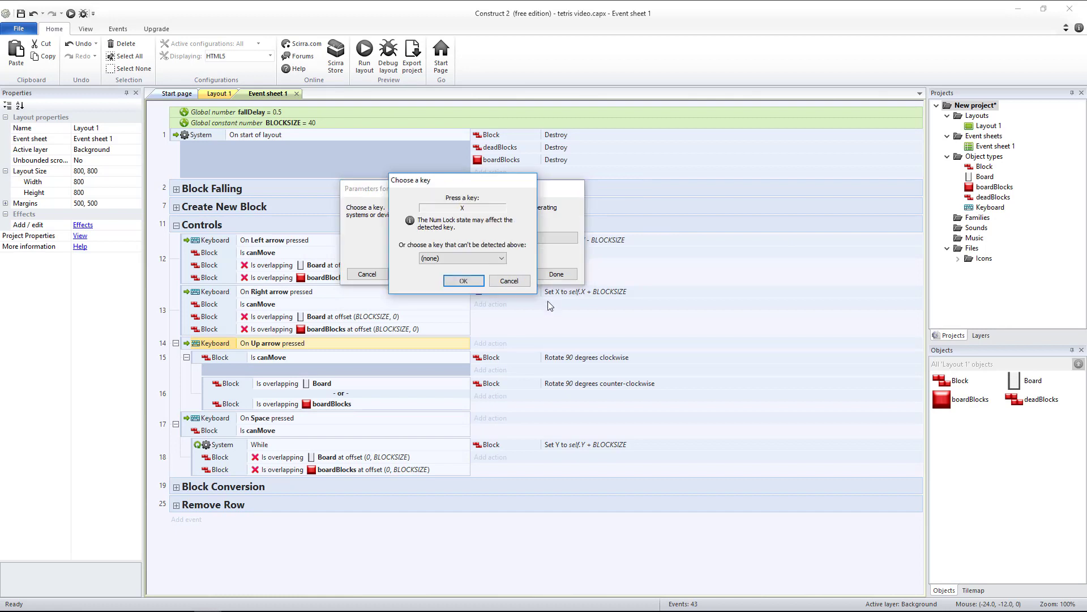
pyautogui.click(463, 281)
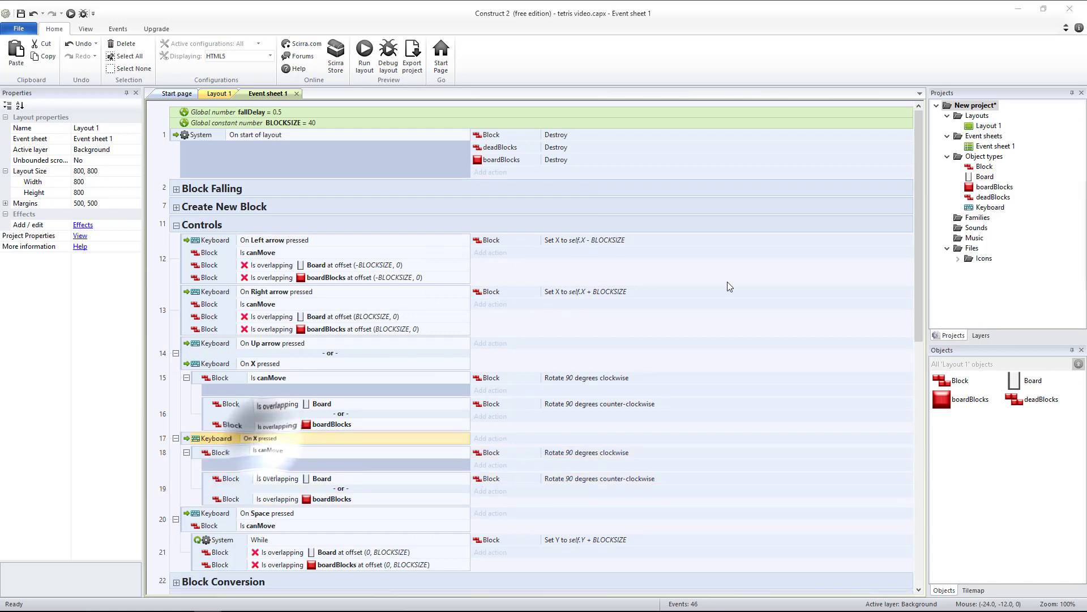
# - Change the copied event's key to Z so it rotates the opposite way
pyautogui.doubleClick(259, 438)
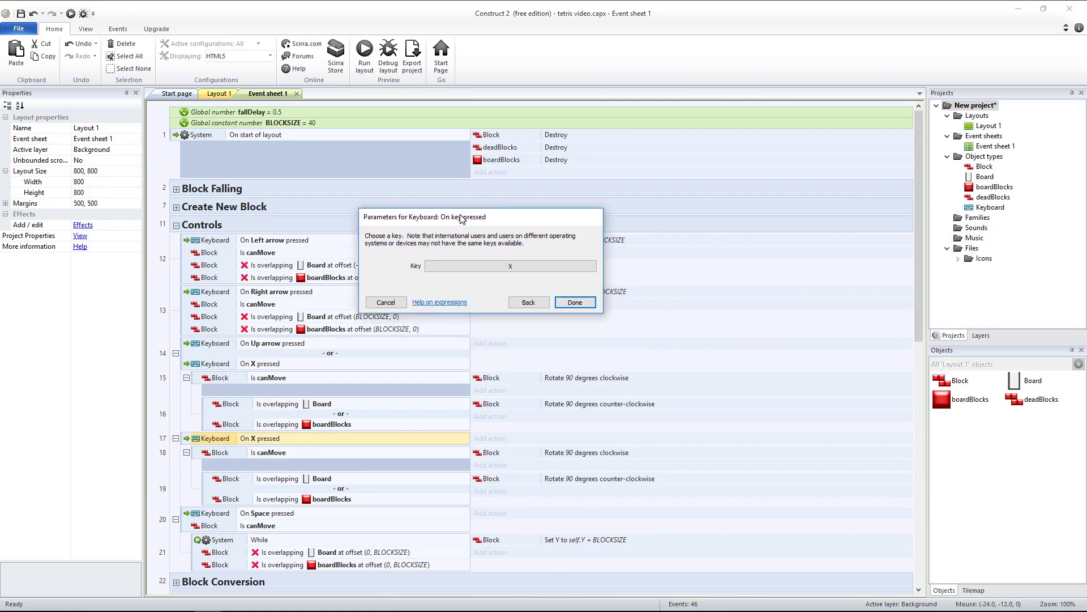
pyautogui.click(510, 266)
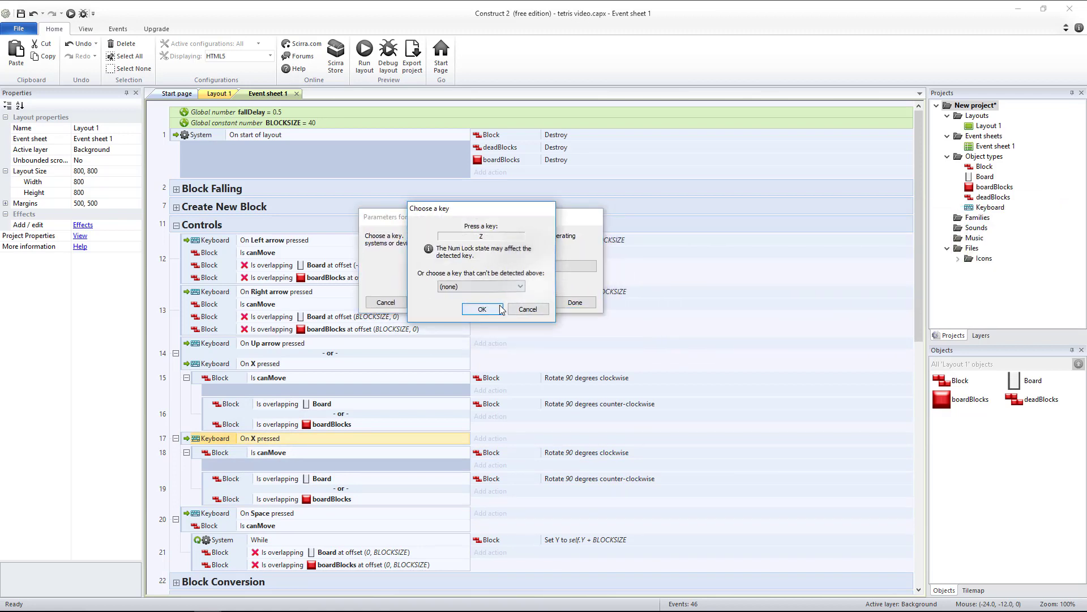
pyautogui.click(482, 309)
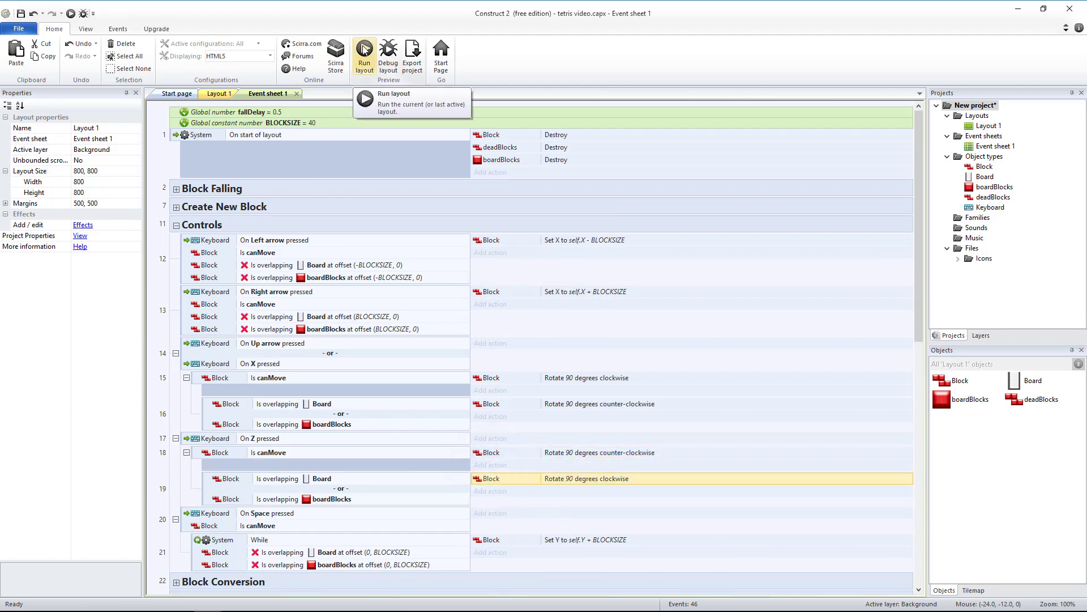
# - Preview the game in Chrome and push the purple T piece down
pyautogui.click(364, 48)
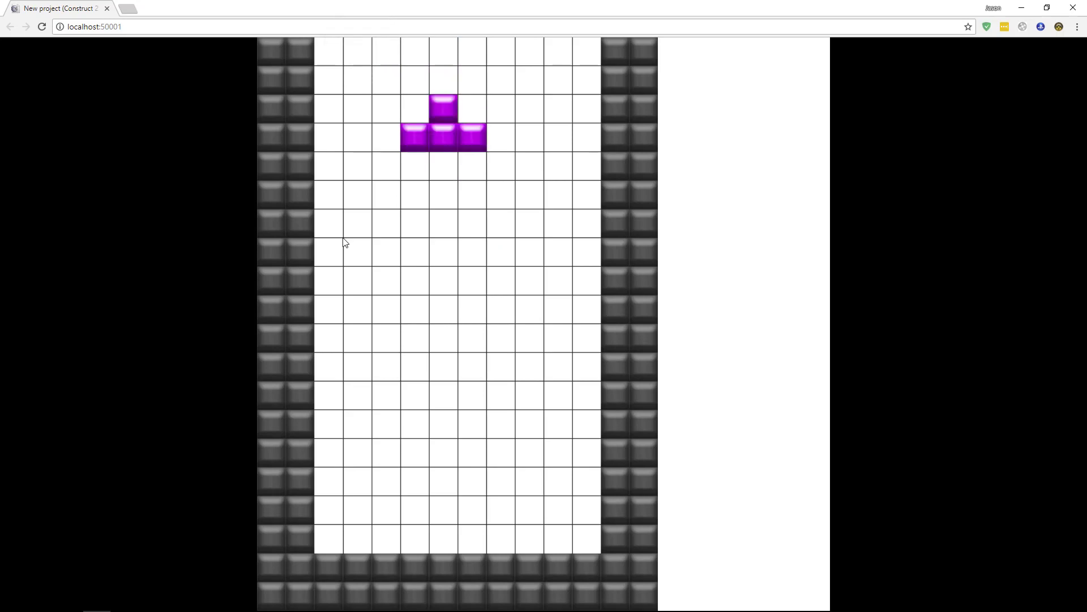
pyautogui.press('Down')
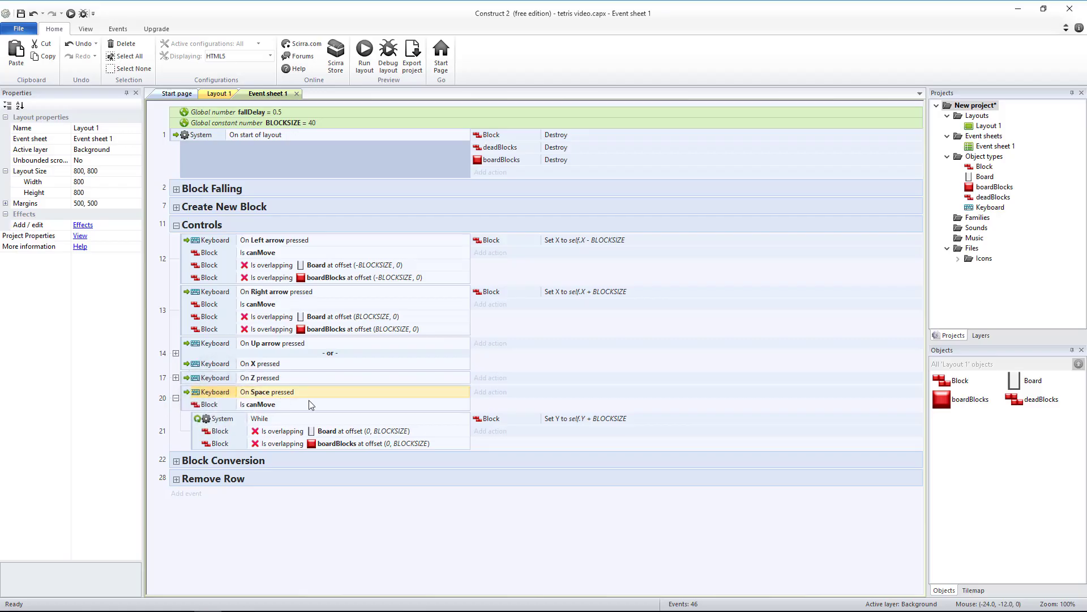
pyautogui.moveTo(361, 536)
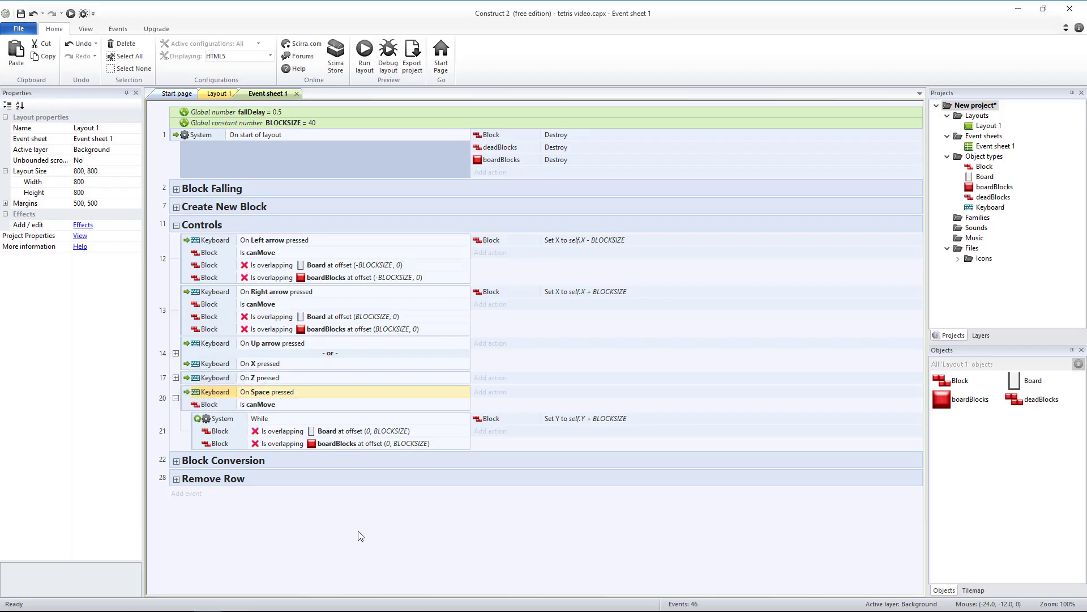
pyautogui.moveTo(511, 249)
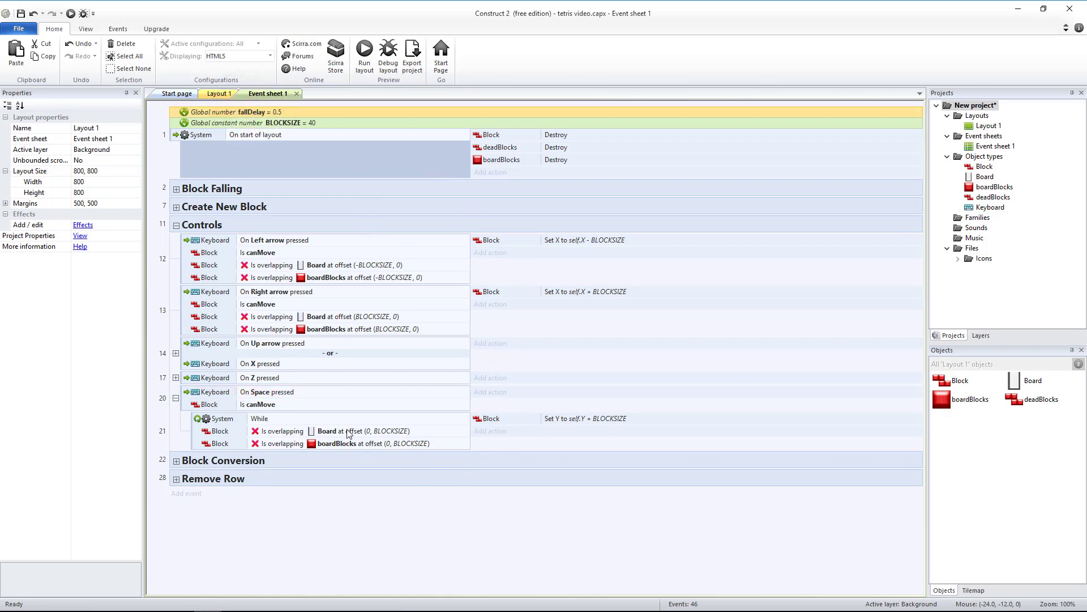
pyautogui.moveTo(381, 296)
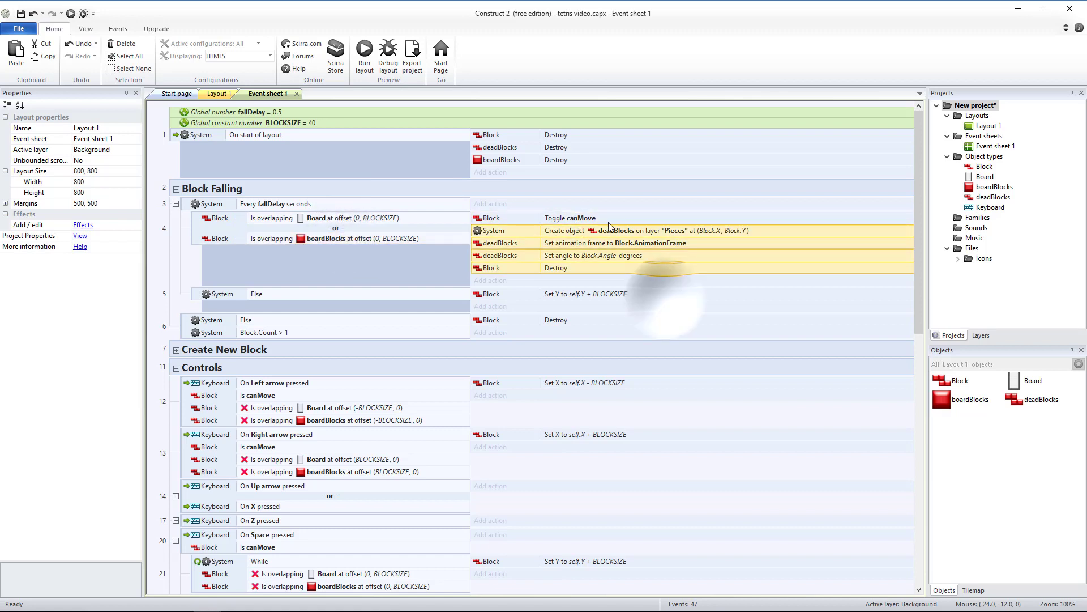
pyautogui.moveTo(634, 255)
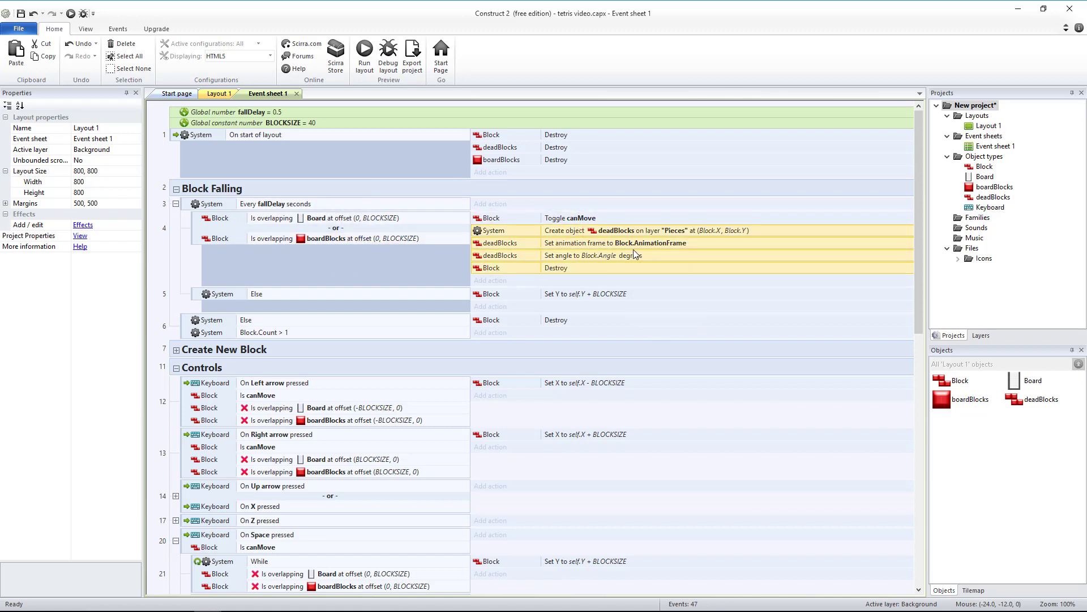
# - Scroll to the Space-key event and collapse its new deadBlocks conversion sub-event
pyautogui.scroll(-3)
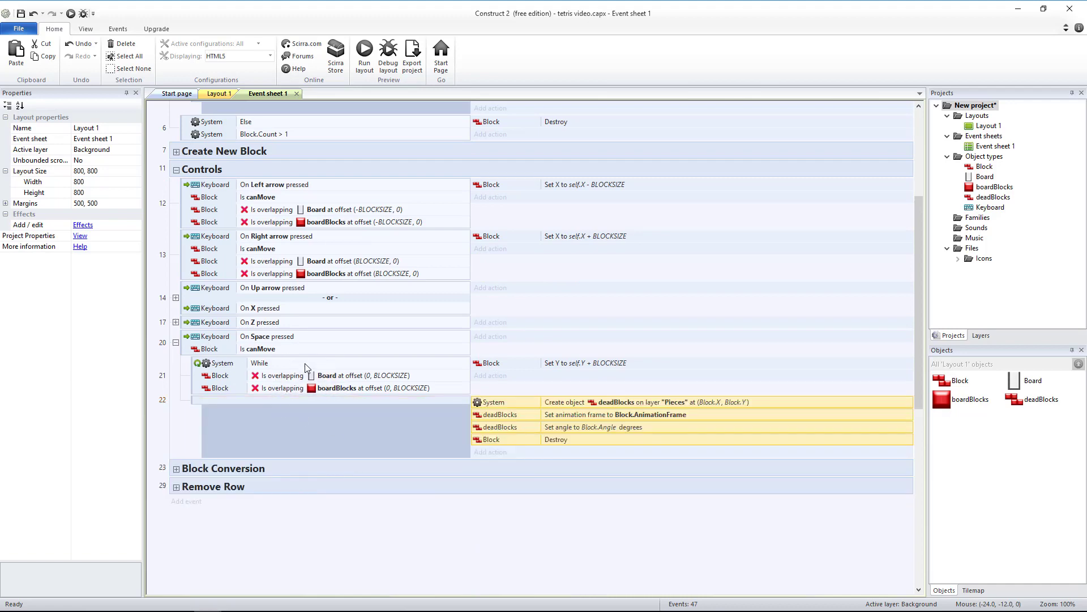
pyautogui.click(363, 48)
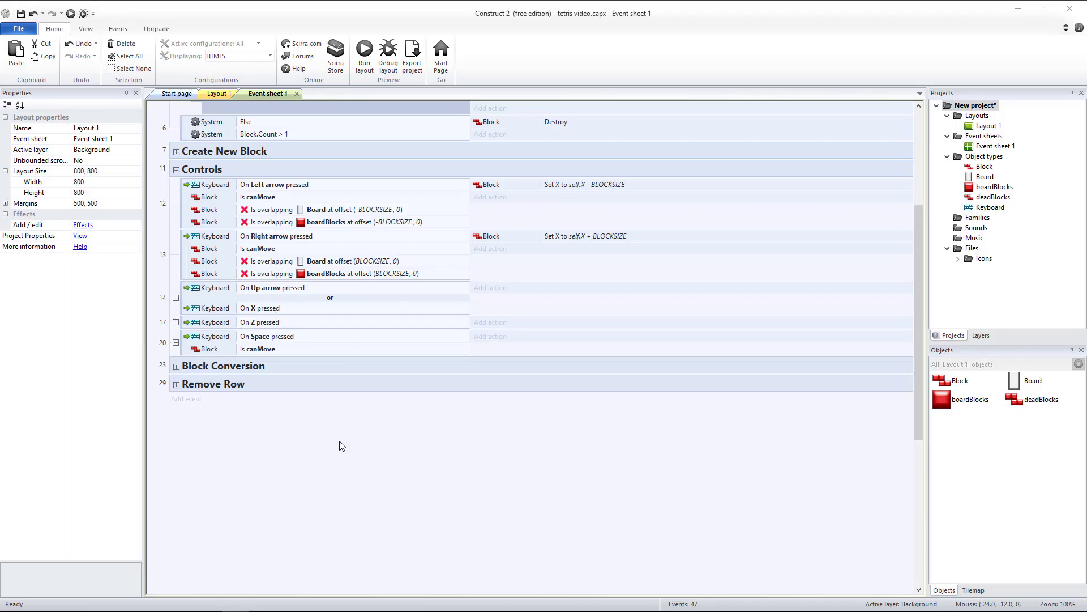
# - Add a Controls event triggered by the Pause key or the P key
pyautogui.rightClick(200, 168)
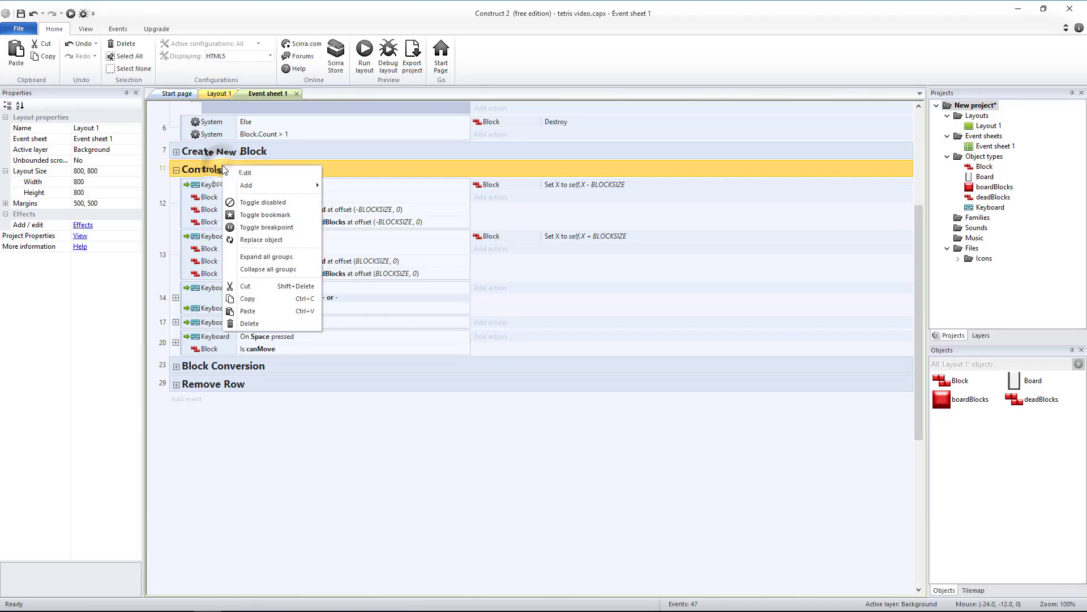
pyautogui.moveTo(245, 185)
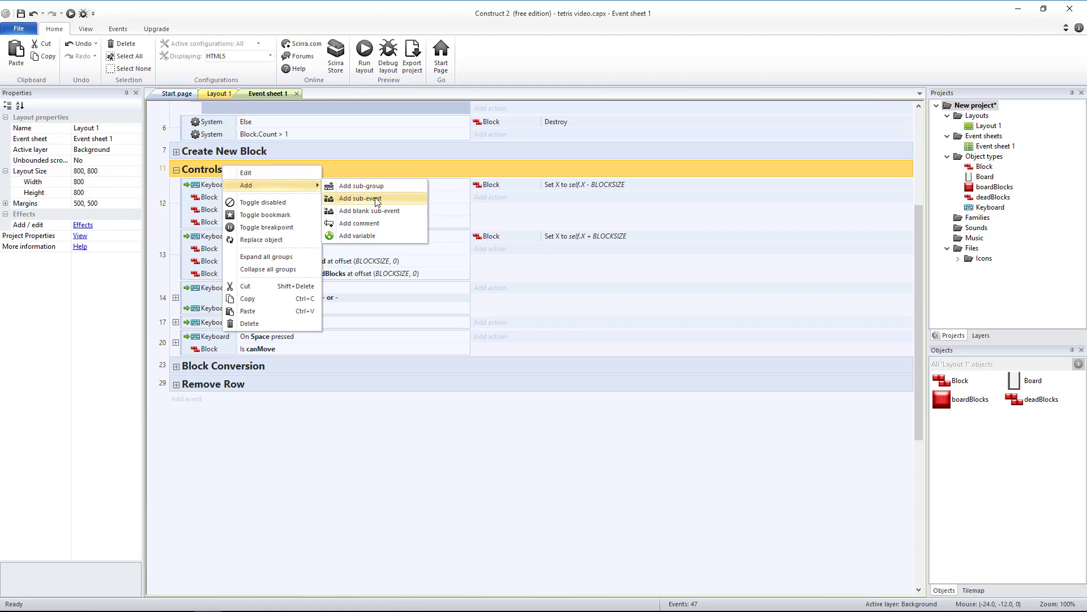
pyautogui.click(360, 199)
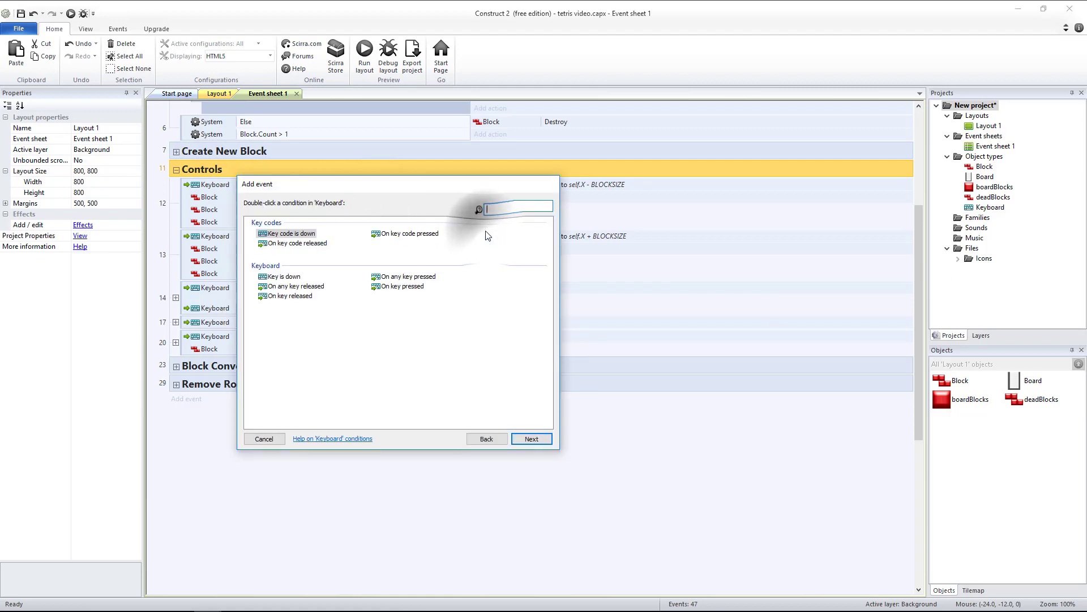
pyautogui.moveTo(391, 289)
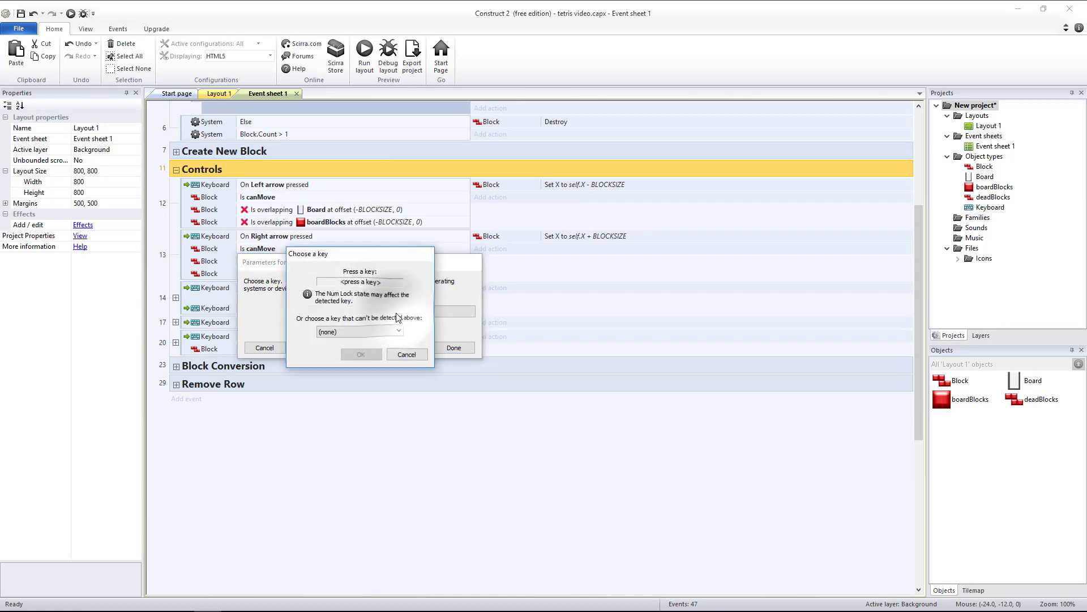
pyautogui.press('Pause')
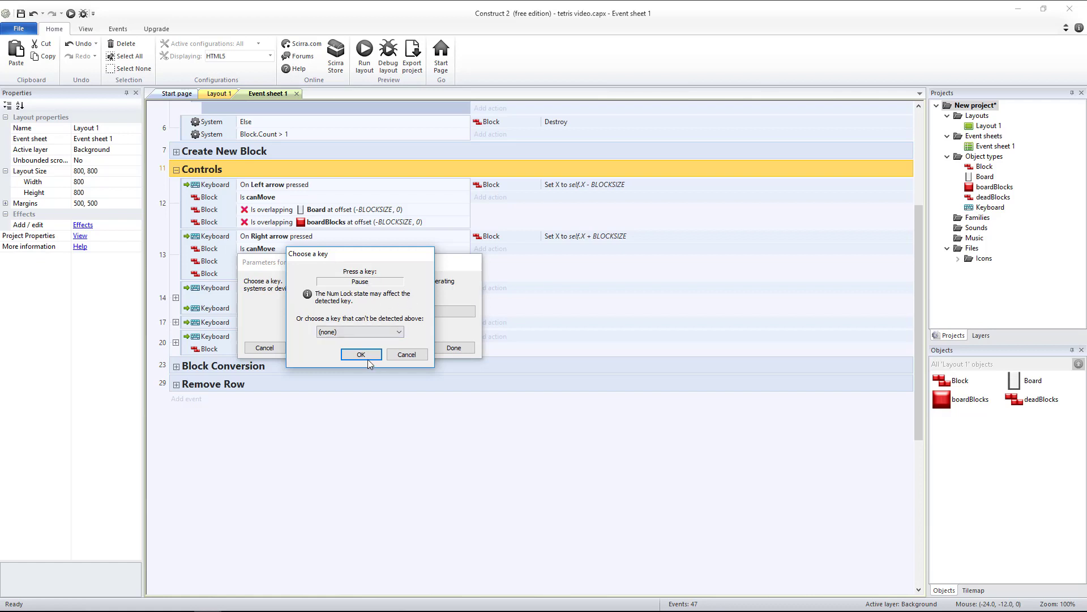
pyautogui.click(361, 355)
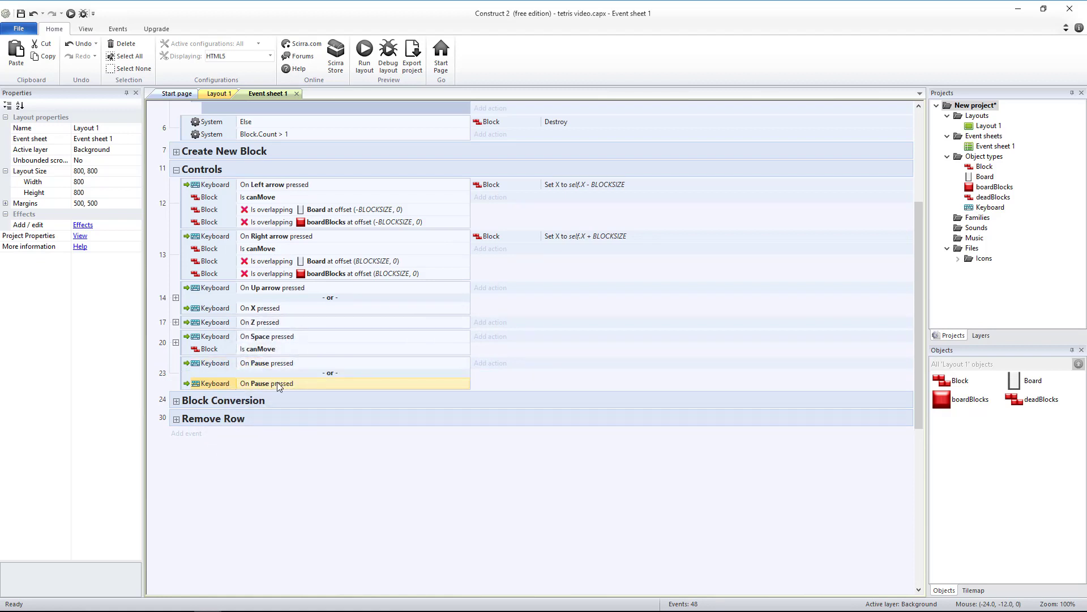
pyautogui.doubleClick(277, 383)
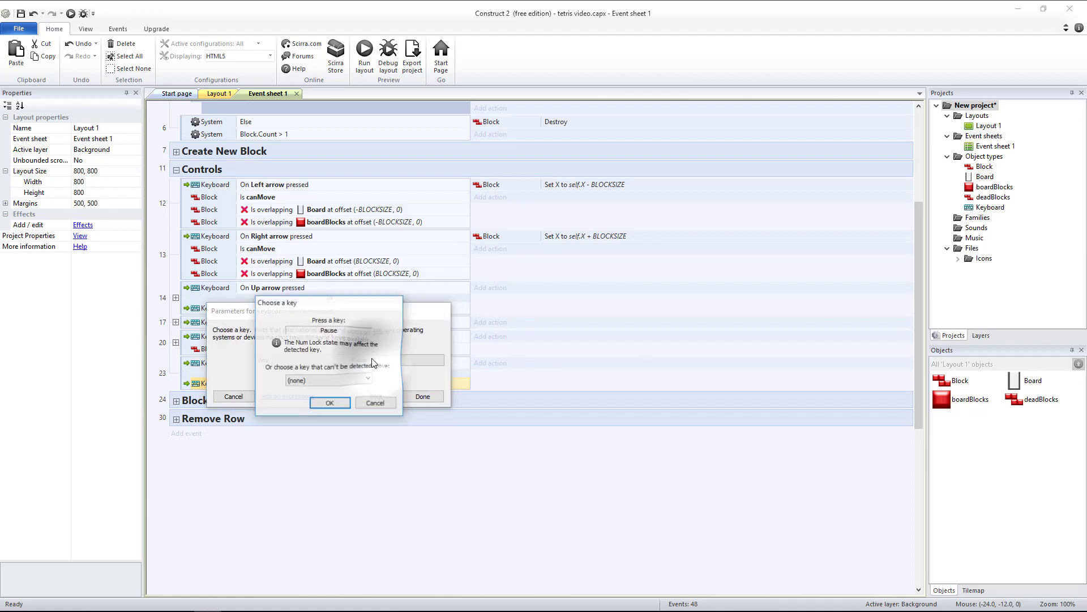
pyautogui.click(329, 402)
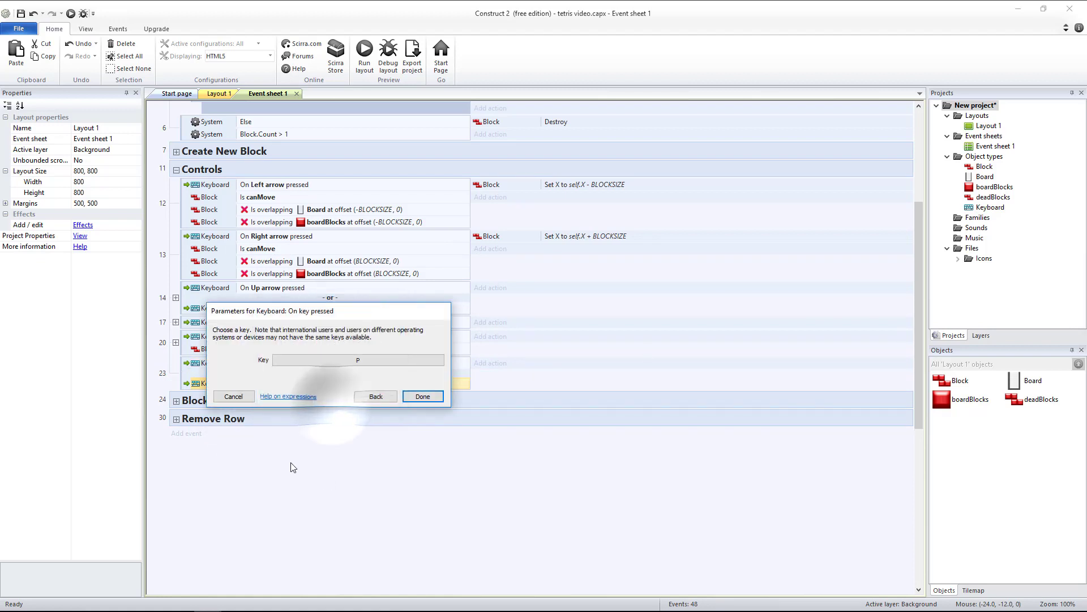
pyautogui.click(422, 396)
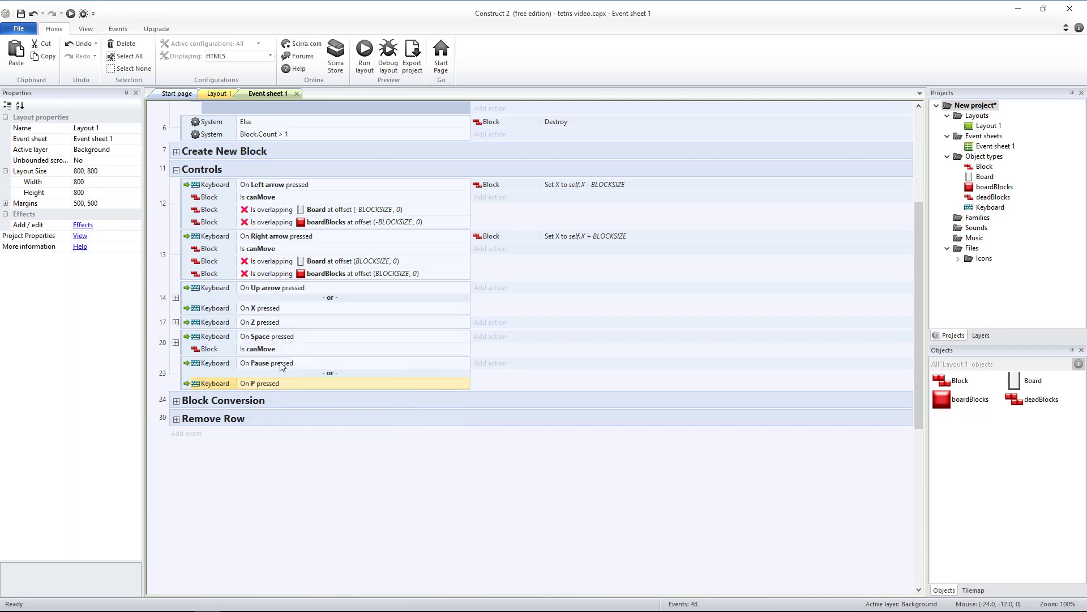
# - Add a System 'Set time scale' action with expression 1.0 - timescale
pyautogui.click(491, 362)
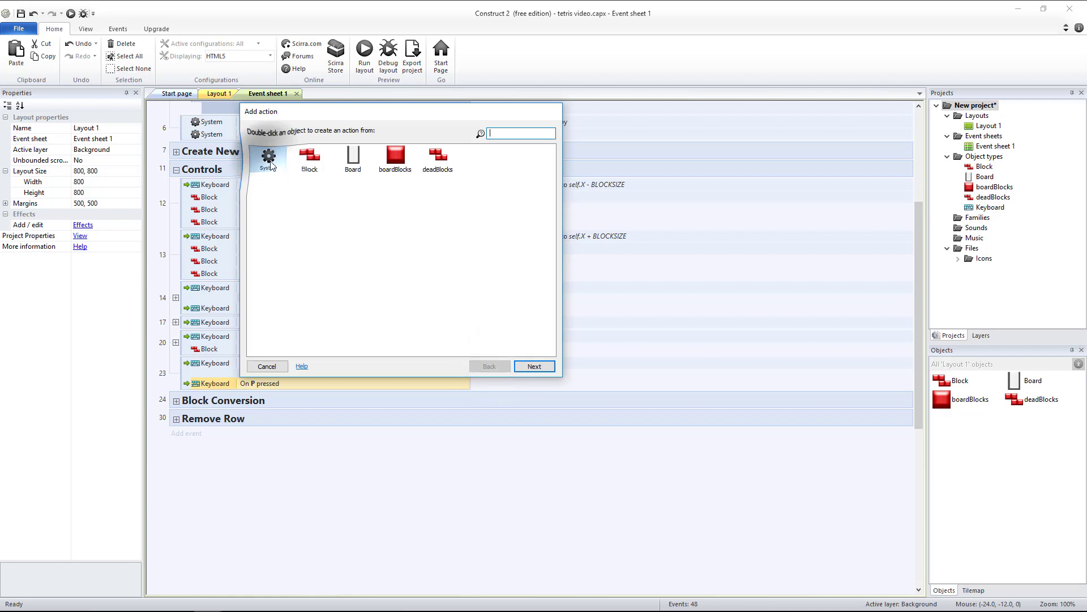
pyautogui.write('time')
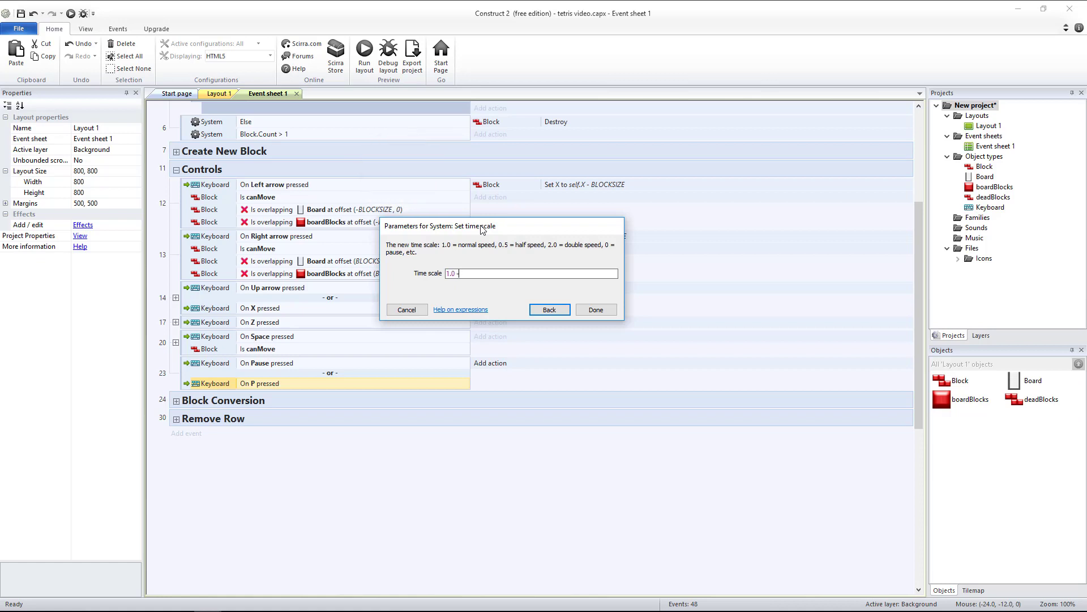
pyautogui.write('timescale')
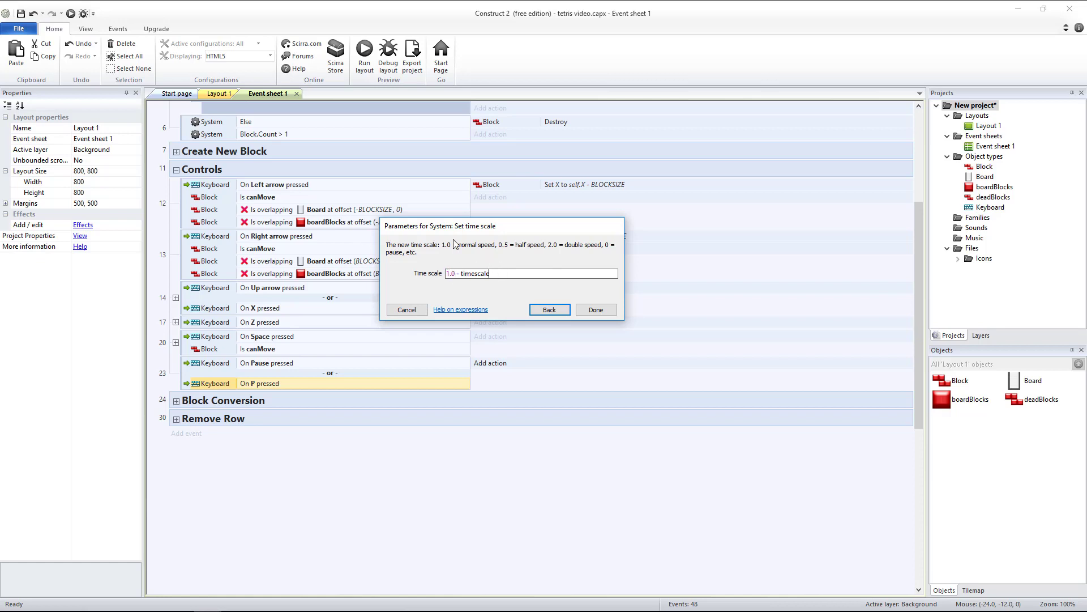
pyautogui.click(364, 51)
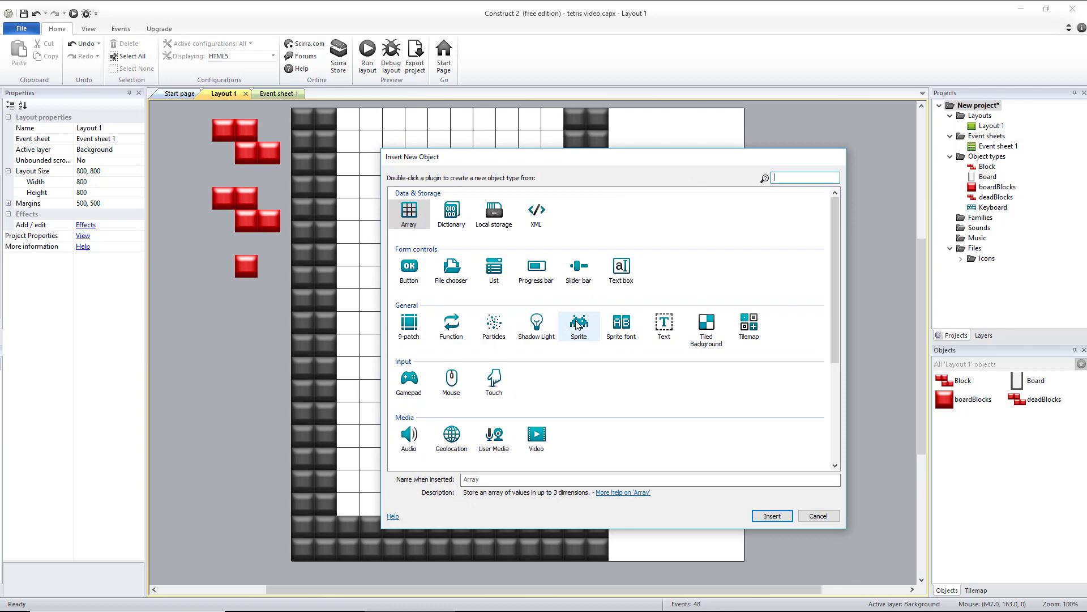
# - Create a rounded rectangle sprite and place it beside the board
pyautogui.doubleClick(578, 326)
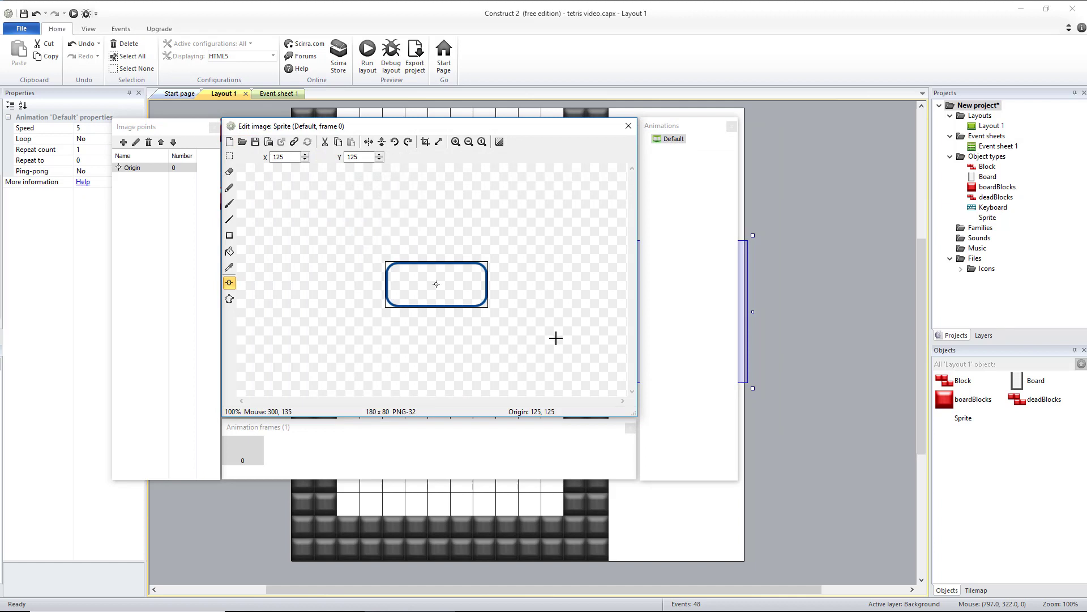
pyautogui.click(628, 125)
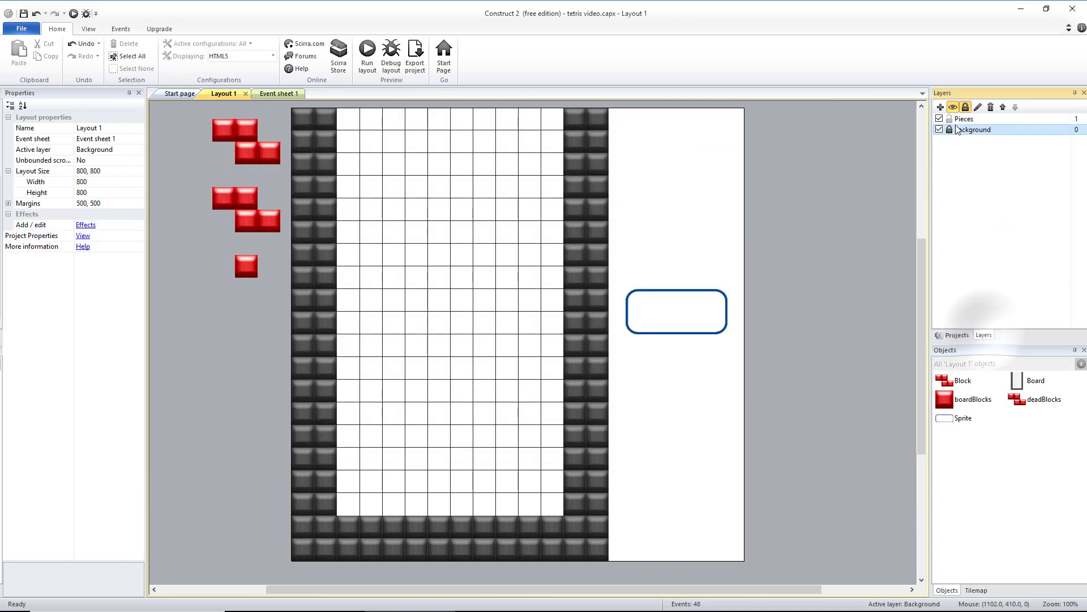
pyautogui.click(676, 311)
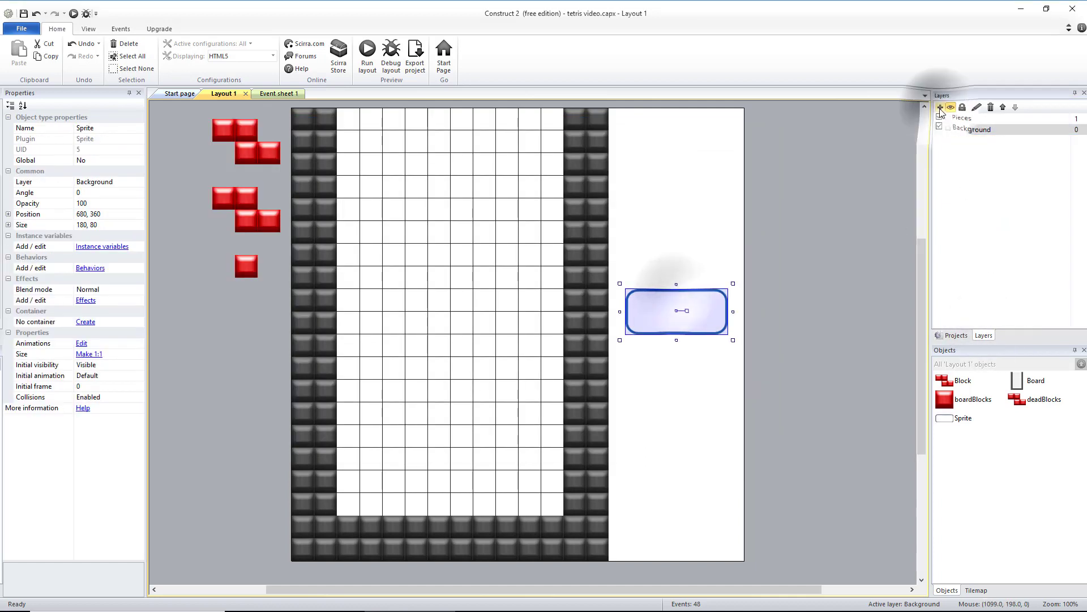
# - Add a UI layer, move the sprite onto it, and rename it Box
pyautogui.click(940, 107)
pyautogui.write('UI')
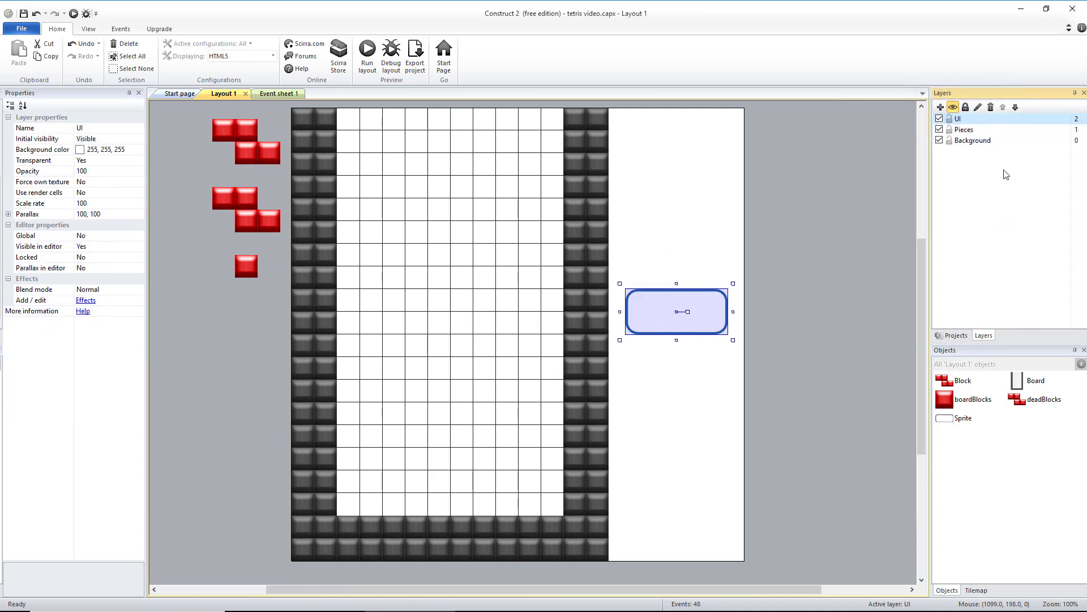
pyautogui.rightClick(676, 311)
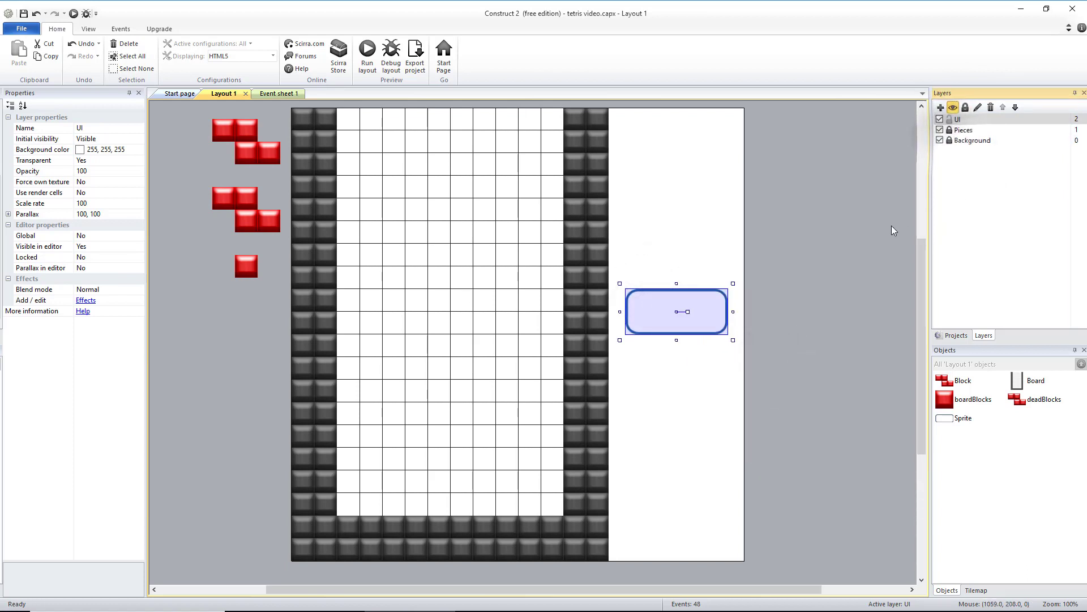
pyautogui.click(675, 311)
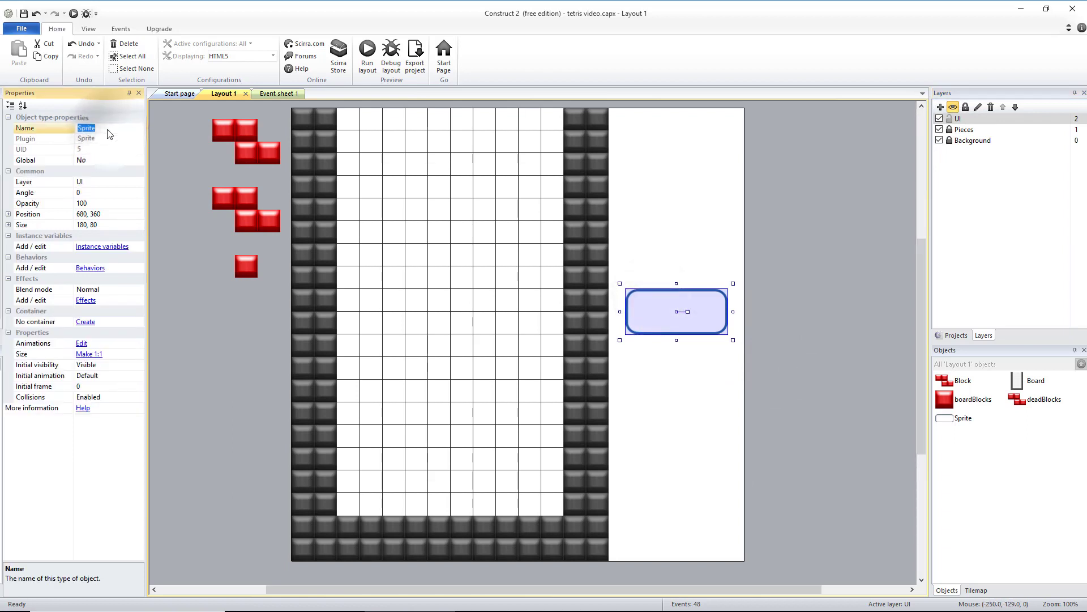
pyautogui.write('Box')
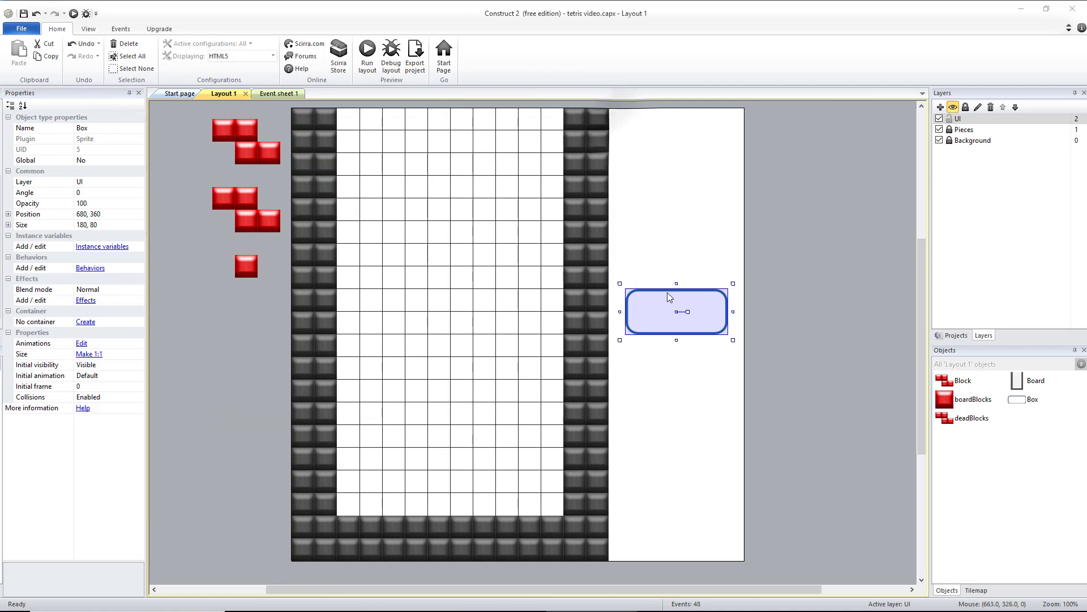
# - Move Box down and arrange Score, Lines Cleared and Level headings above their boxes
pyautogui.moveTo(676, 311); pyautogui.dragTo(675, 516)
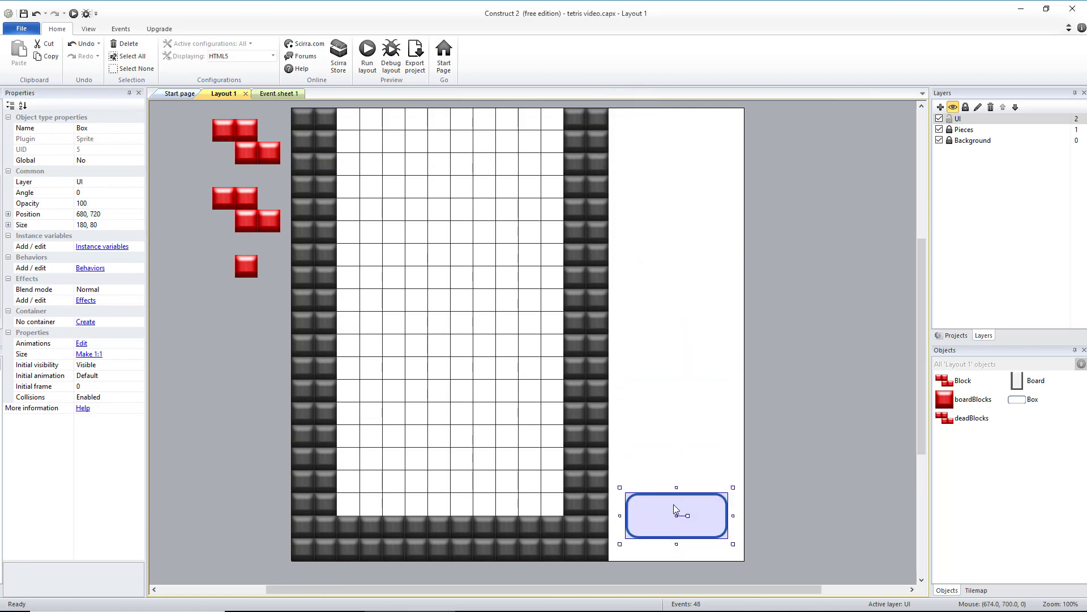
pyautogui.moveTo(670, 506)
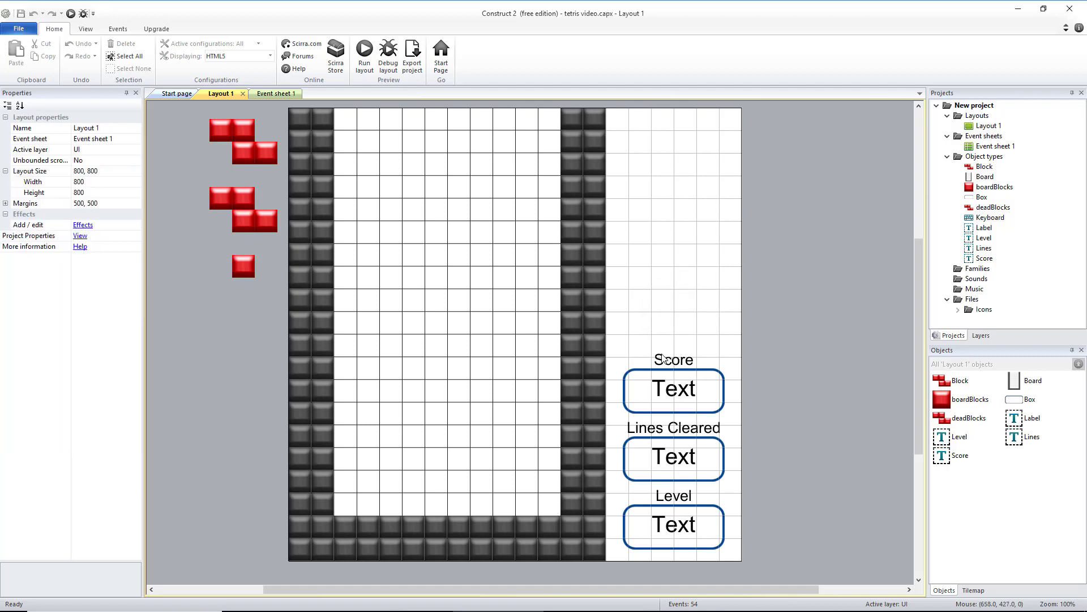
pyautogui.click(673, 359)
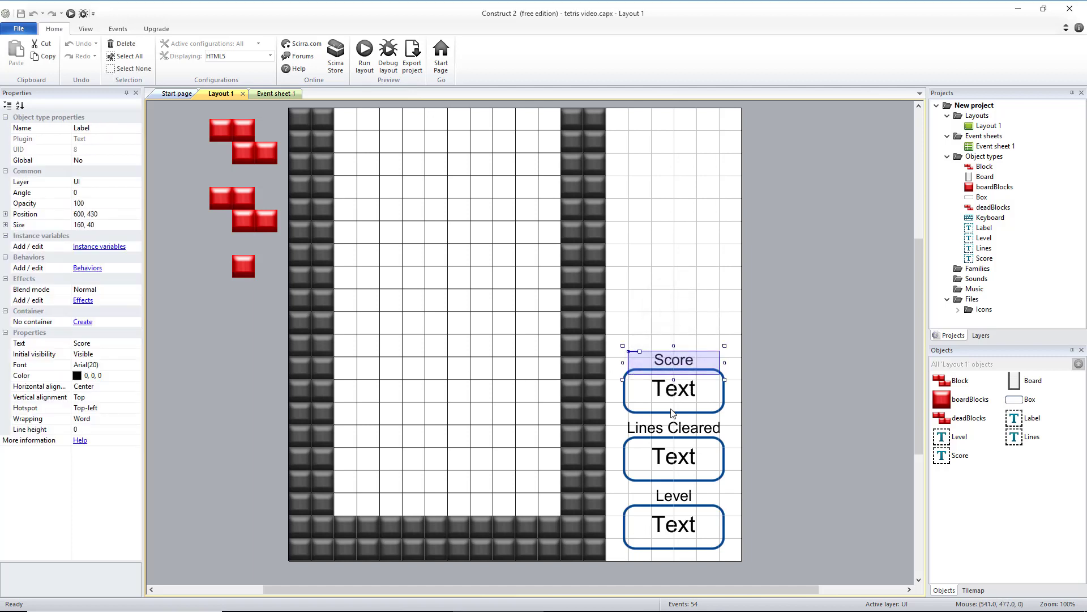
pyautogui.moveTo(671, 361)
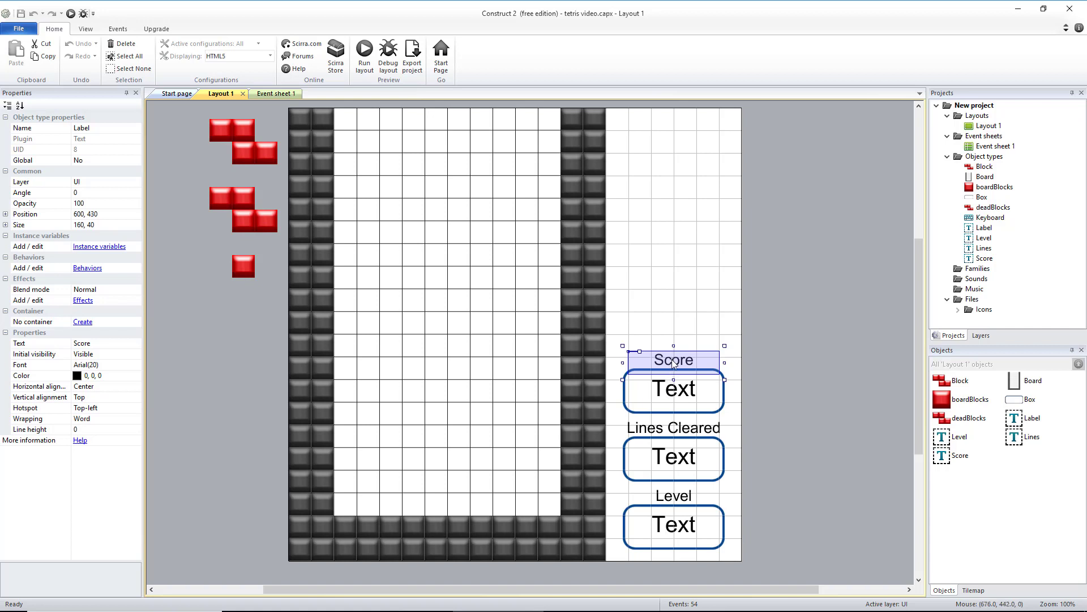
pyautogui.click(673, 427)
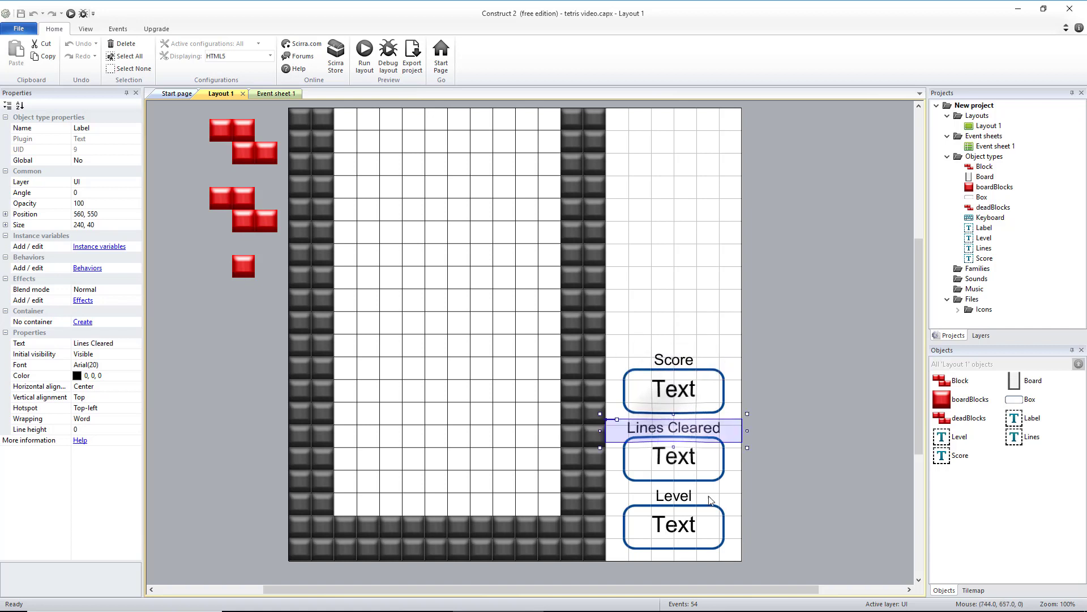
pyautogui.click(674, 359)
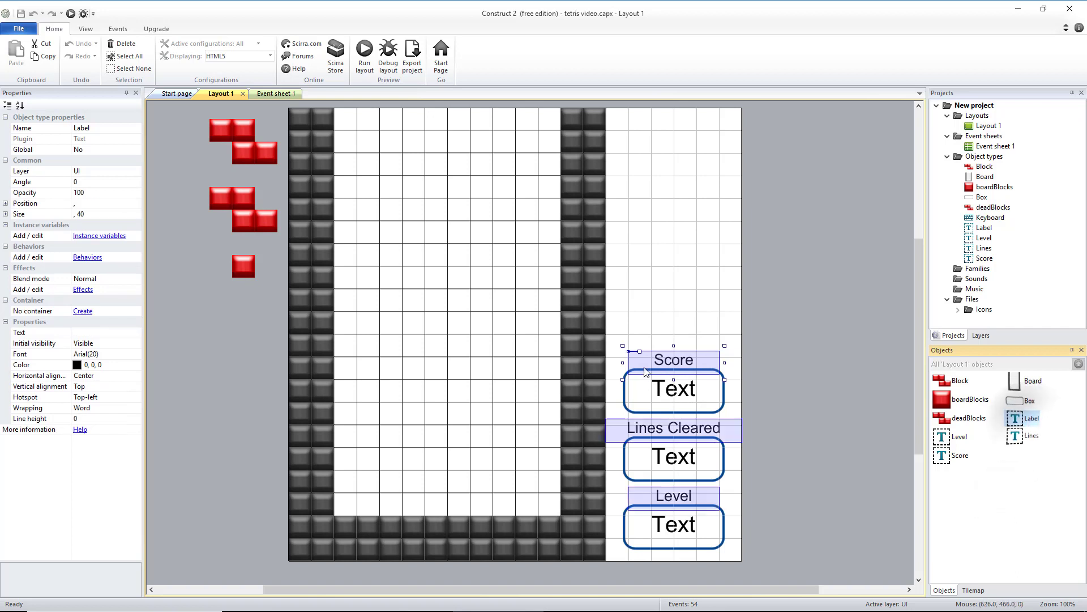
pyautogui.moveTo(187, 185)
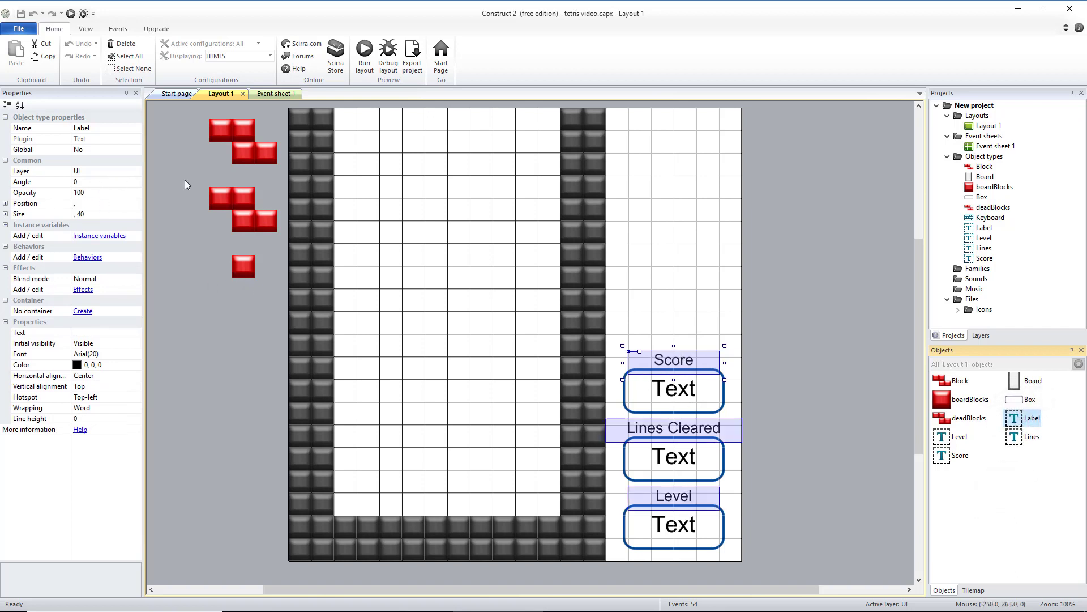
pyautogui.click(673, 359)
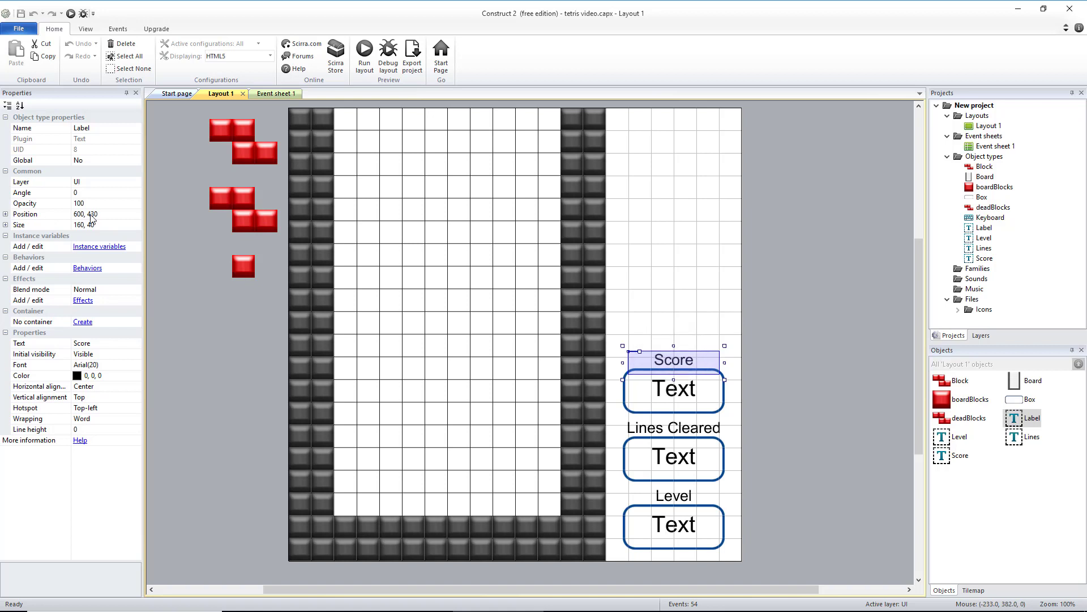
pyautogui.click(673, 427)
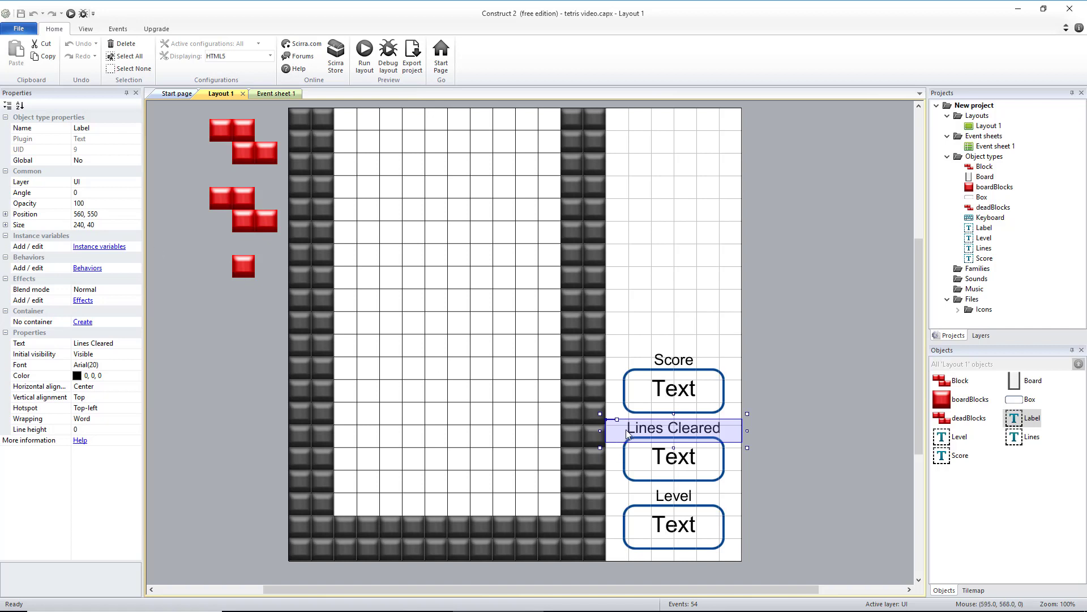
pyautogui.moveTo(682, 504)
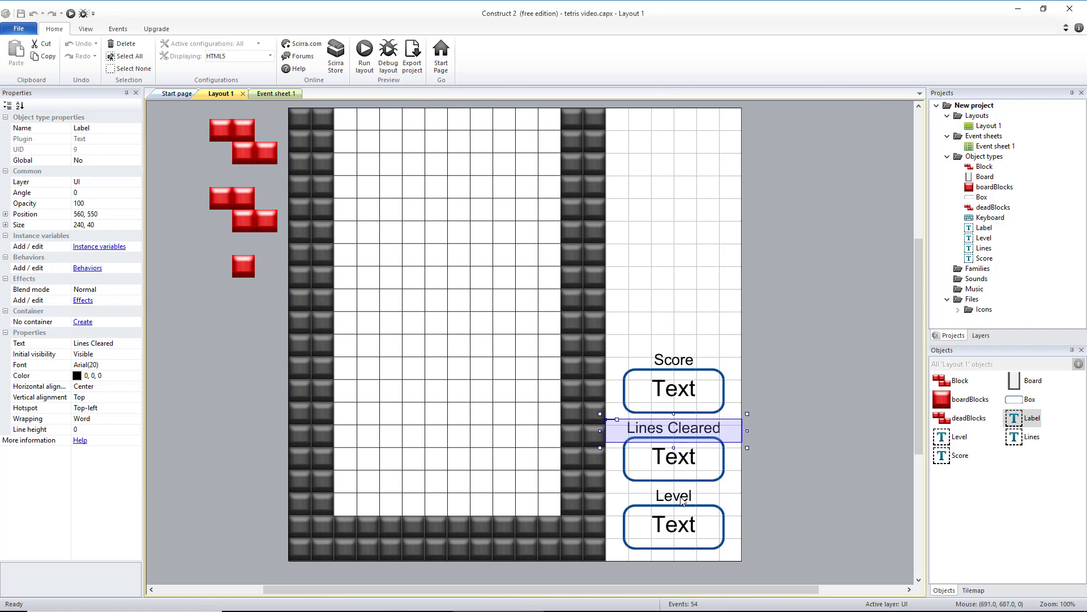
pyautogui.click(673, 495)
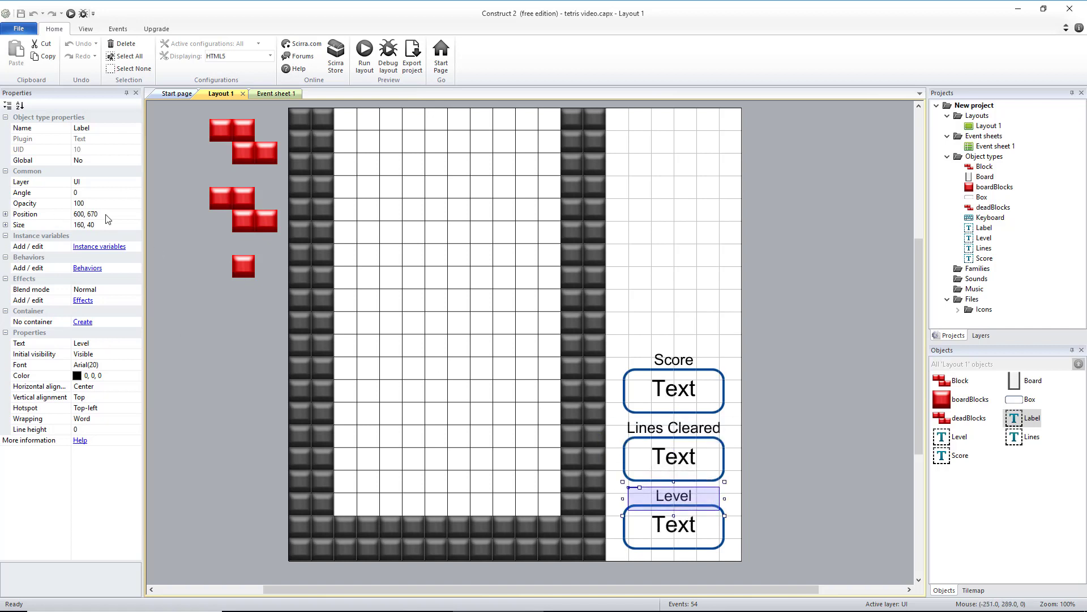
pyautogui.moveTo(813, 482)
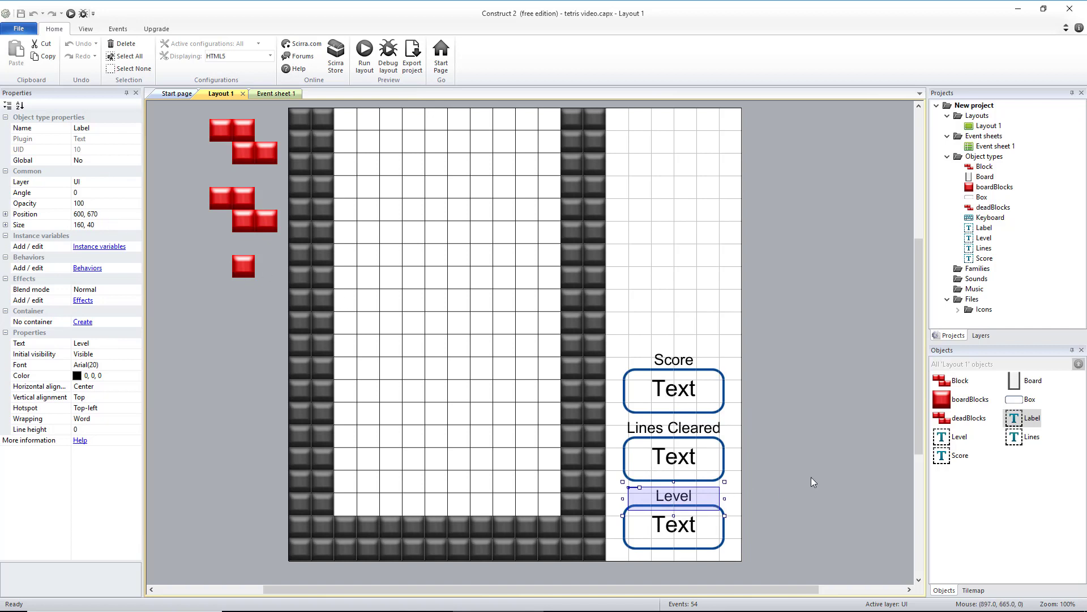
pyautogui.click(674, 389)
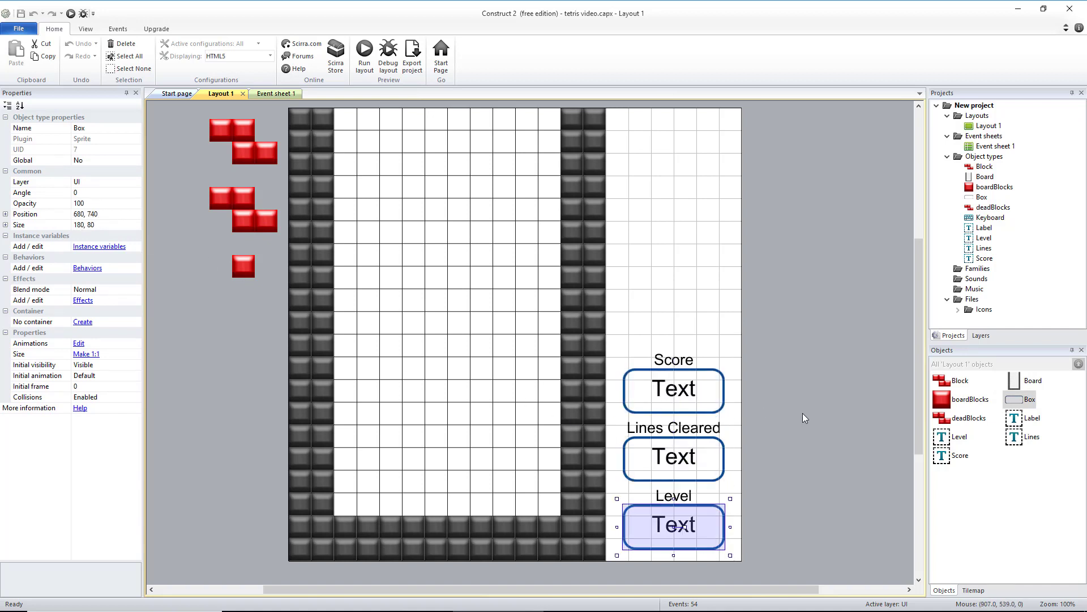
pyautogui.click(673, 389)
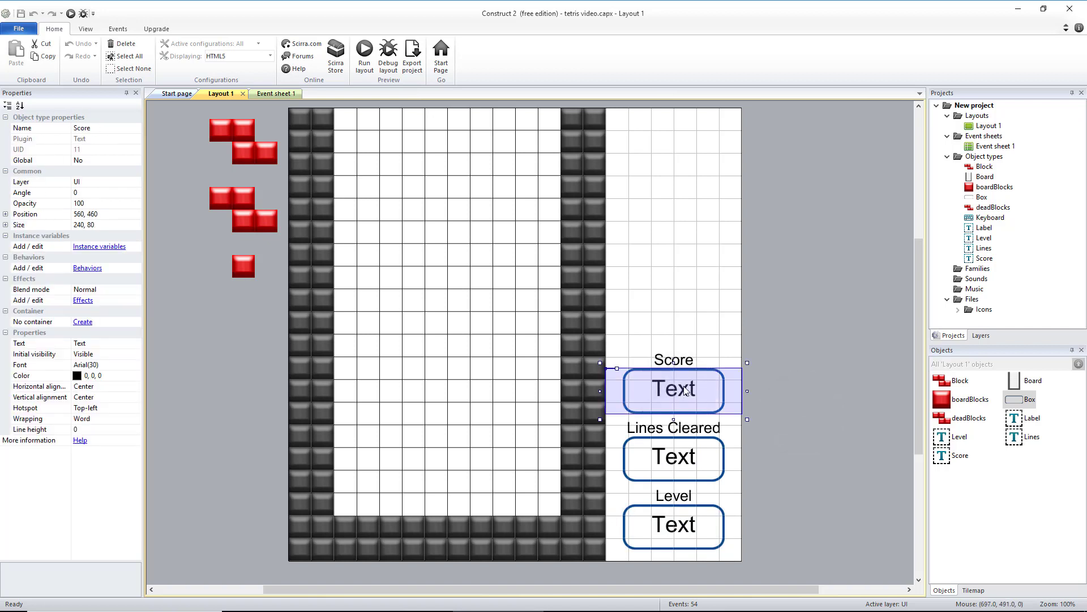
pyautogui.click(961, 455)
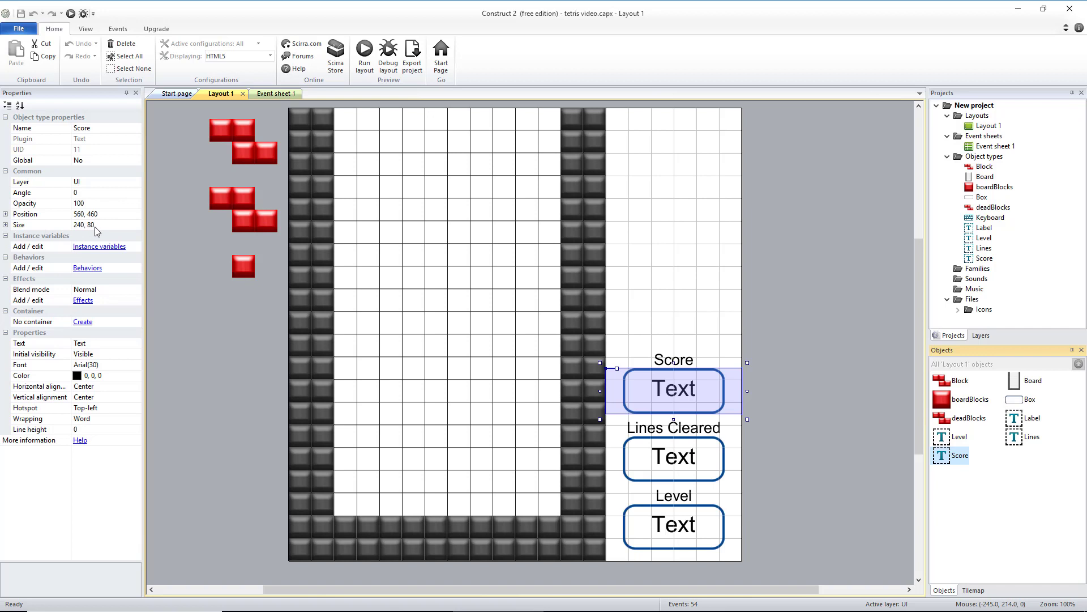
pyautogui.moveTo(729, 406)
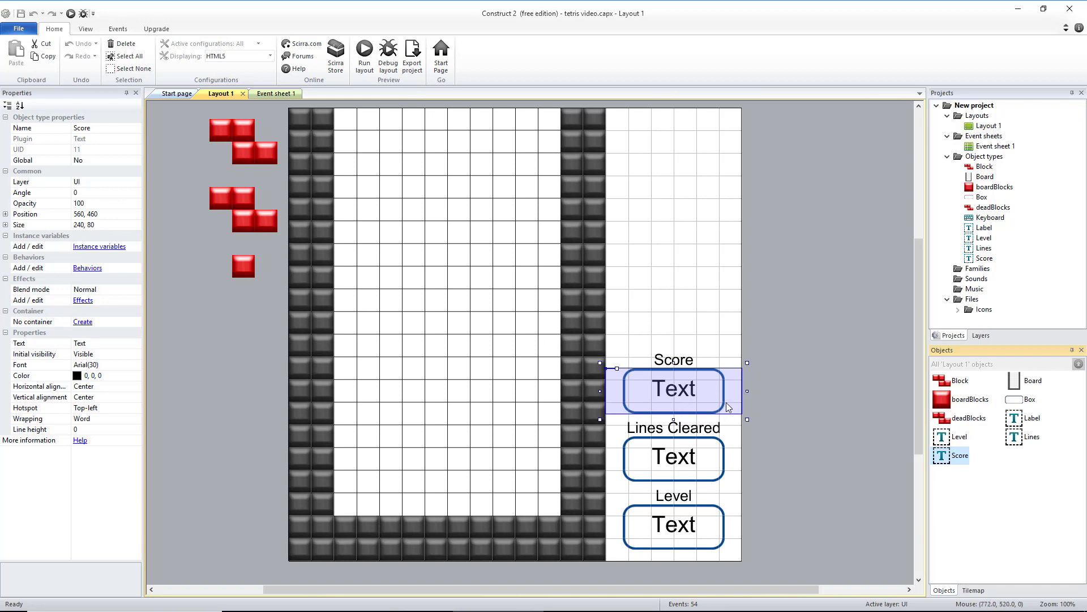
pyautogui.moveTo(663, 418)
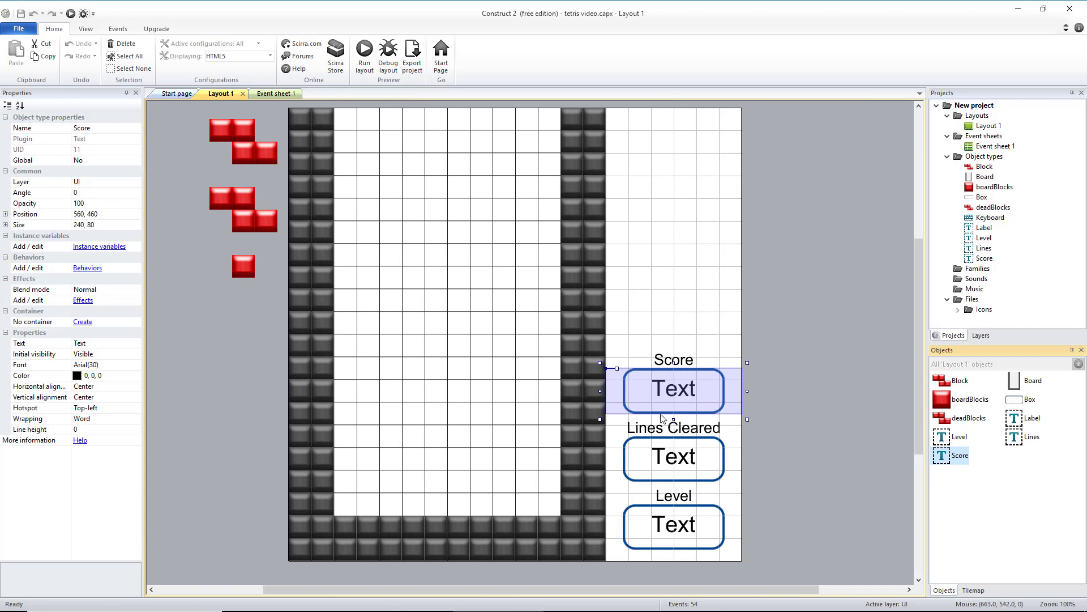
pyautogui.moveTo(88, 406)
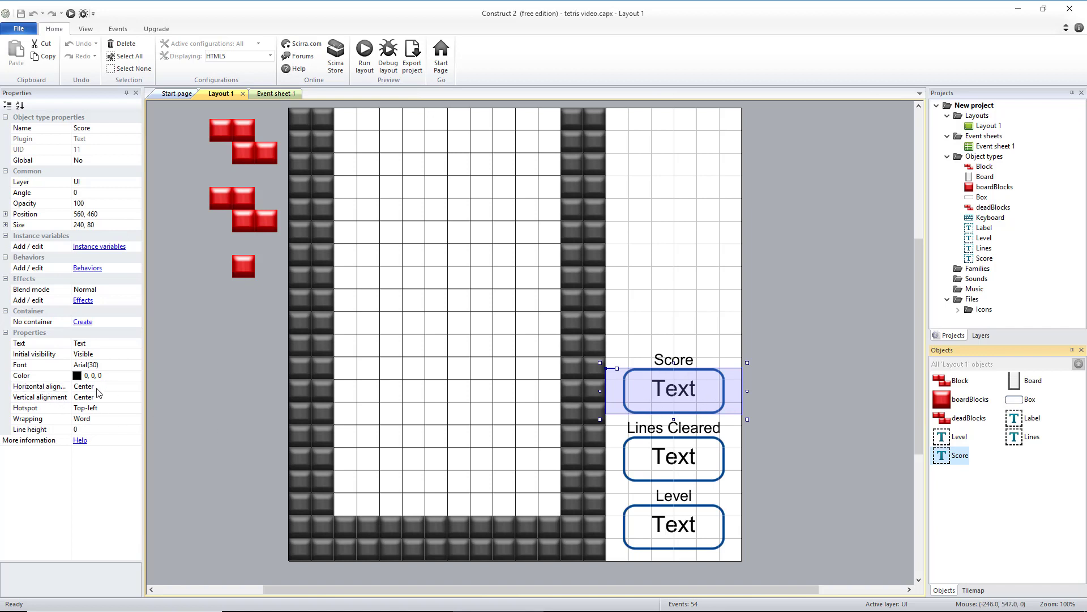
pyautogui.moveTo(35, 372)
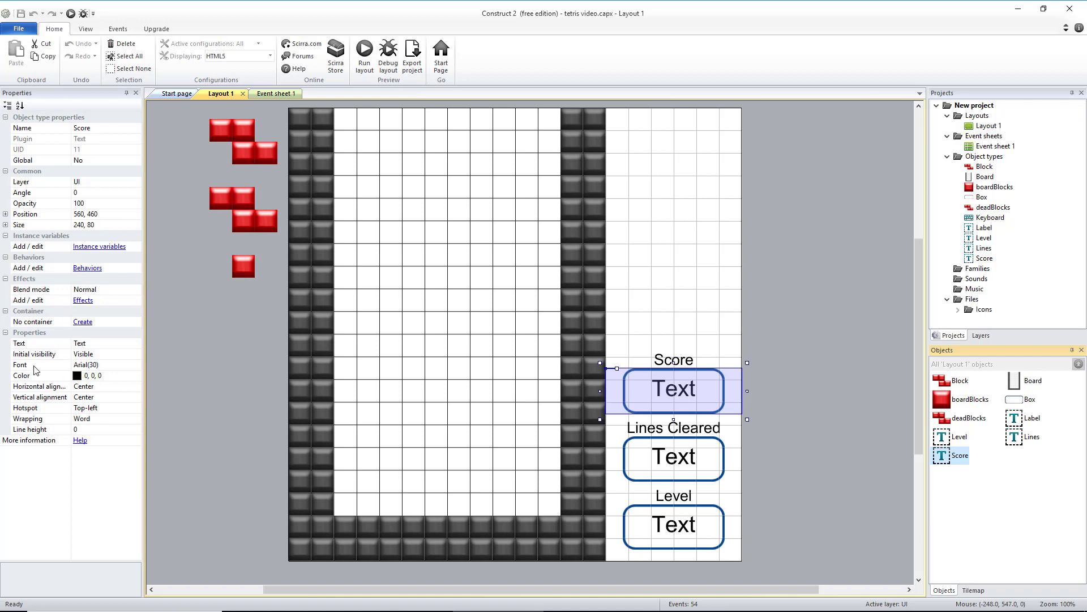
pyautogui.moveTo(692, 459)
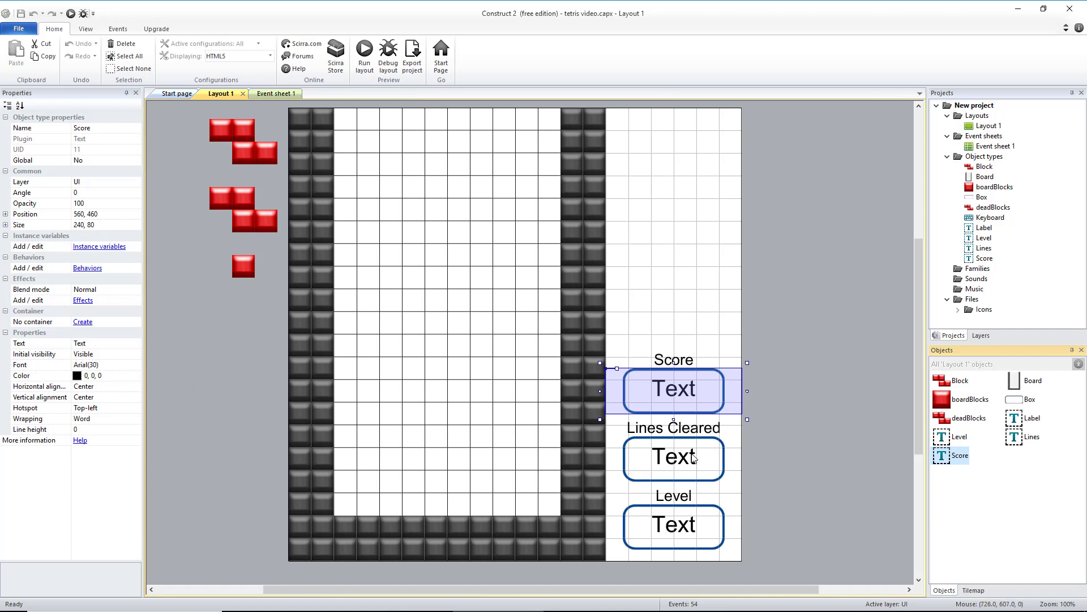
pyautogui.moveTo(675, 393)
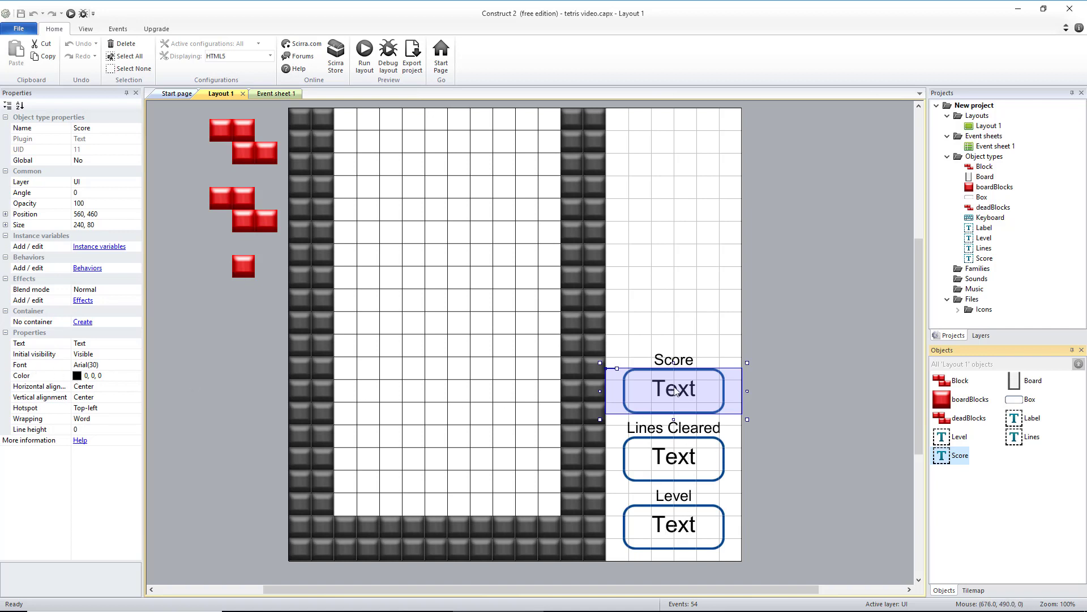
pyautogui.click(673, 456)
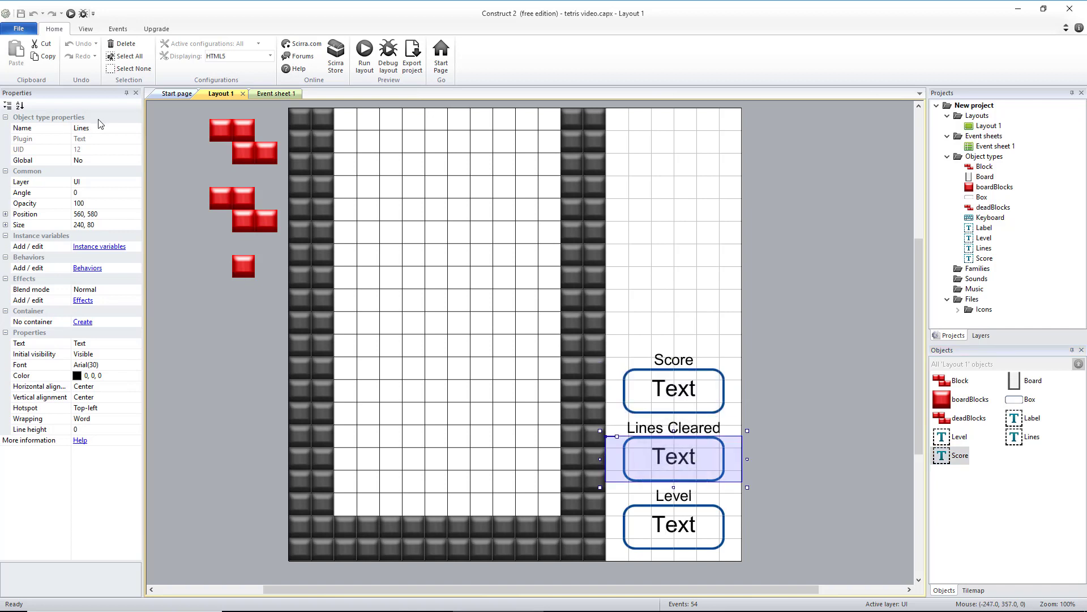
pyautogui.click(86, 214)
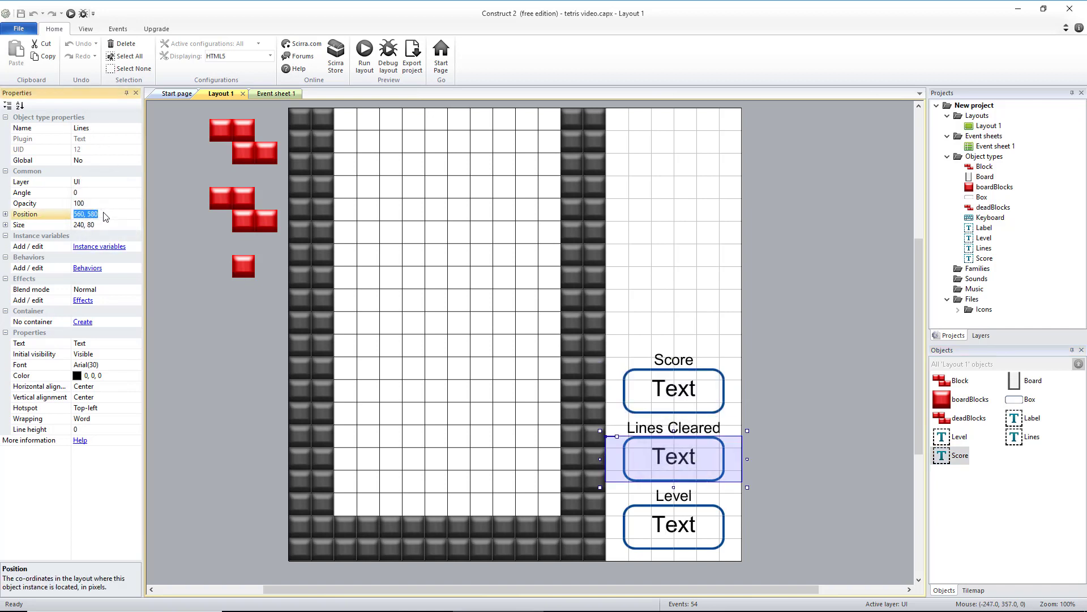
pyautogui.moveTo(109, 369)
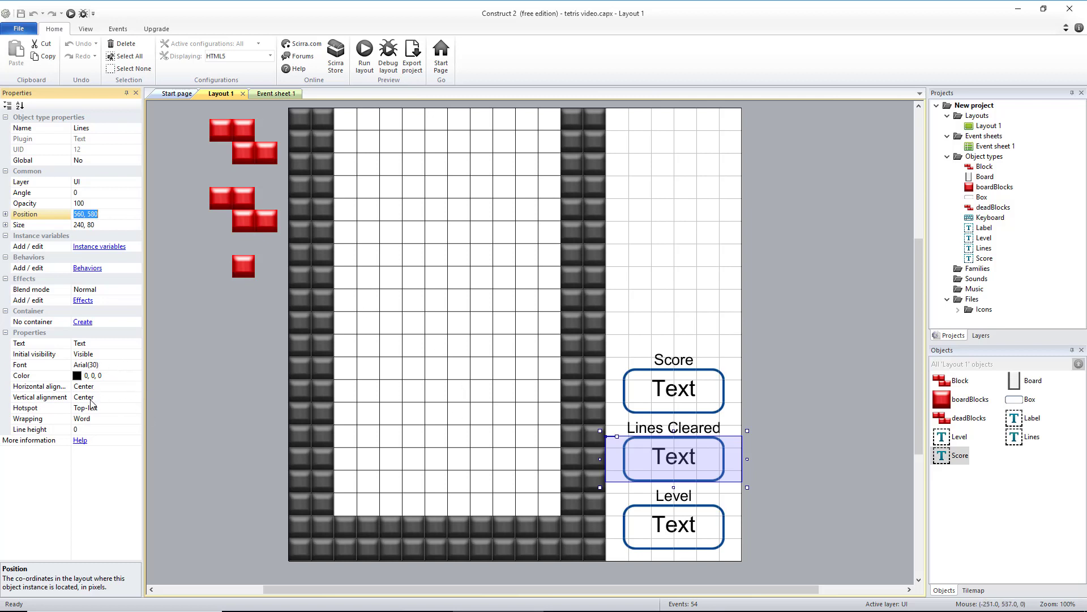
pyautogui.click(673, 525)
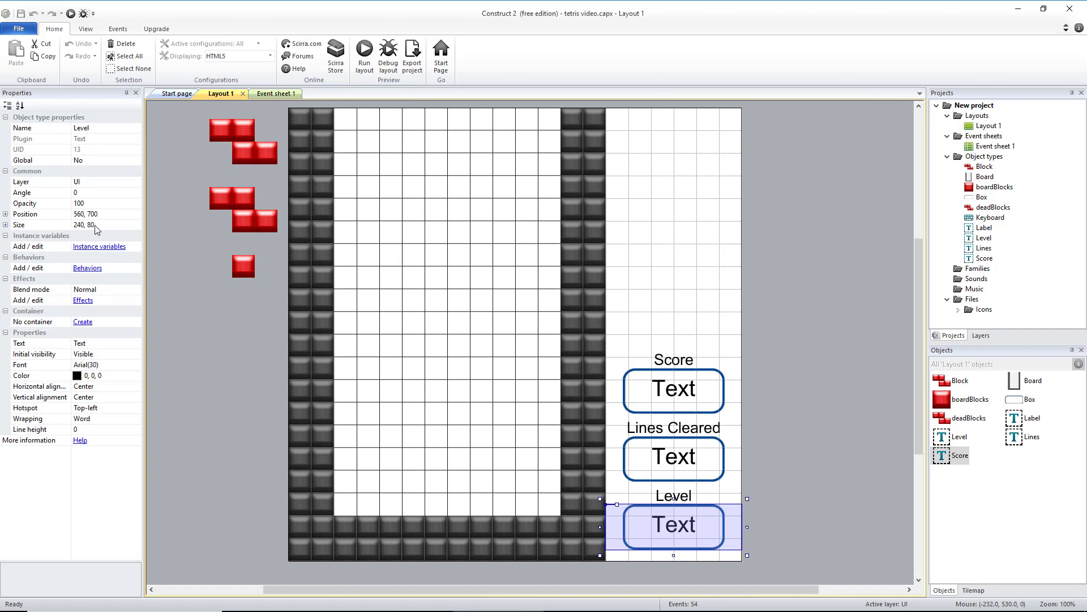
pyautogui.moveTo(95, 401)
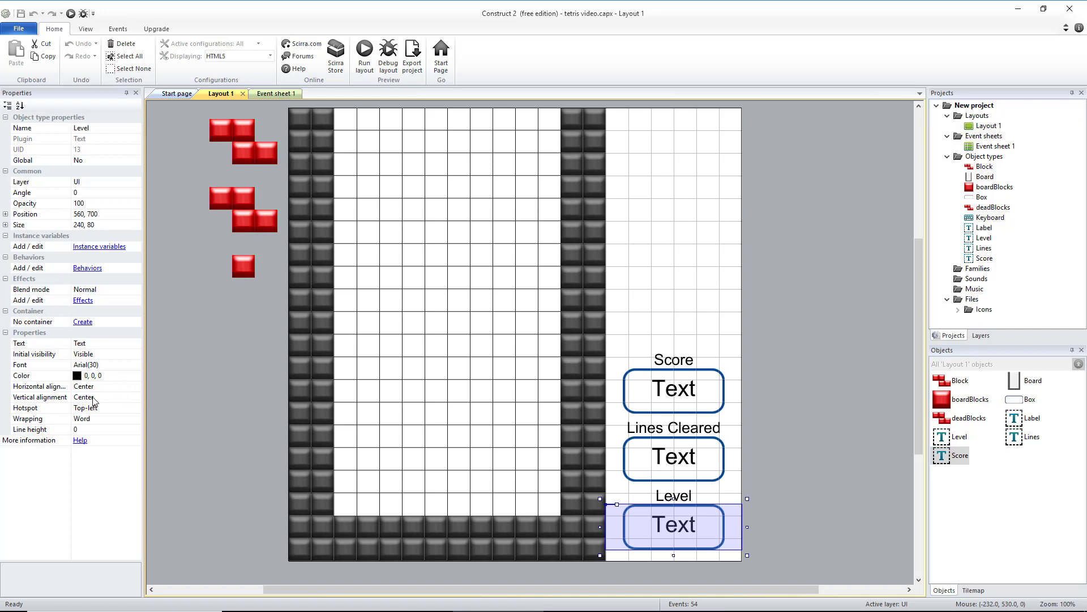
pyautogui.click(274, 94)
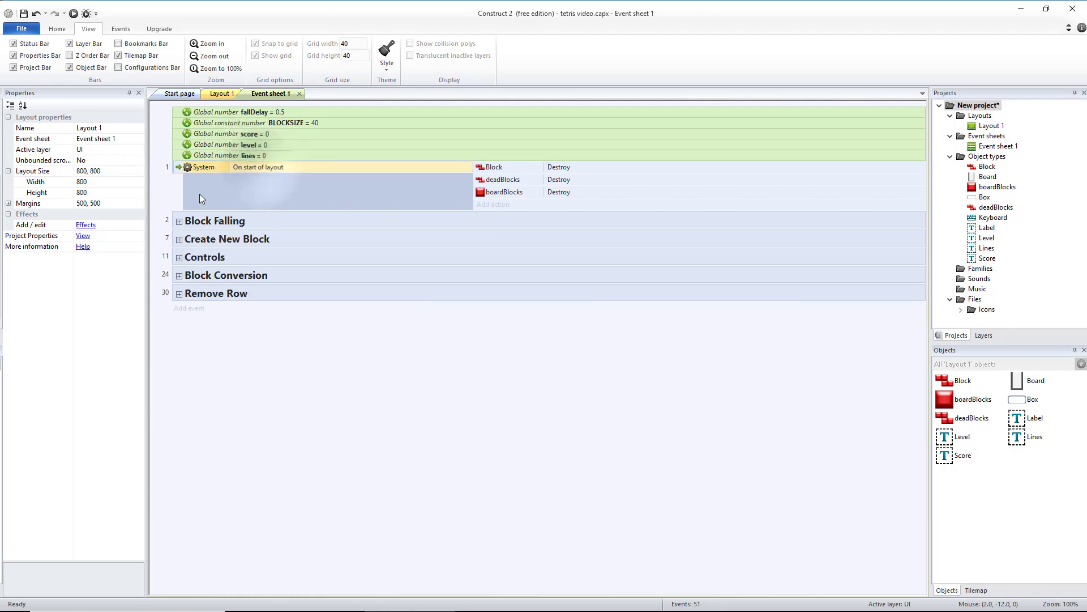
# - Add System Set value actions setting level, lines and score to 0
pyautogui.click(493, 203)
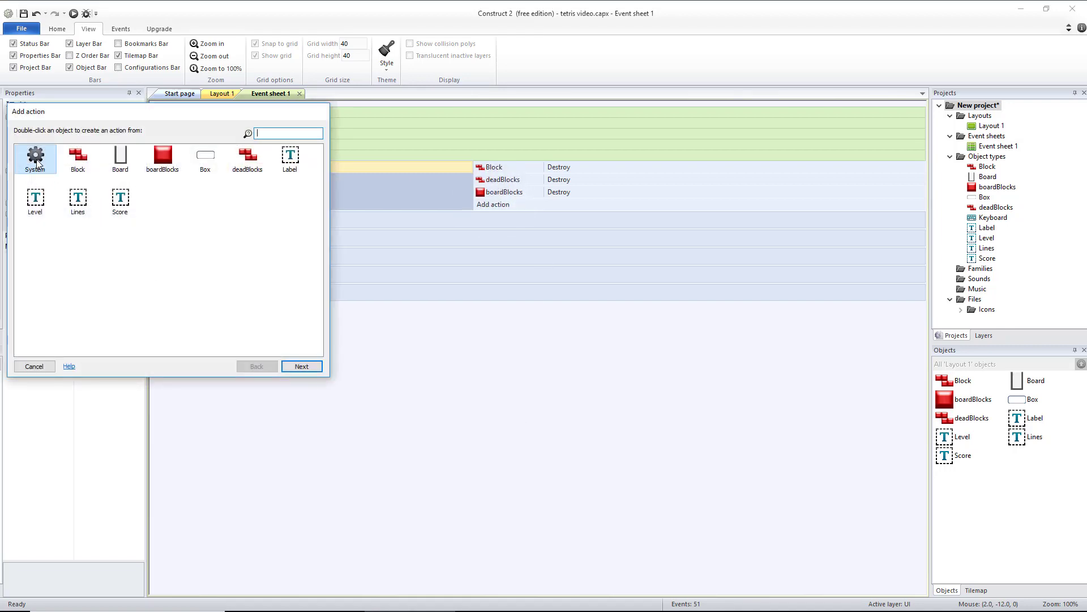
pyautogui.click(34, 366)
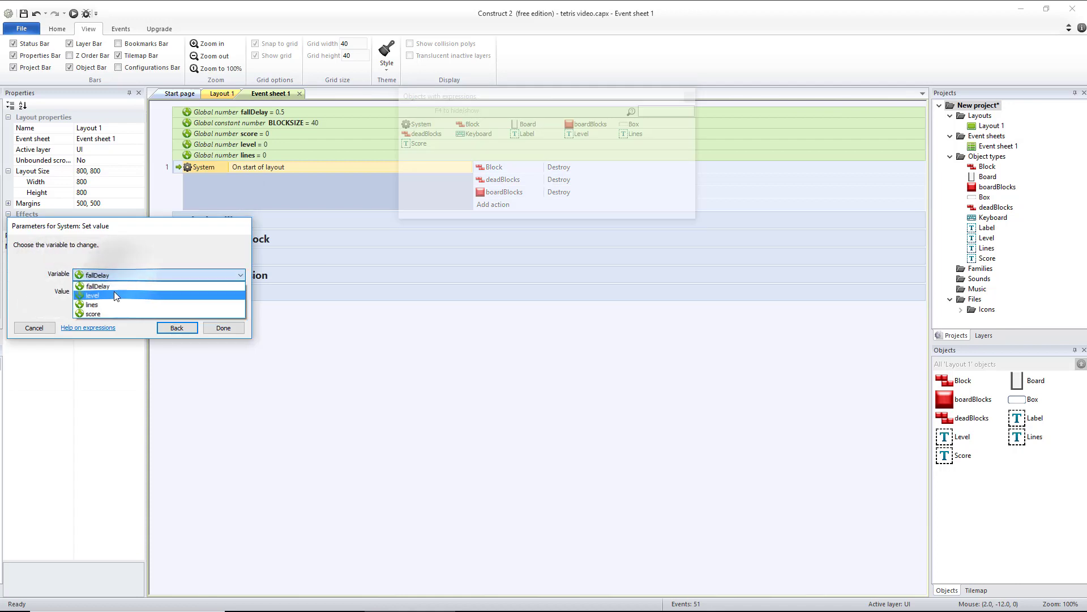
pyautogui.click(223, 328)
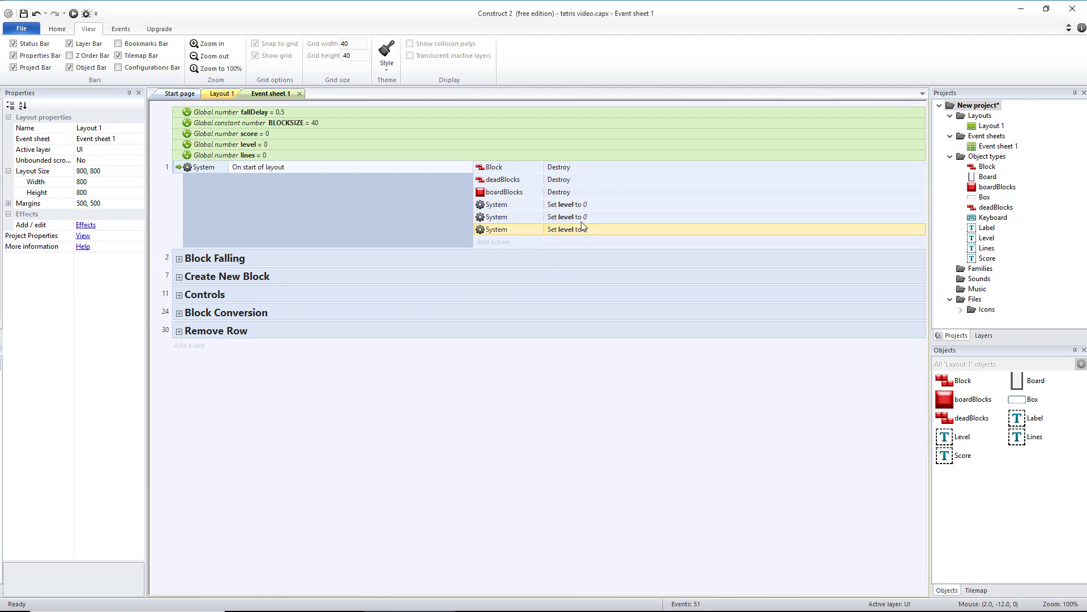
pyautogui.doubleClick(567, 229)
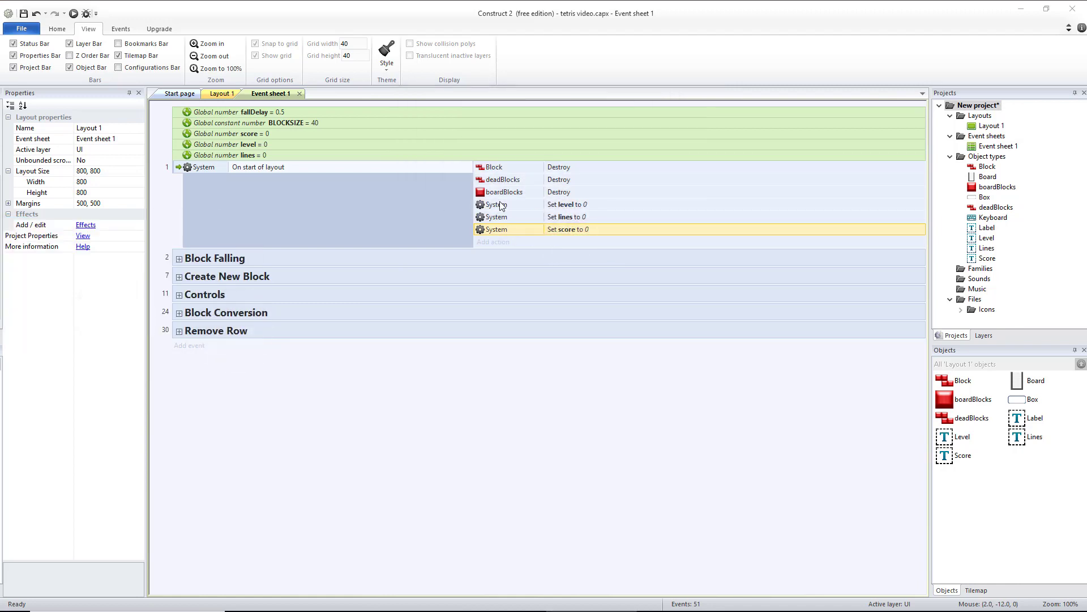
pyautogui.click(501, 242)
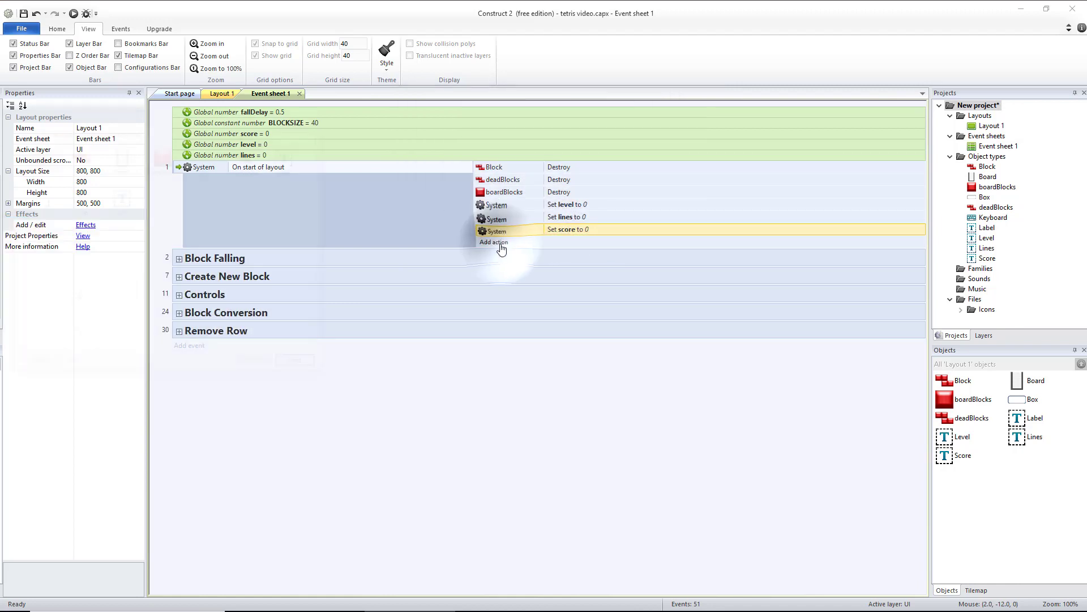
pyautogui.click(493, 242)
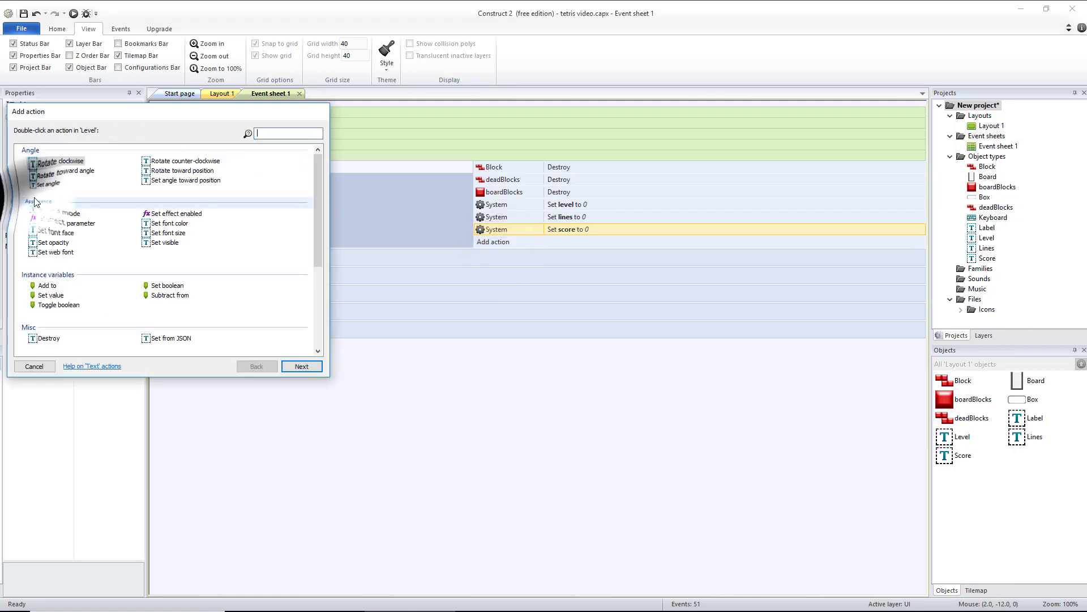
pyautogui.write('te')
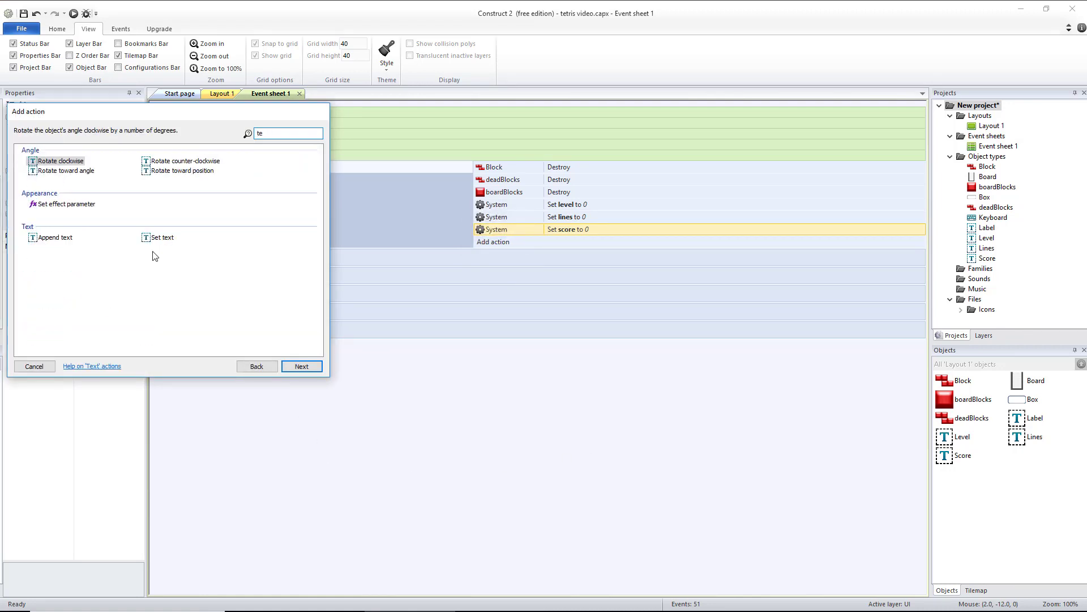
pyautogui.click(162, 237)
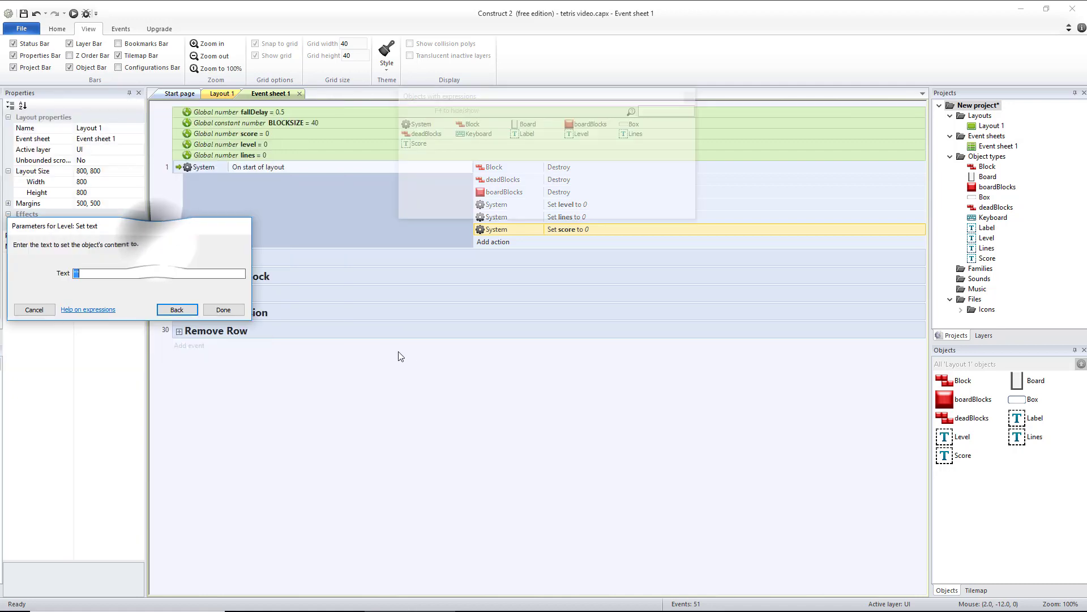
pyautogui.write('level')
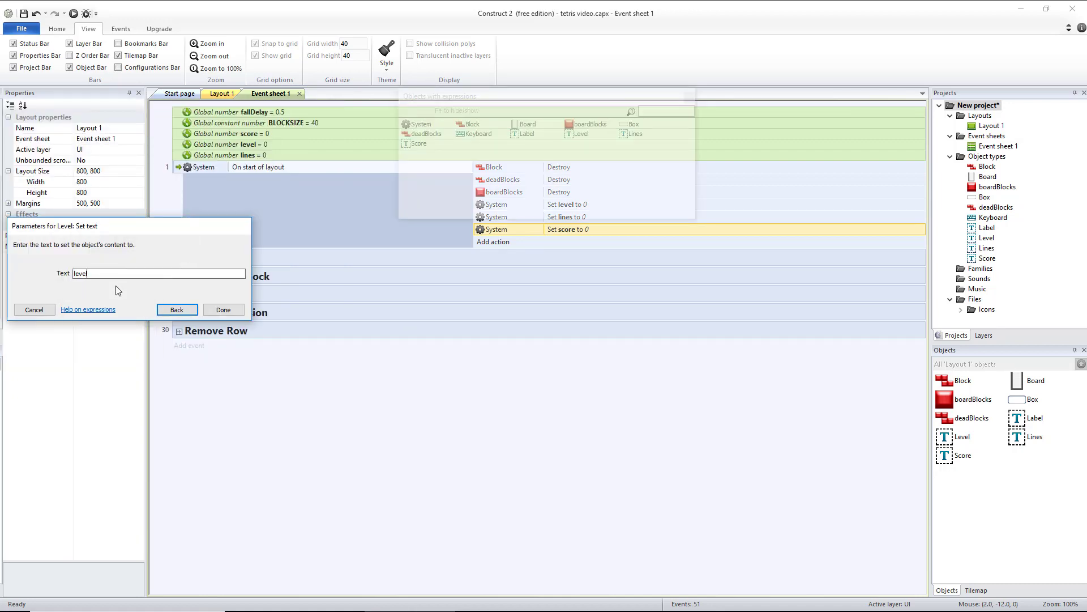
pyautogui.click(223, 310)
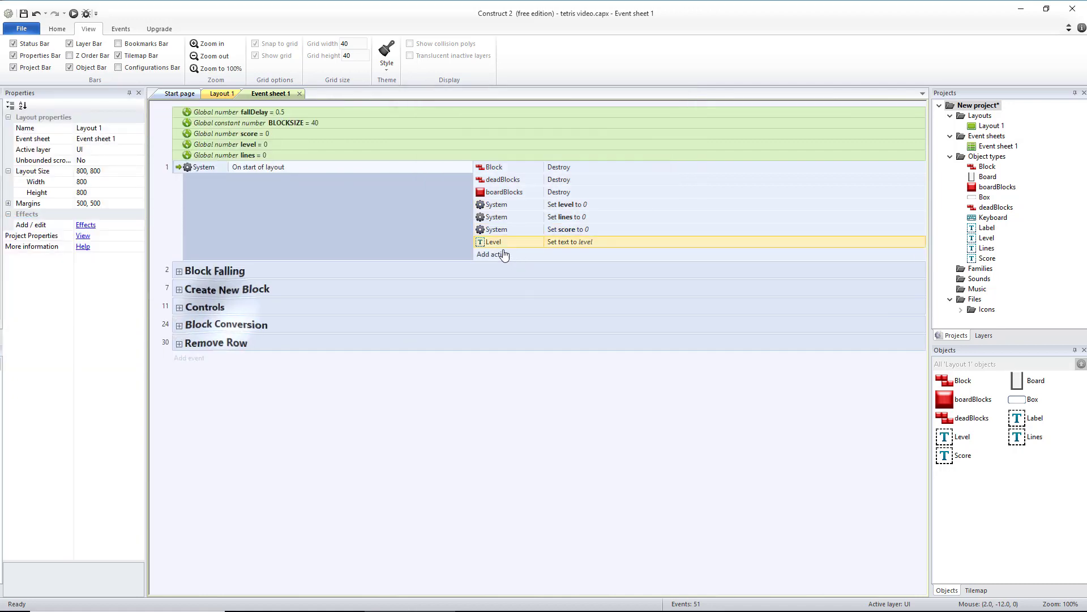
pyautogui.click(493, 254)
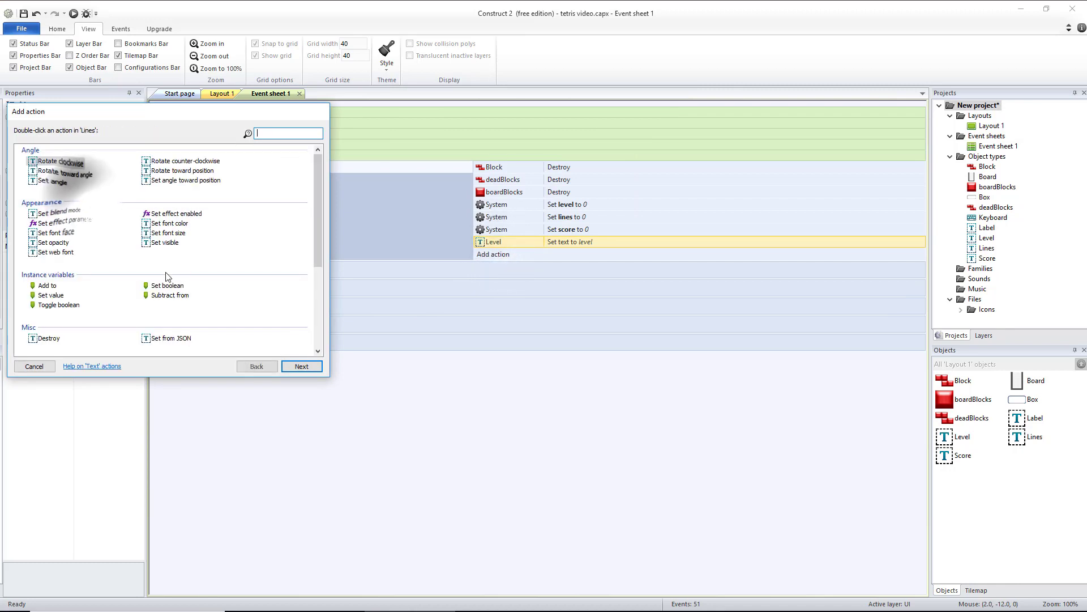
pyautogui.write('te')
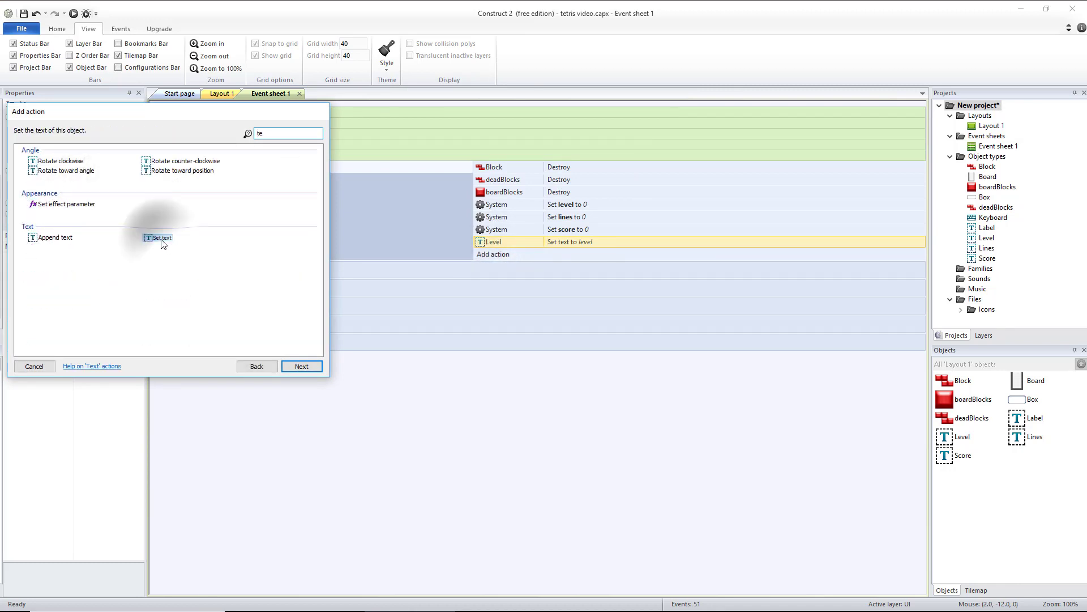
pyautogui.click(160, 238)
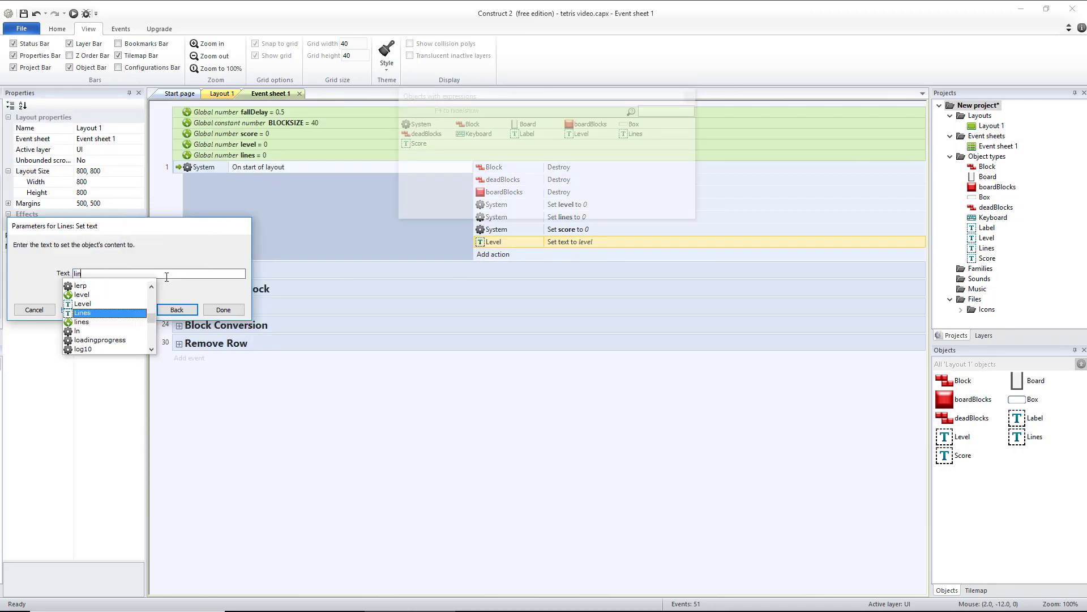
pyautogui.click(223, 310)
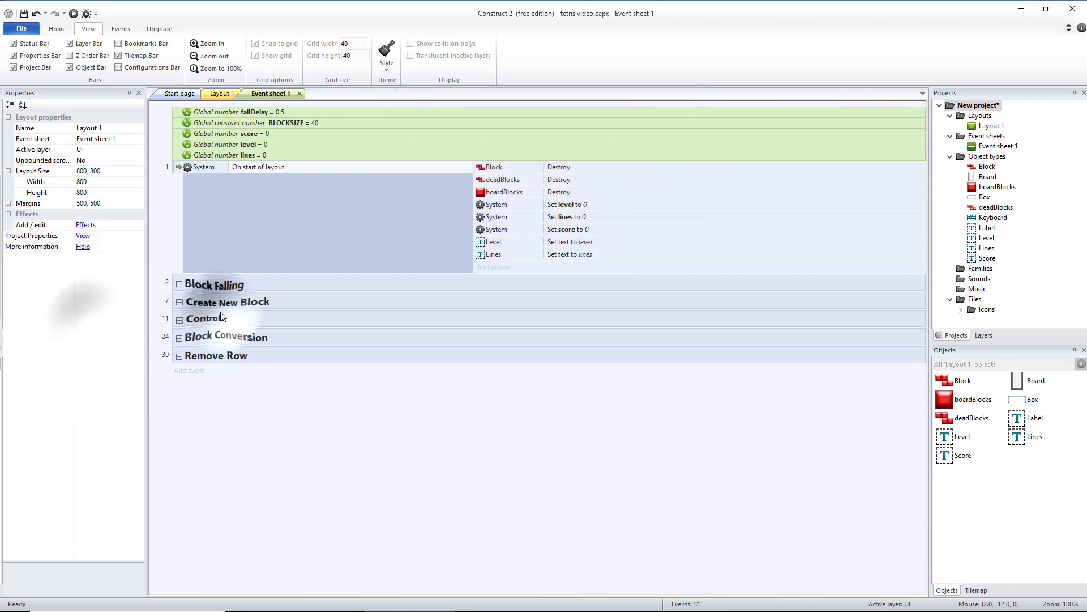
pyautogui.click(492, 266)
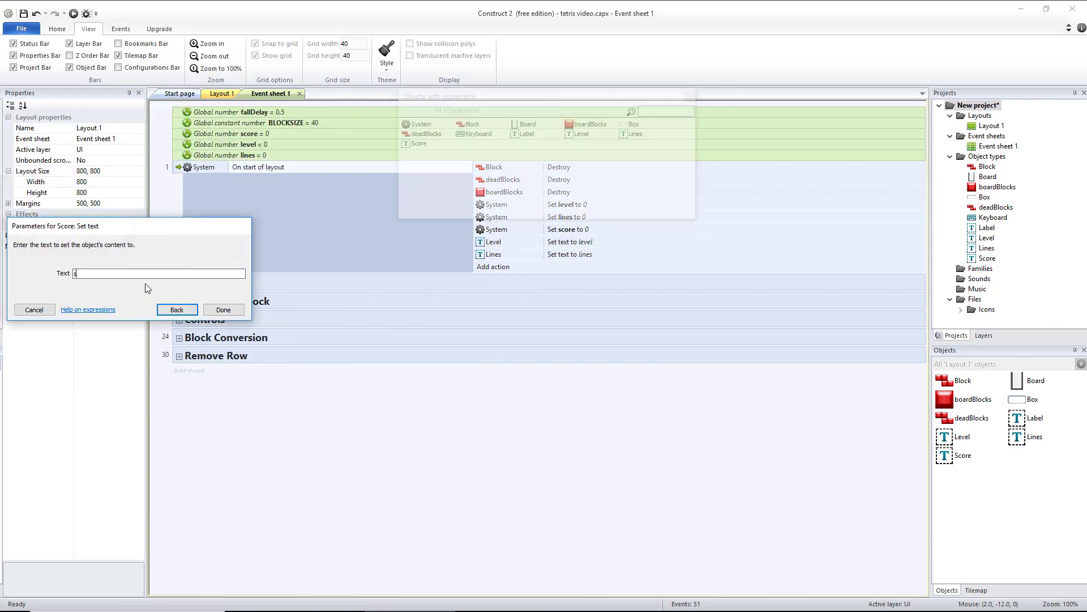
pyautogui.write('score')
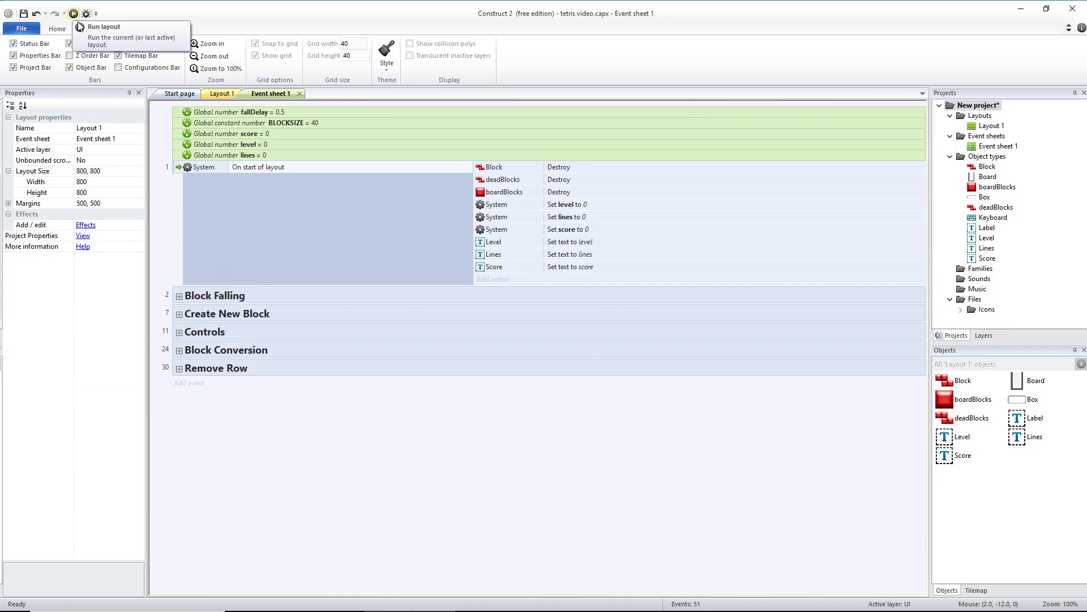
# - Expand the Remove Row group in Event sheet 1 and select its rowNum local variable
pyautogui.click(83, 13)
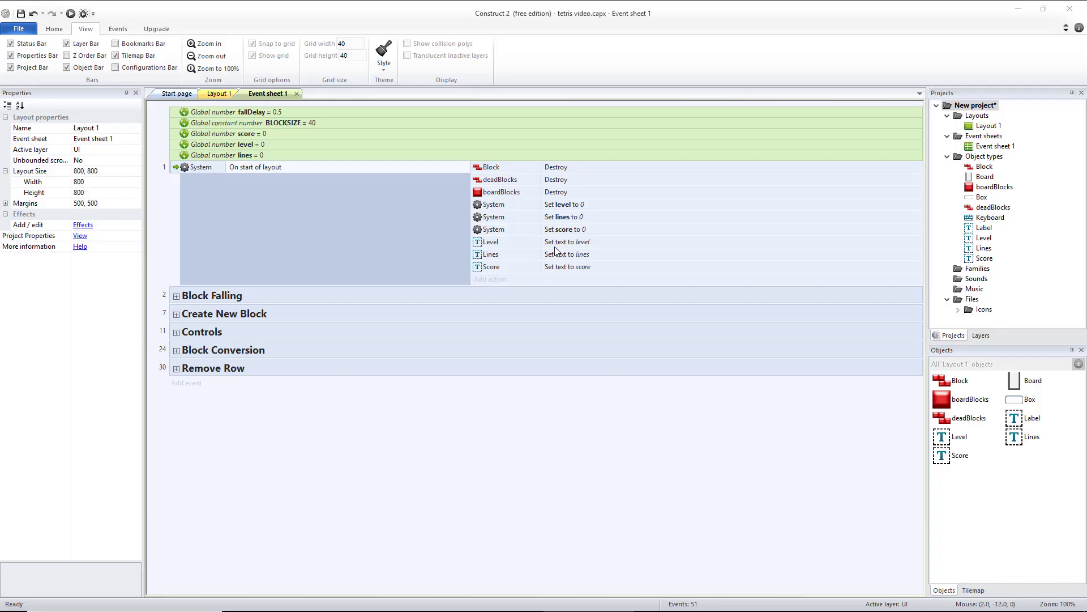
pyautogui.click(567, 254)
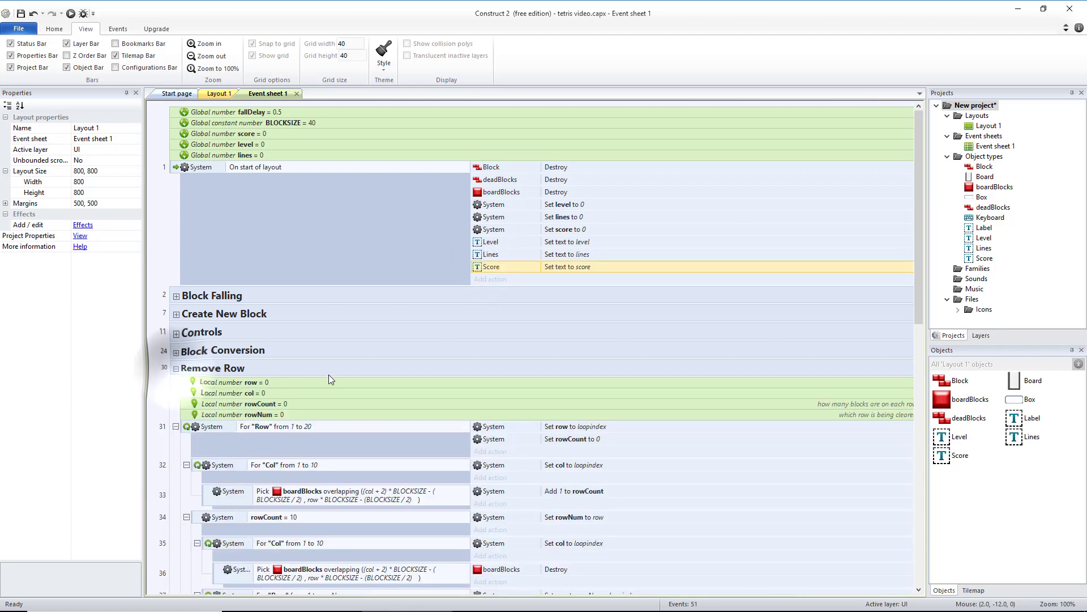
pyautogui.moveTo(175, 427)
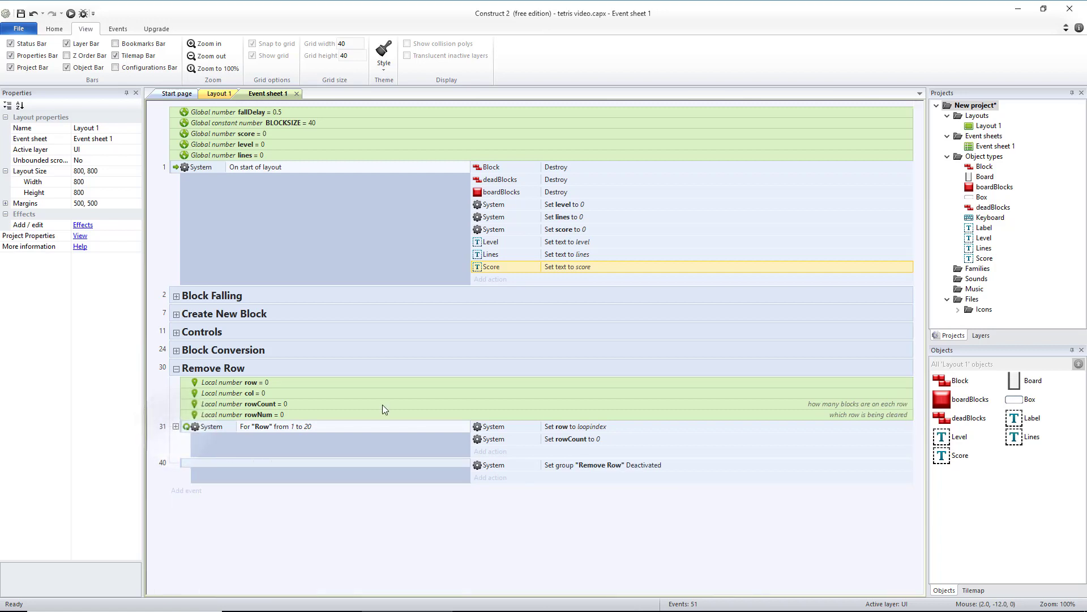
pyautogui.click(175, 426)
pyautogui.write('c')
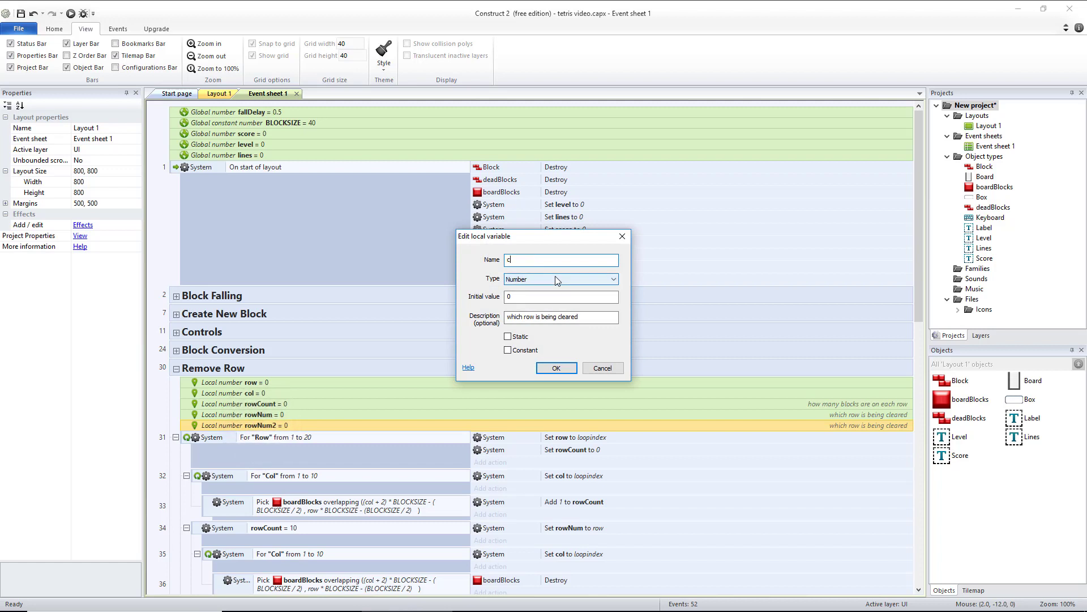
# - Name the local variable clearCount with description 'number of lines cleared at a time'
pyautogui.write('learCount')
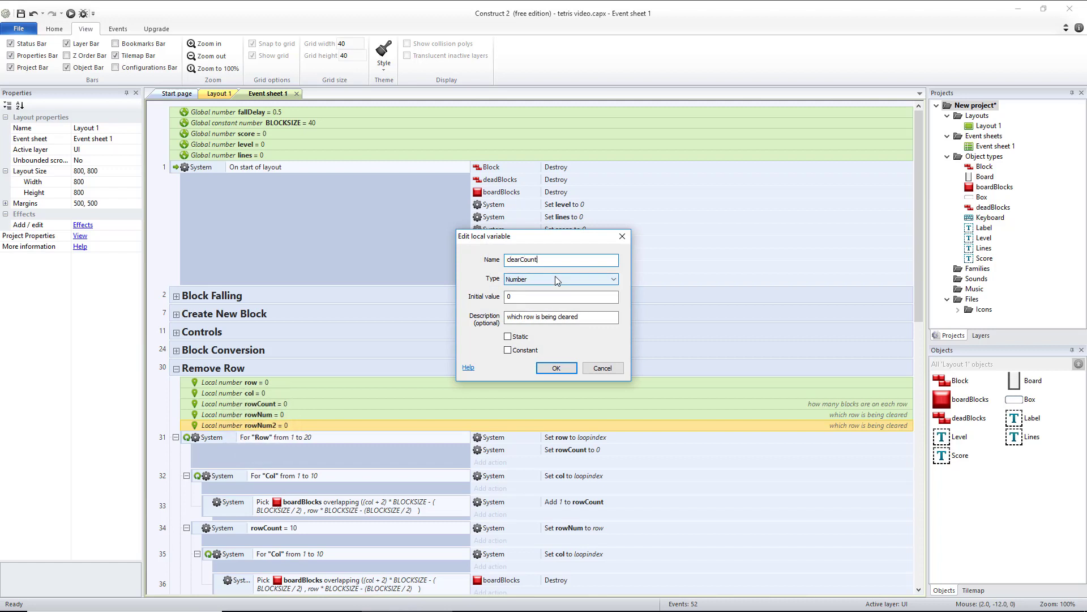
pyautogui.write('number of lines cleared at a time')
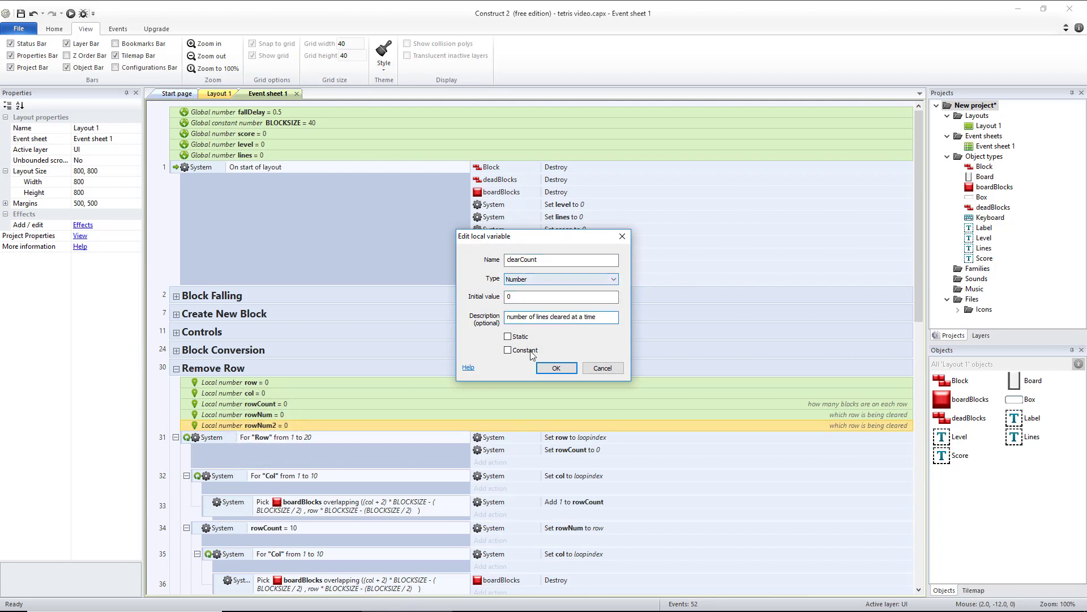
pyautogui.click(556, 368)
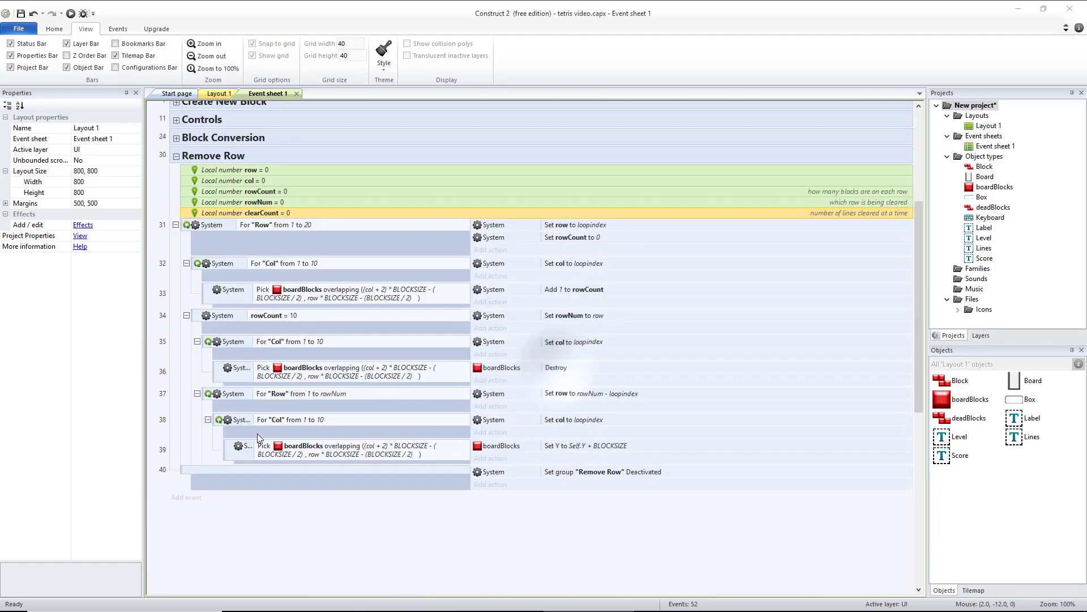
# - On the rowCount = 10 event, add a System action adding 1 to clearCount
pyautogui.click(279, 315)
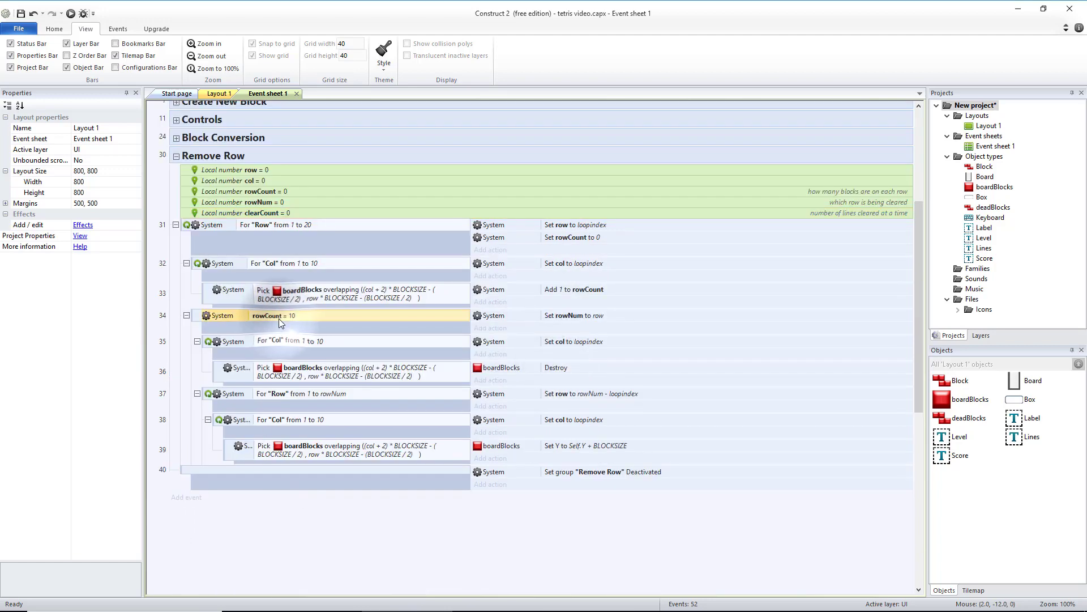
pyautogui.moveTo(489, 328)
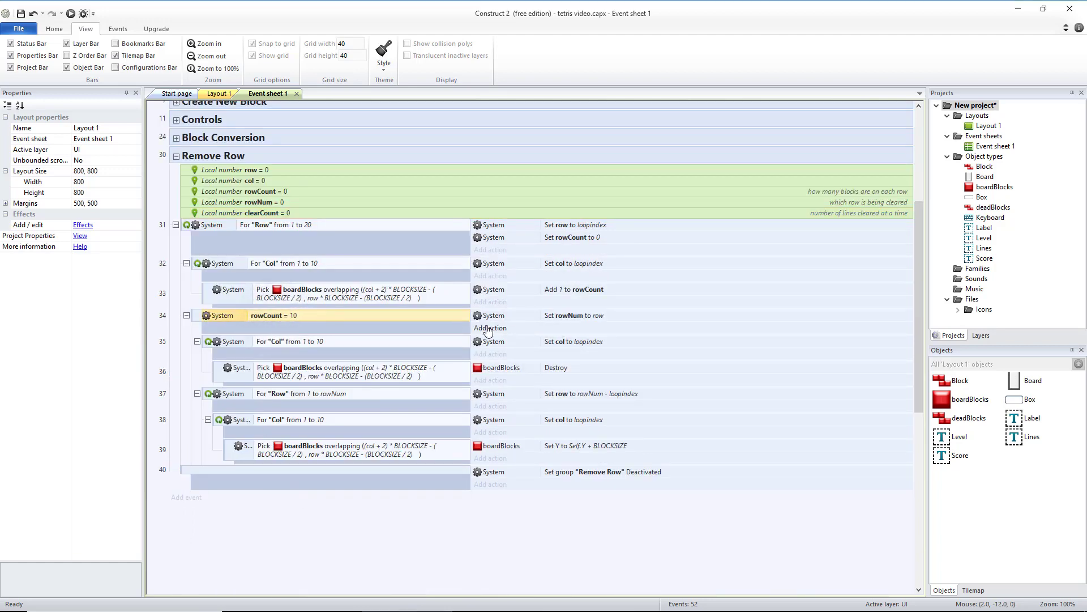
pyautogui.click(490, 327)
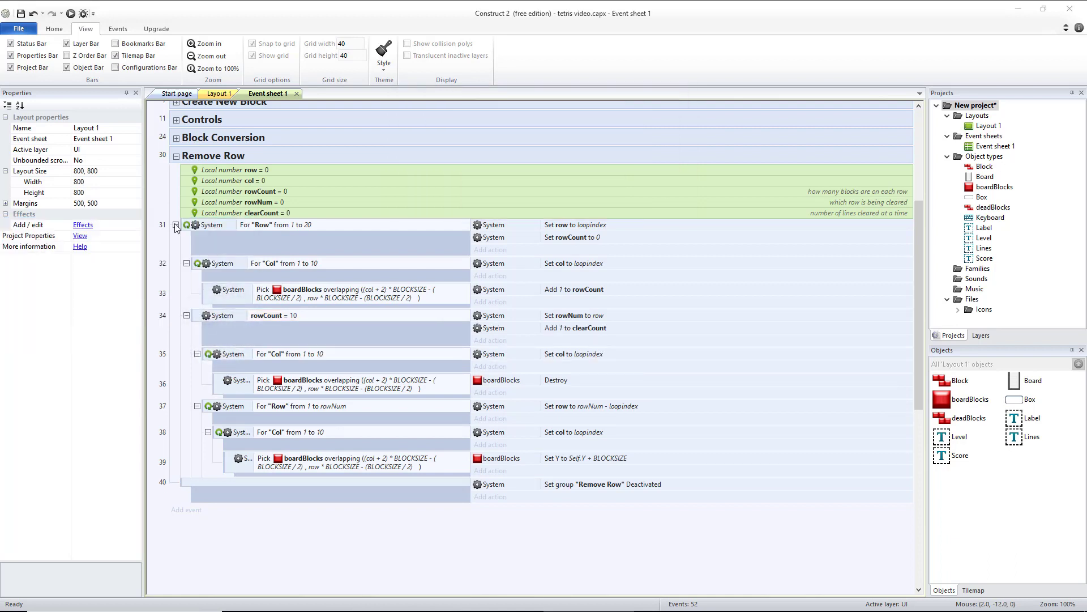
# - Add a Remove Row sub-event comparing clearCount > 0, and select it
pyautogui.rightClick(201, 368)
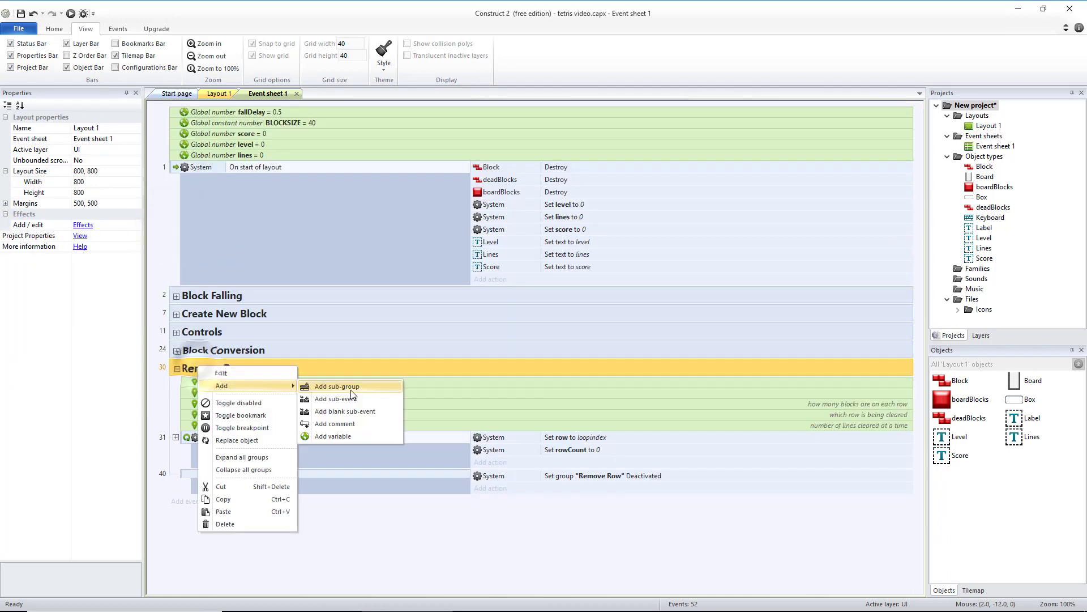
pyautogui.click(336, 399)
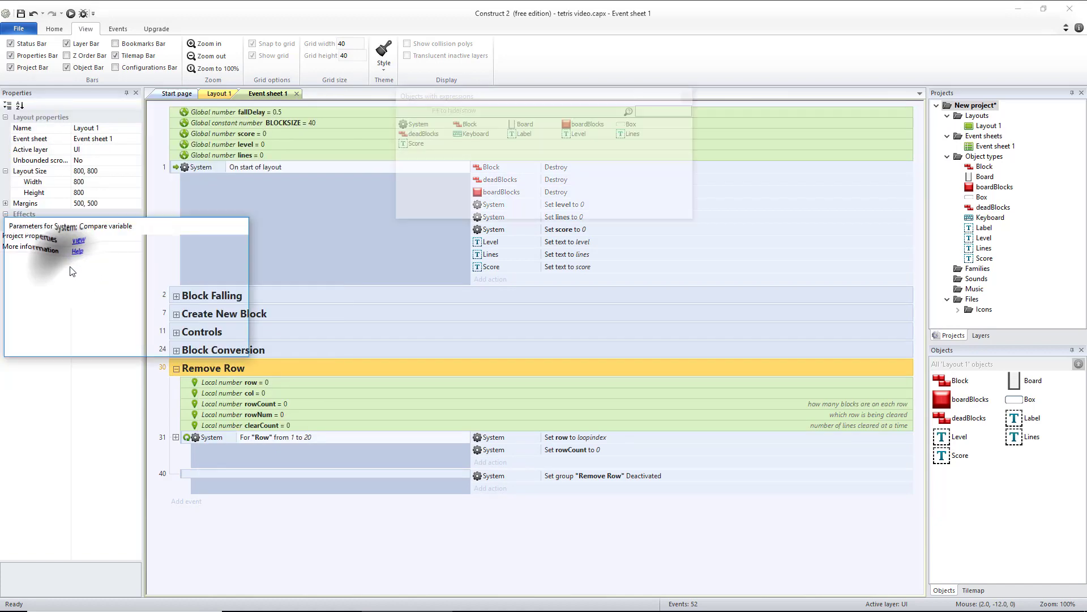
pyautogui.click(155, 275)
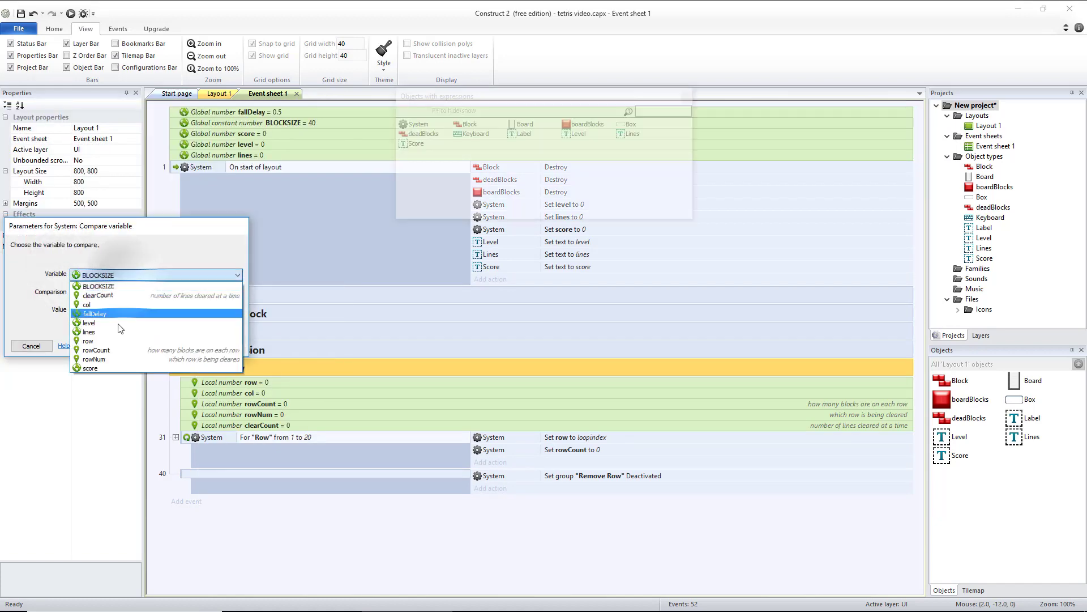
pyautogui.click(98, 295)
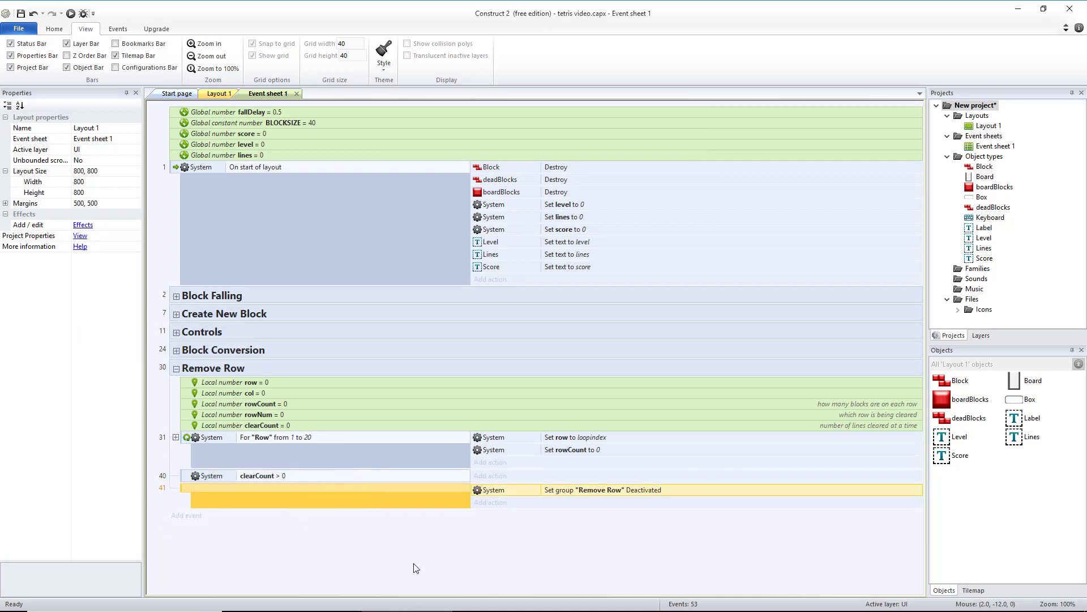
pyautogui.click(273, 476)
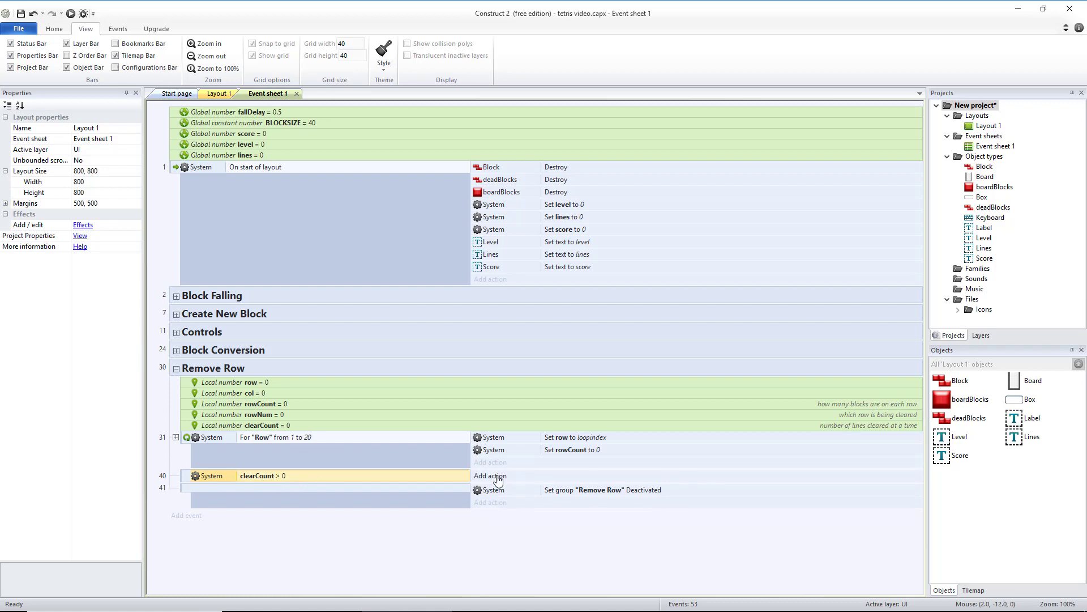
# - Give the clearCount > 0 event an Add to action worth 2 ^ (clearCount - 1) * 1000
pyautogui.click(490, 475)
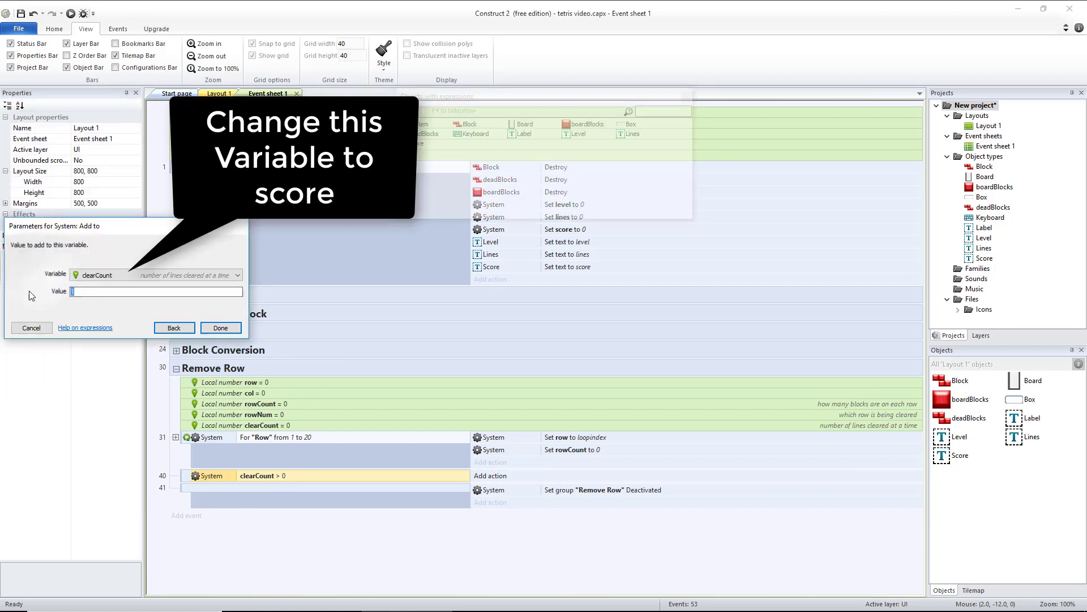
pyautogui.write('2 ^')
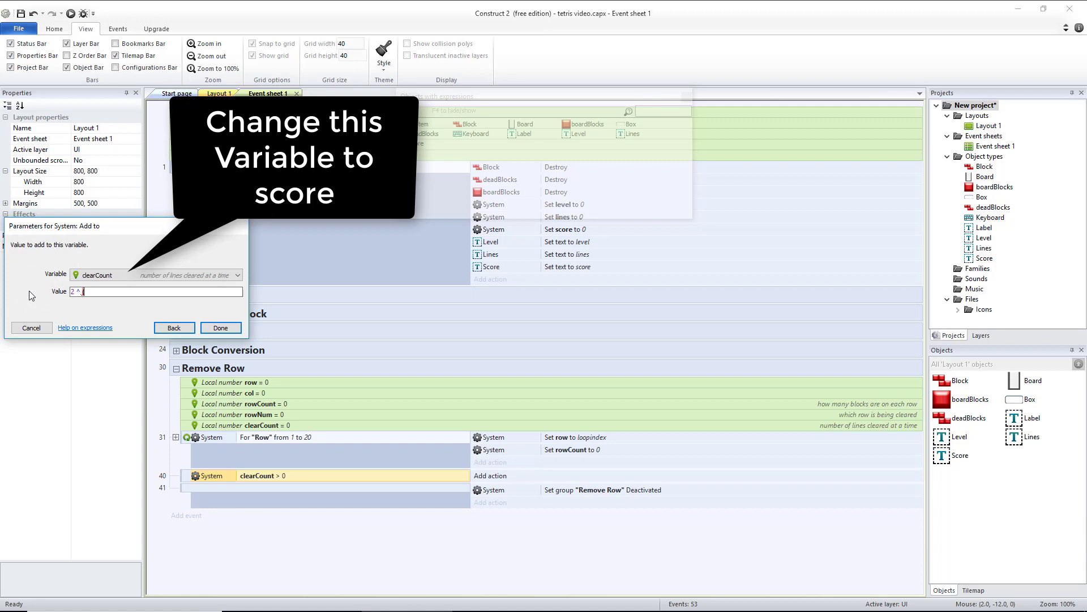
pyautogui.write('(clearCount - 1) *')
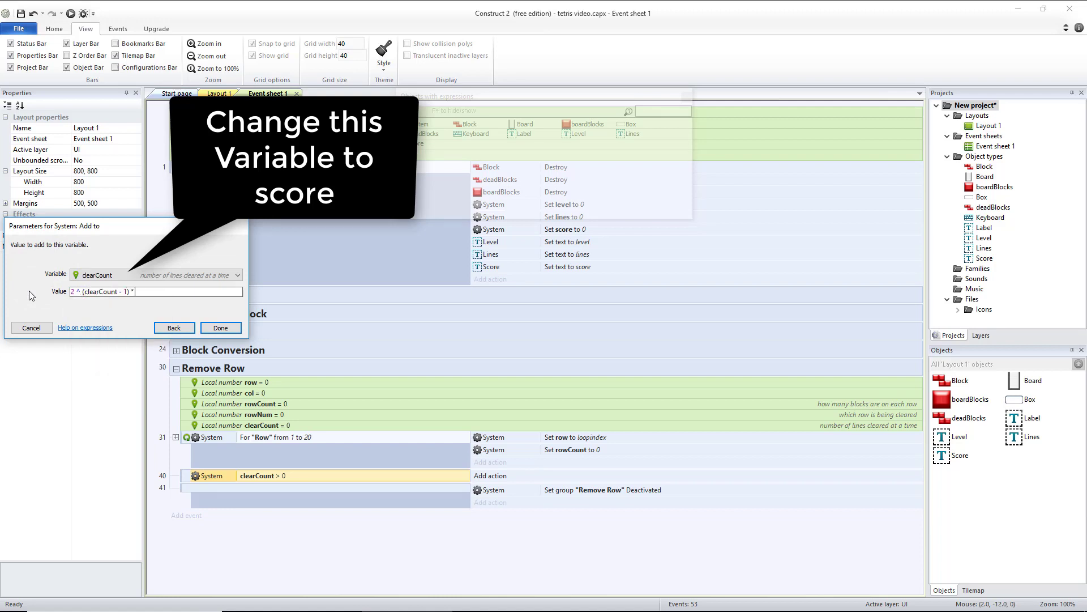
pyautogui.write('1000')
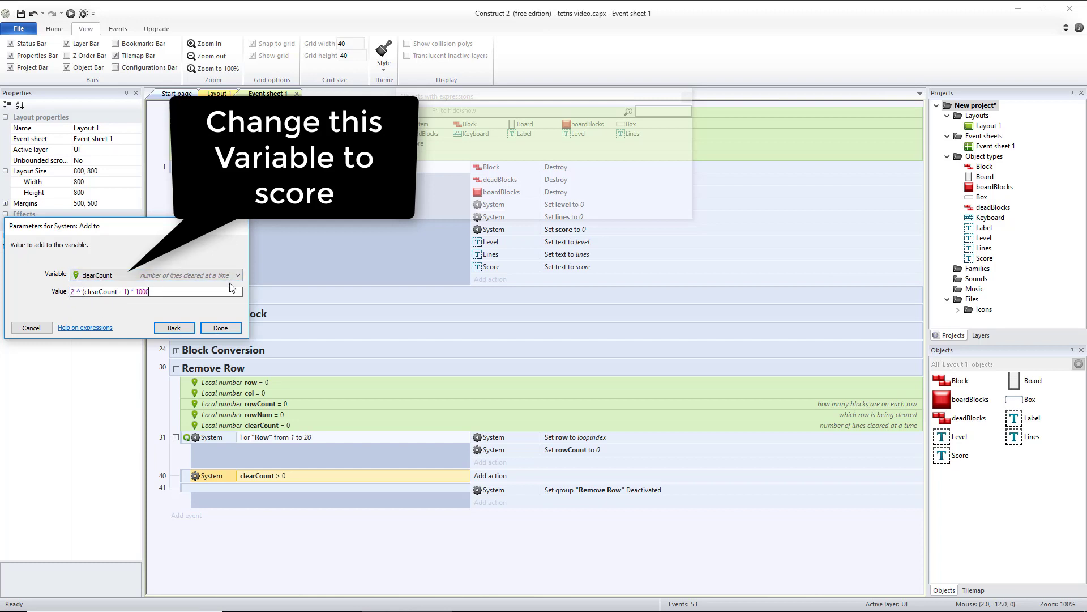
pyautogui.click(221, 327)
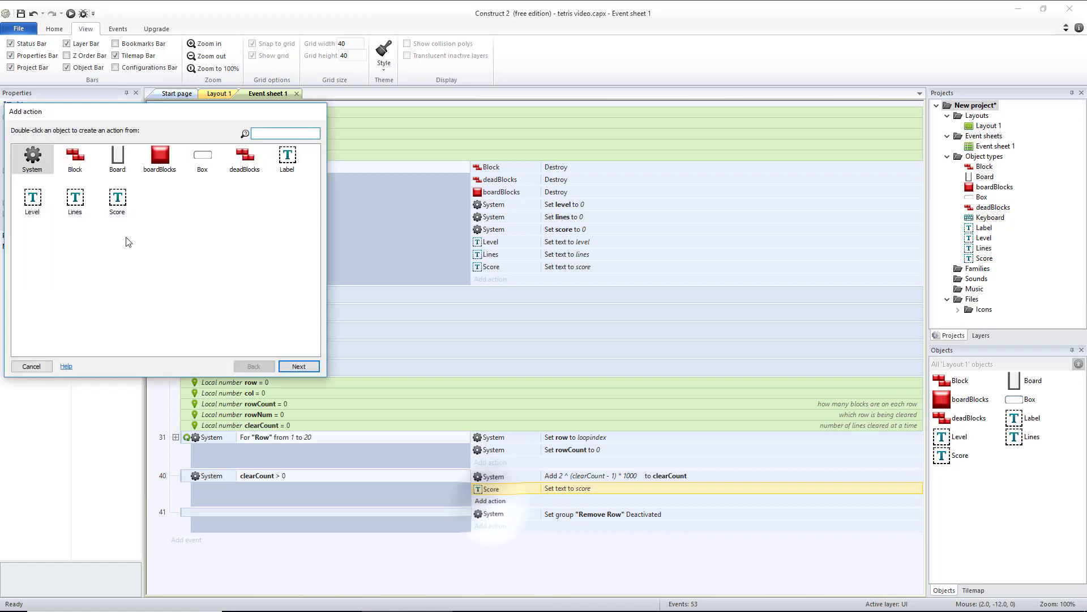
# - Add a System action adding clearCount to lines in the clearCount > 0 event
pyautogui.doubleClick(32, 159)
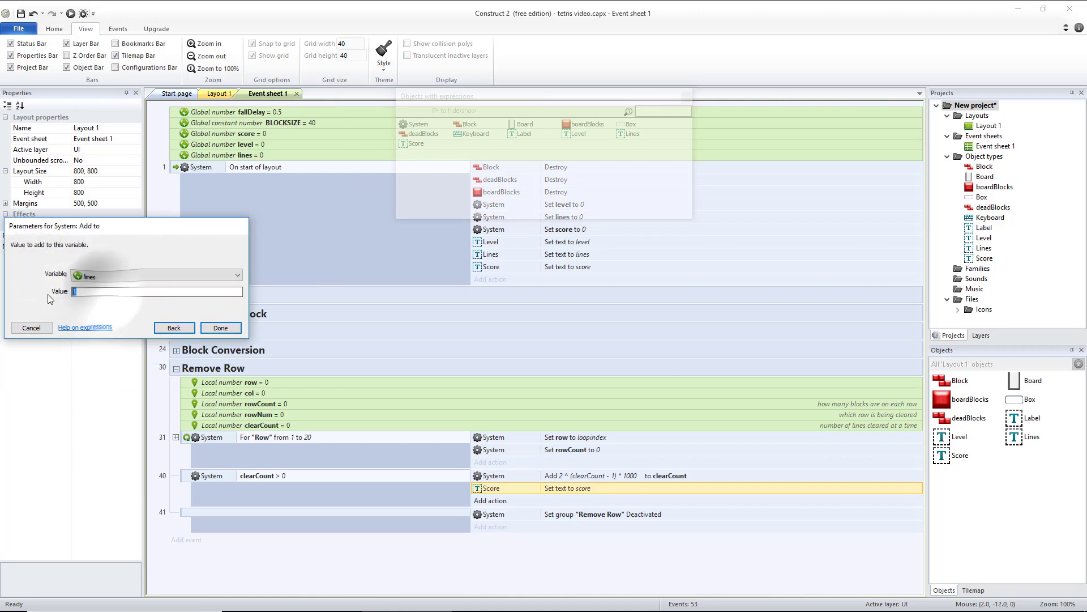
pyautogui.write('clearCount')
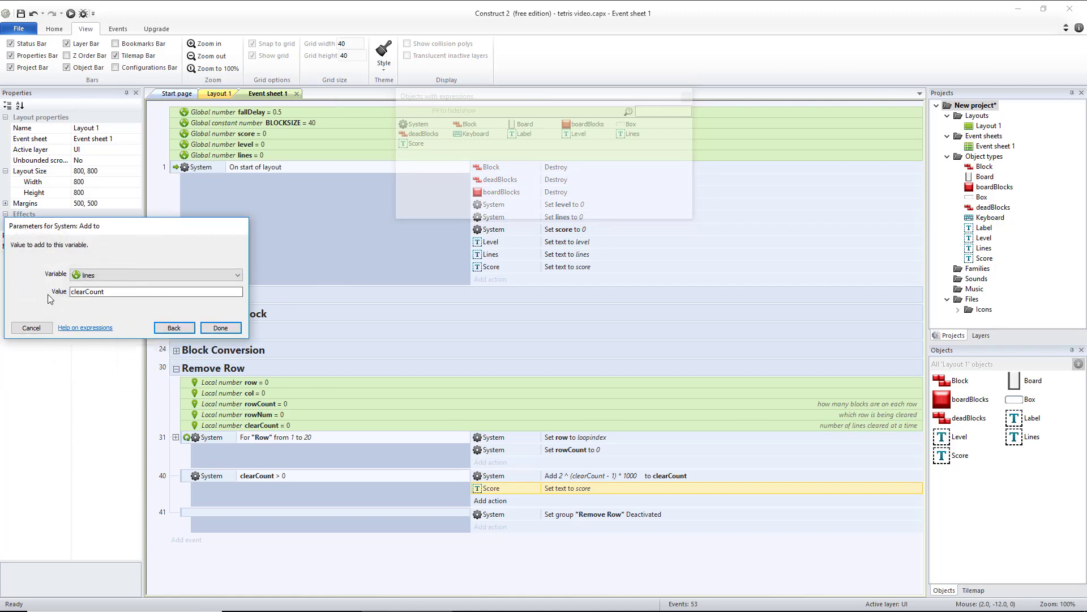
pyautogui.click(220, 327)
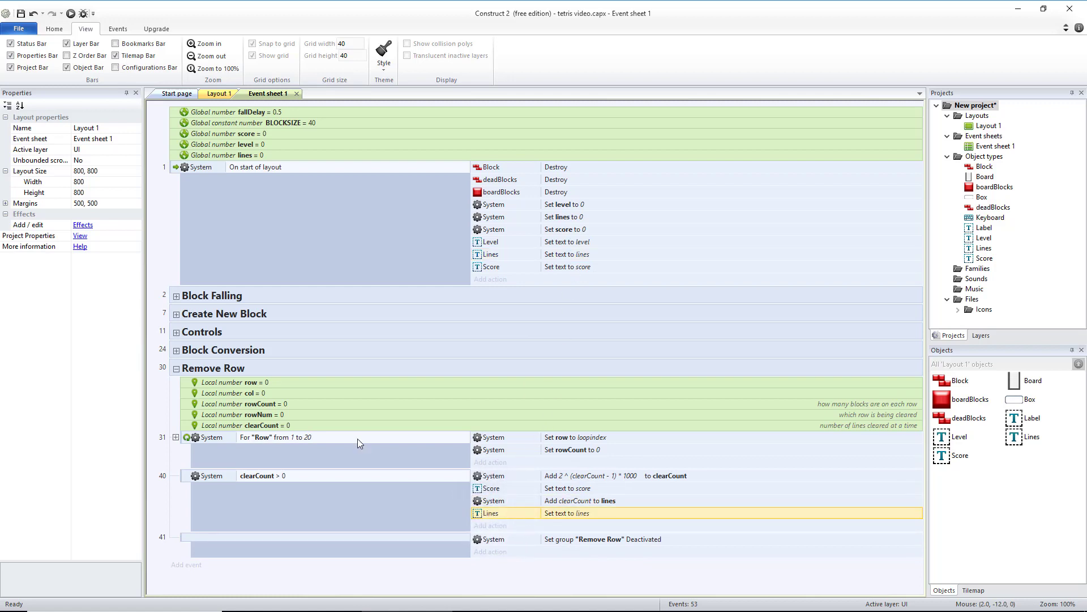
pyautogui.click(490, 525)
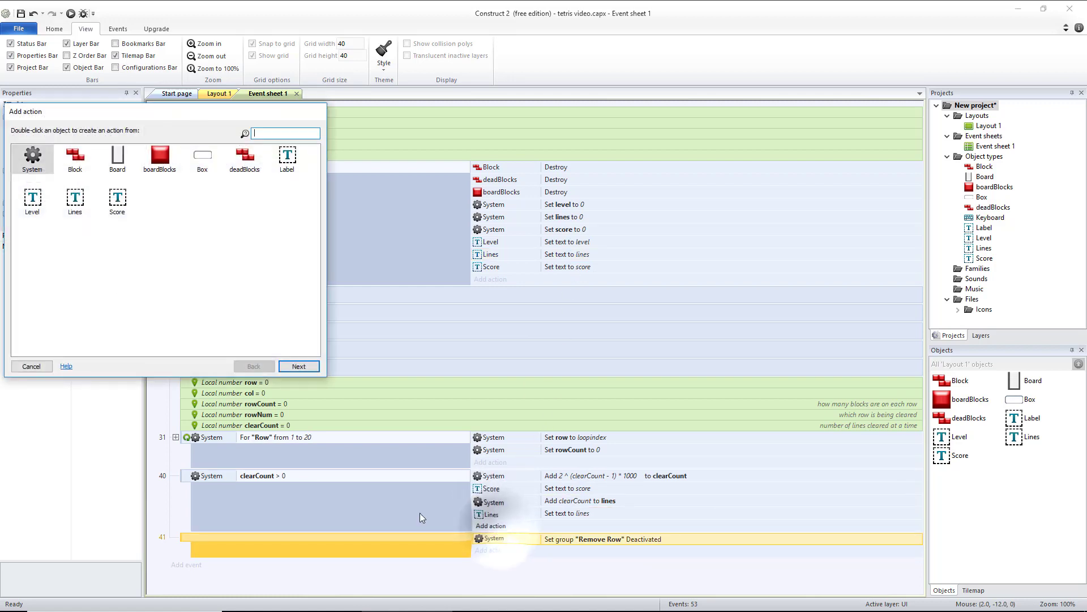
# - Add a System action setting level to floor(lines / 10)
pyautogui.doubleClick(32, 157)
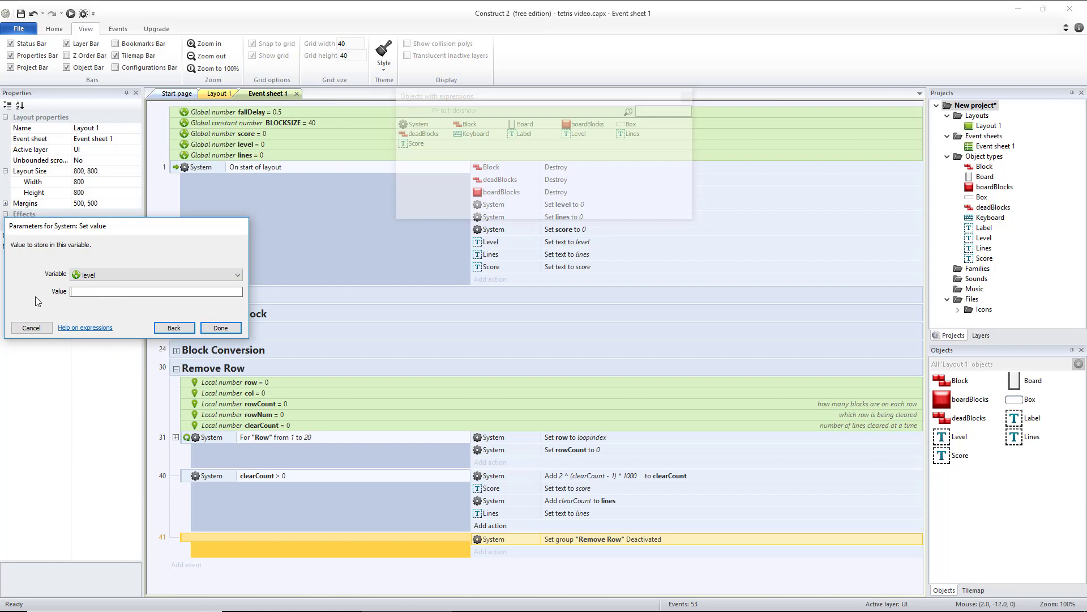
pyautogui.write('floor(lines / 10')
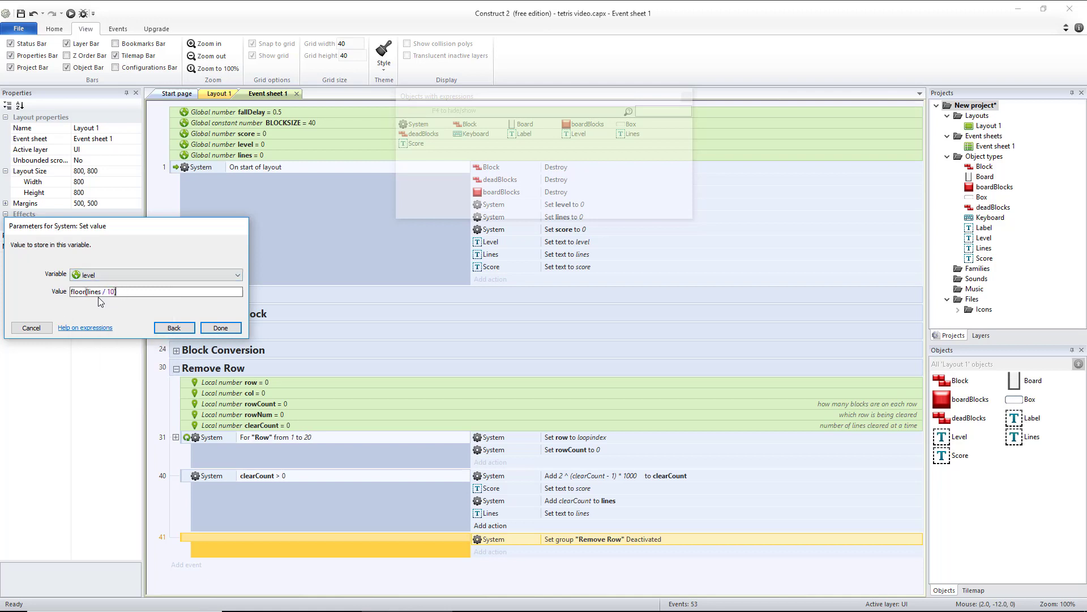
pyautogui.click(220, 328)
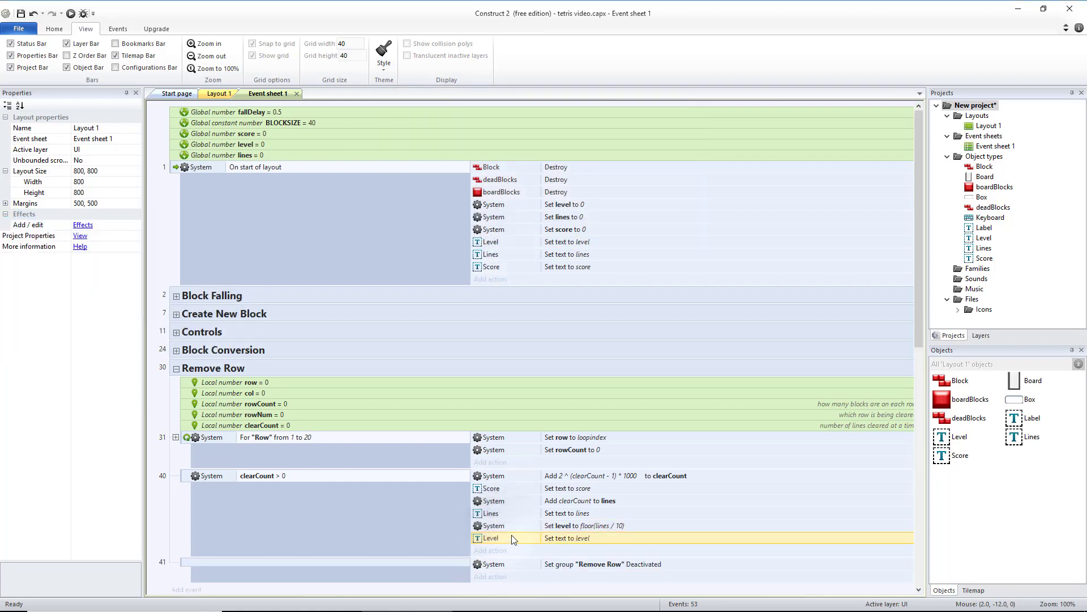
pyautogui.moveTo(5, 263)
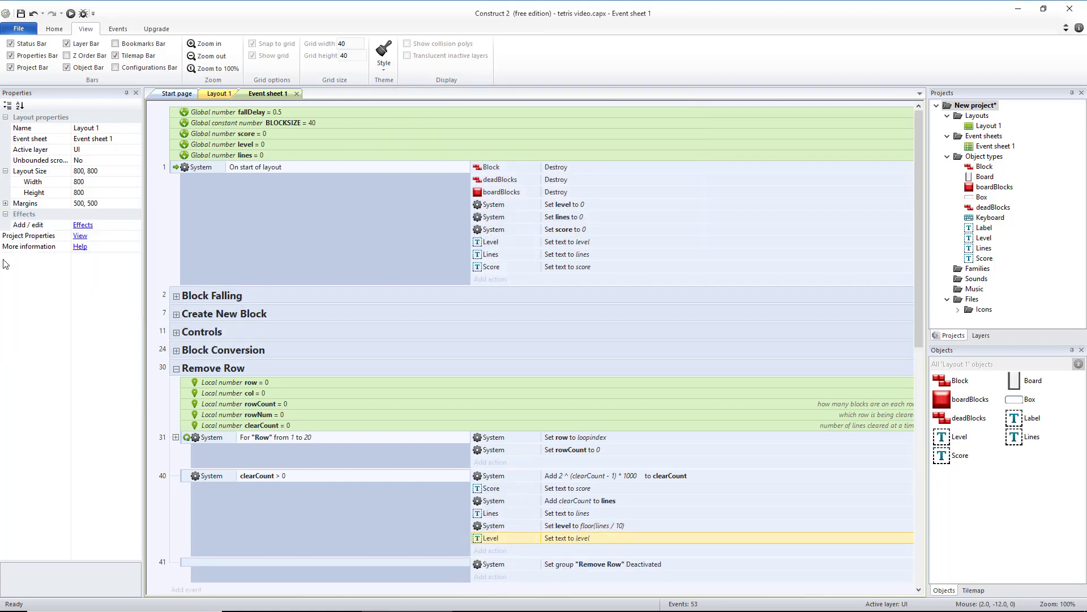
pyautogui.moveTo(544, 529)
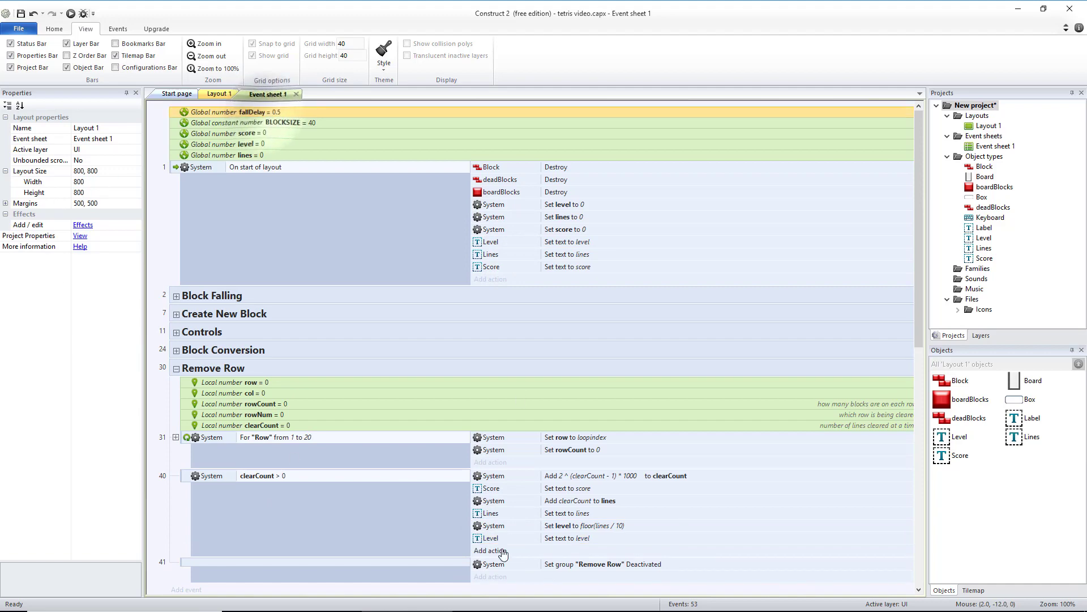
# - Add a System Set value action setting fallDelay to 0
pyautogui.click(488, 550)
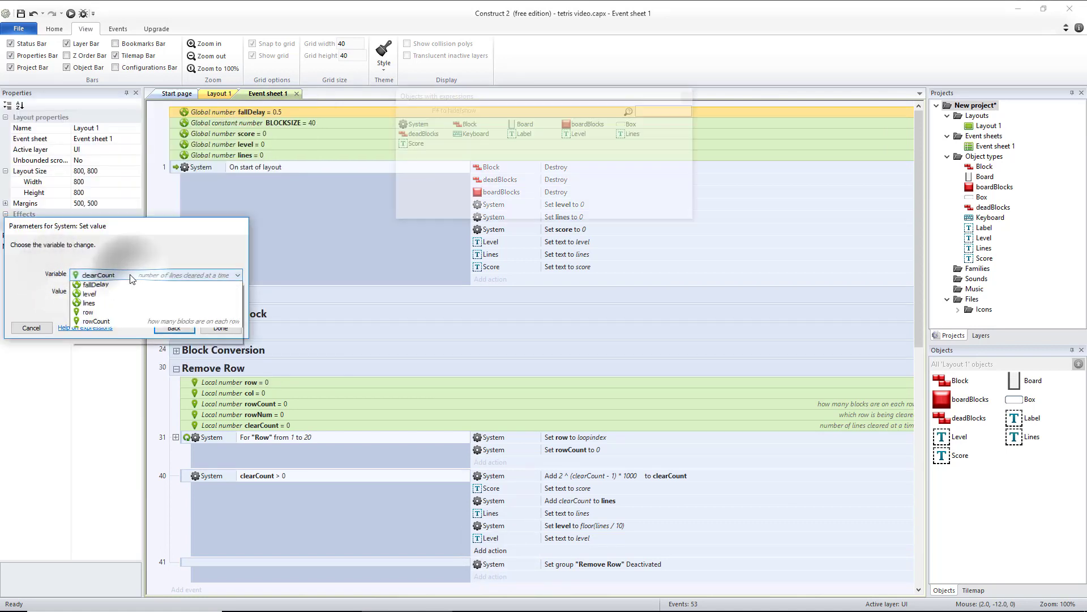
pyautogui.click(80, 284)
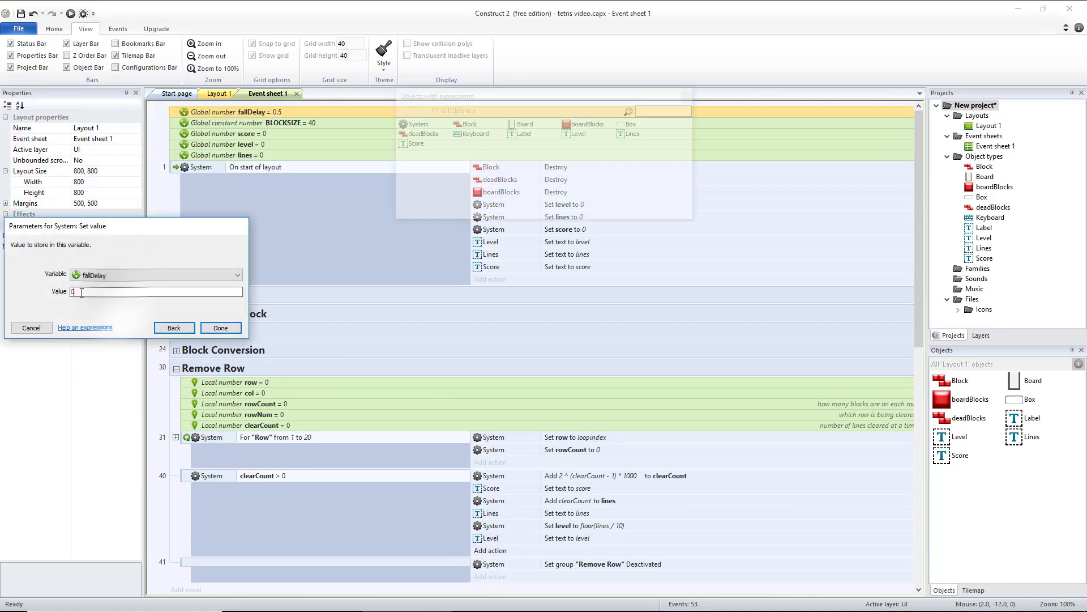
pyautogui.click(220, 327)
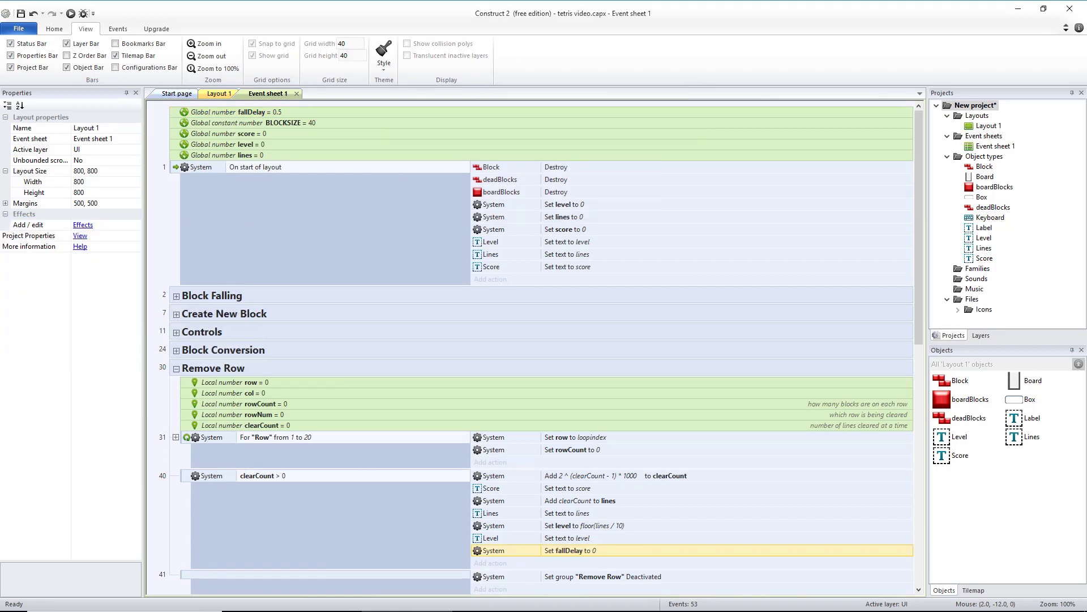
pyautogui.moveTo(278, 208)
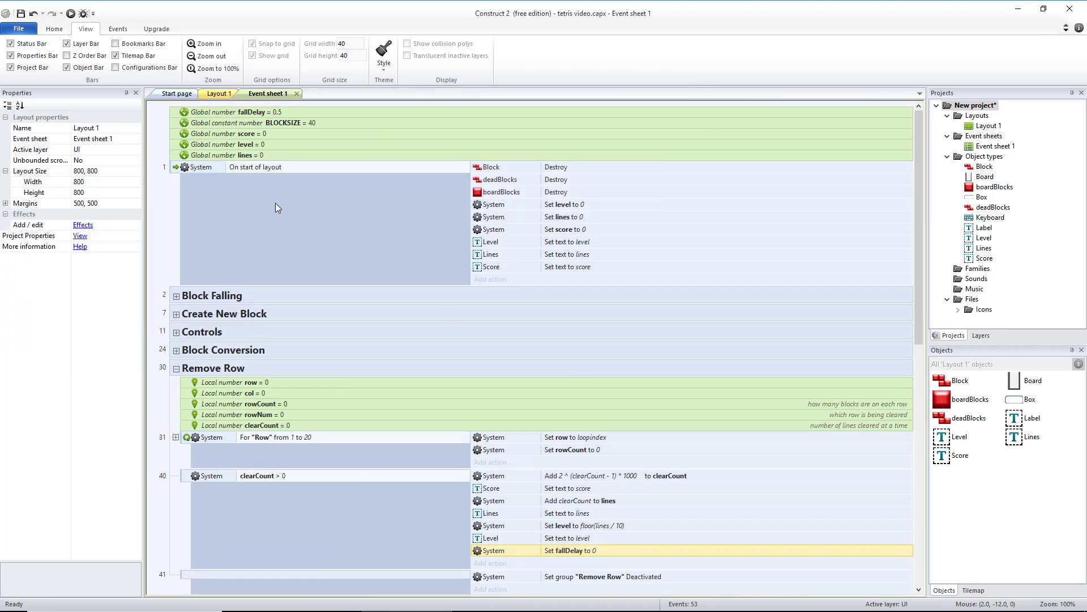
# - Add another global number variable named fallScaling with initial value 4
pyautogui.rightClick(224, 154)
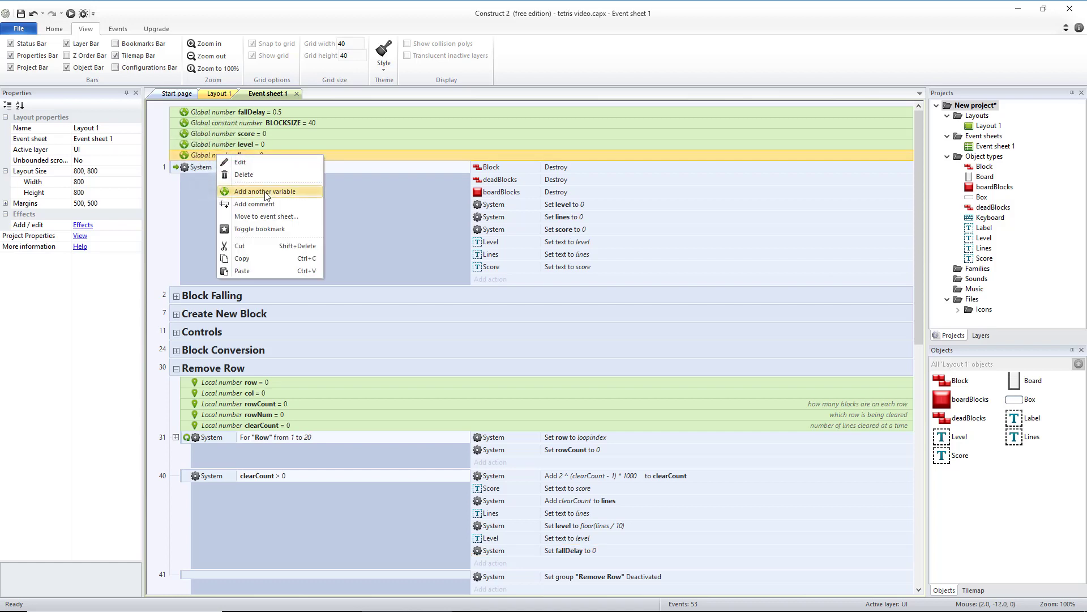
pyautogui.click(262, 191)
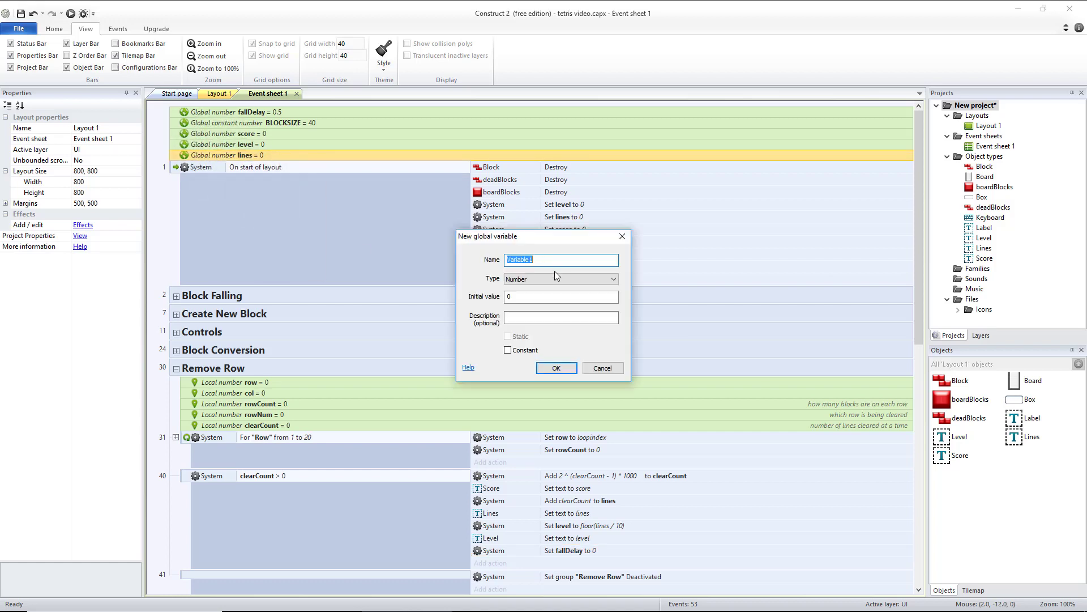
pyautogui.write('fallScaling')
pyautogui.click(562, 296)
pyautogui.write('4')
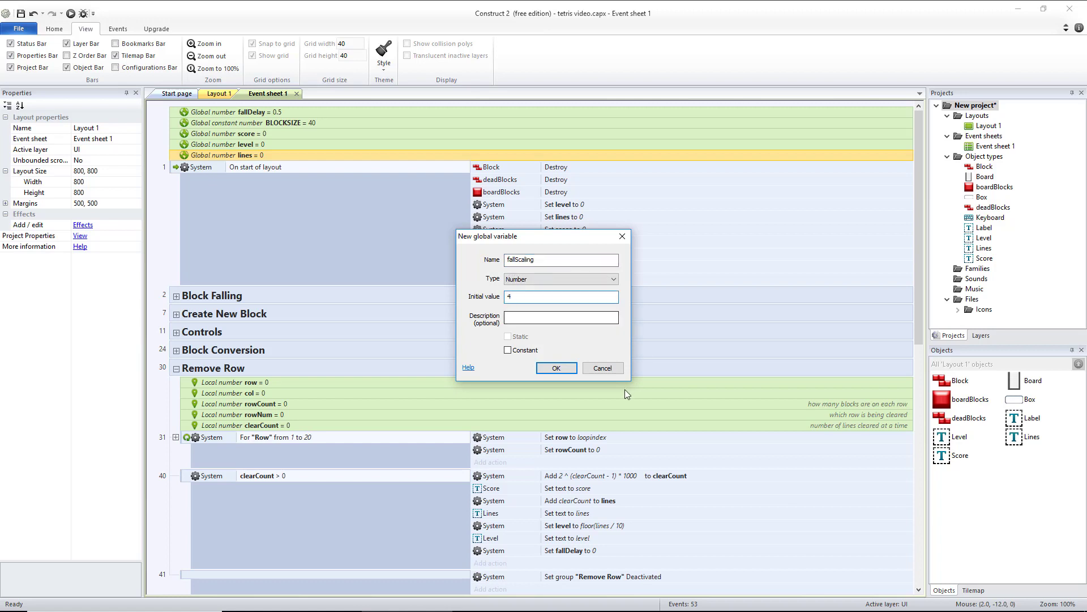
pyautogui.click(561, 297)
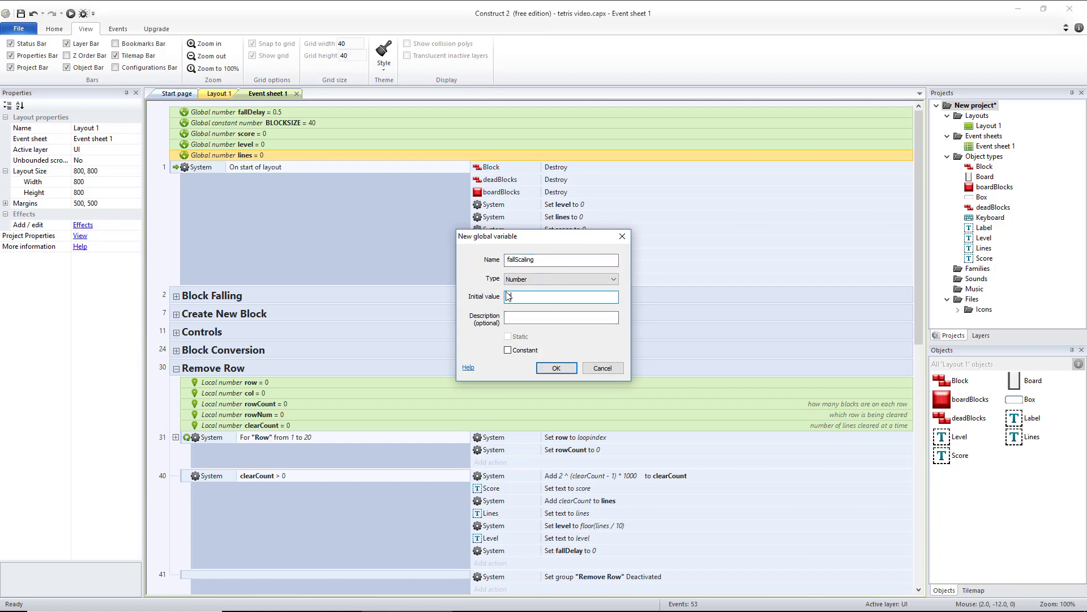
pyautogui.write('4')
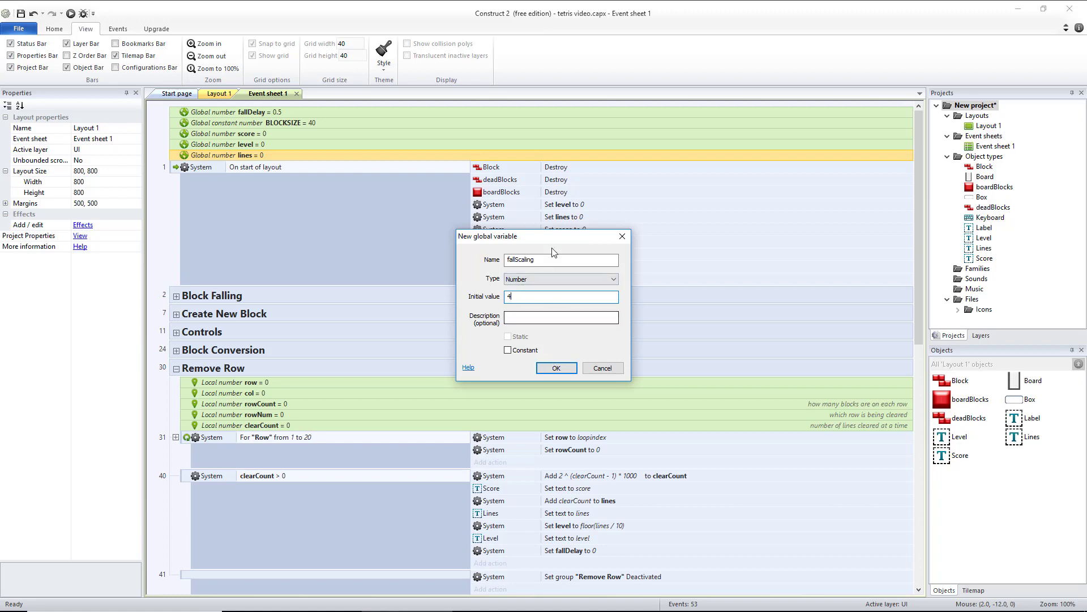
pyautogui.click(532, 297)
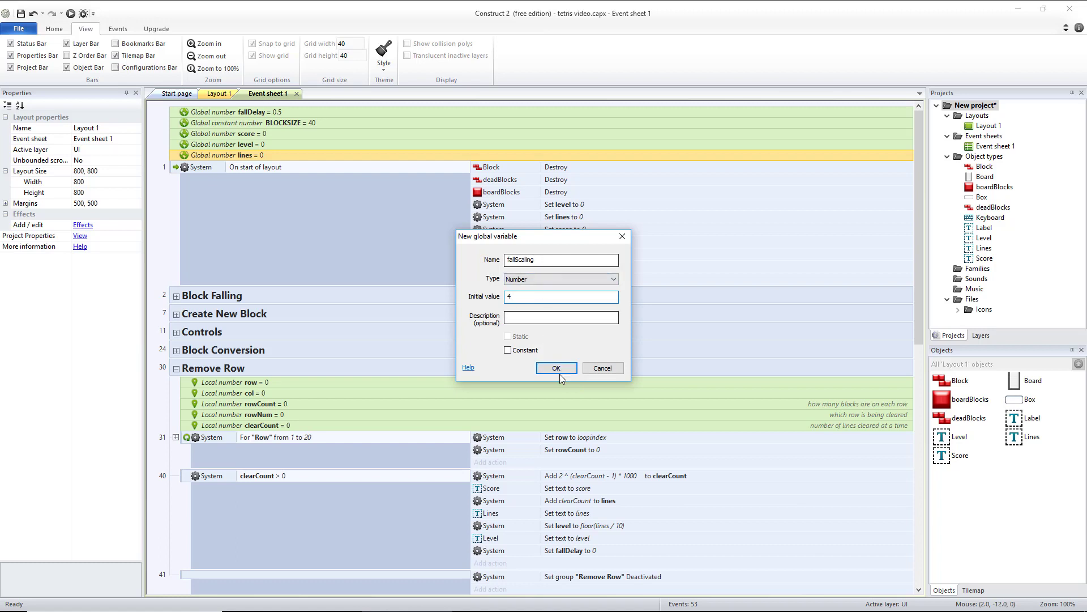
pyautogui.moveTo(583, 553)
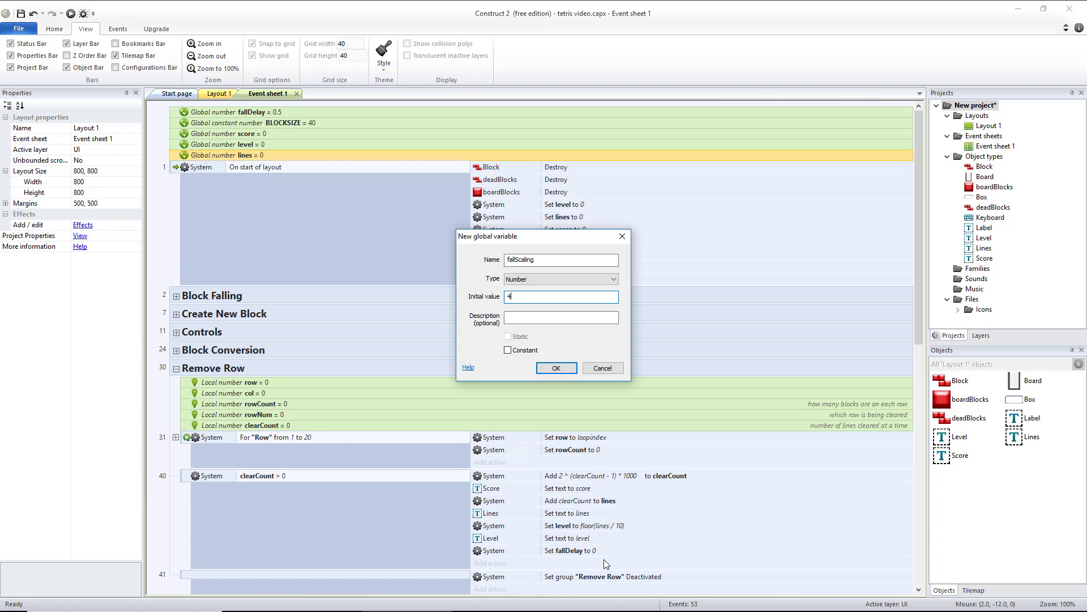
pyautogui.moveTo(305, 178)
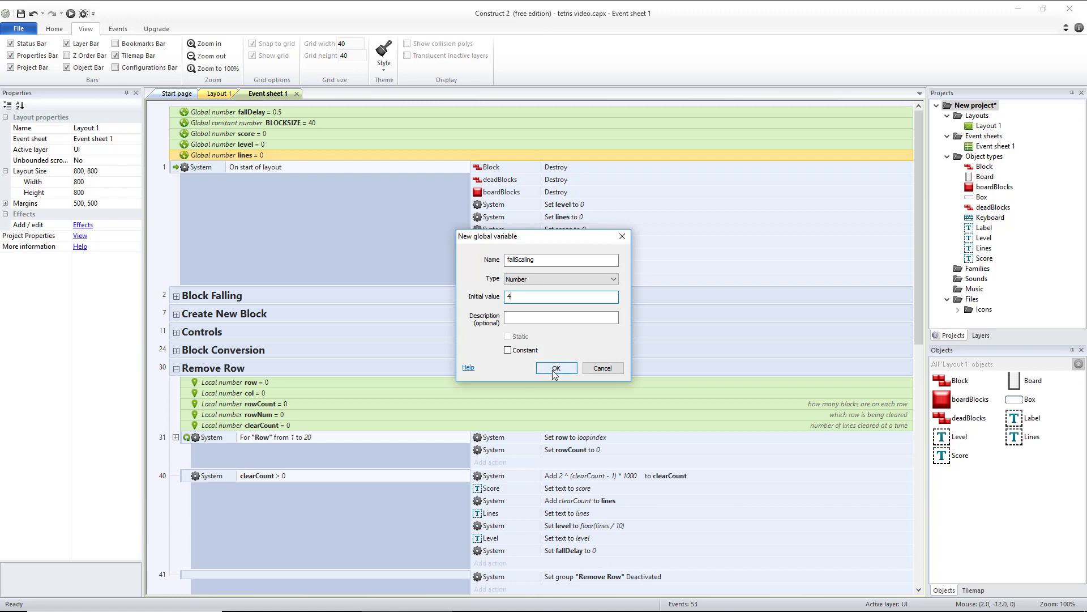
pyautogui.click(556, 368)
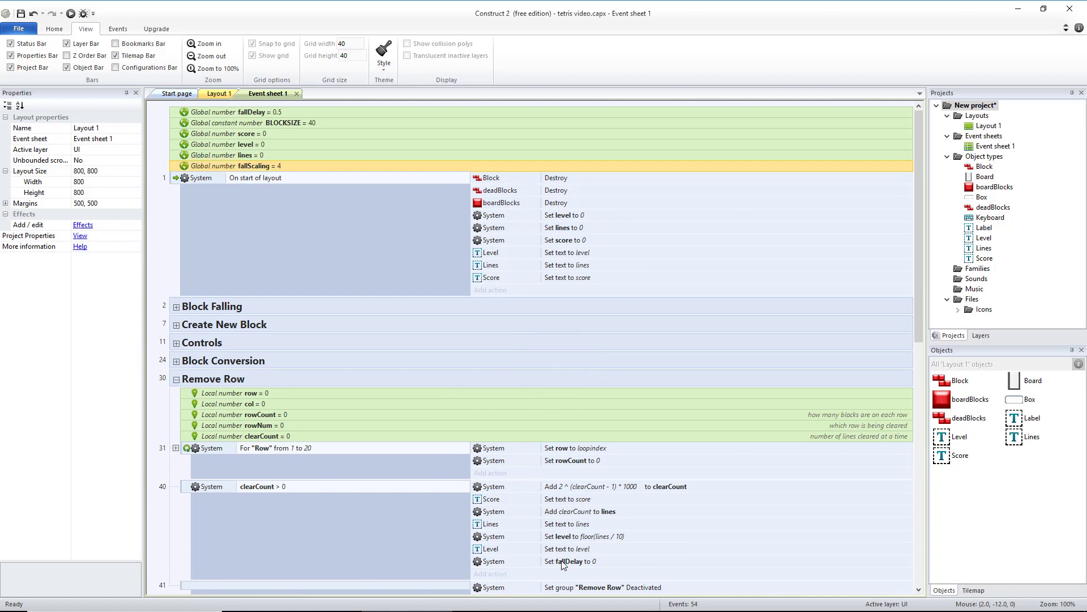
# - Change the fallDelay action's value from 0 to fallScaling / (level + fallScaling)
pyautogui.doubleClick(564, 561)
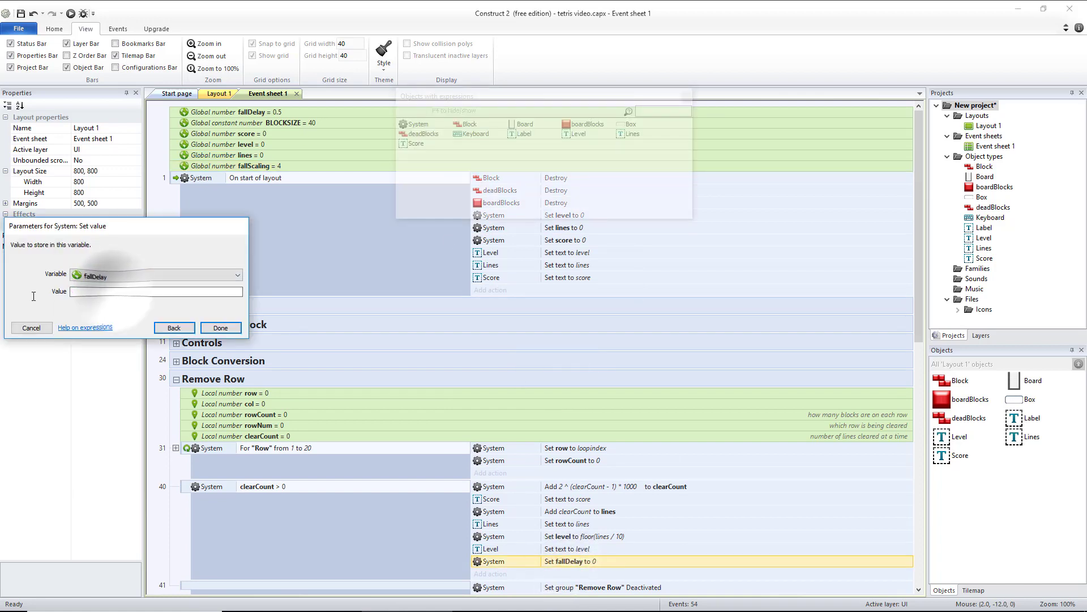
pyautogui.write('fallScaling')
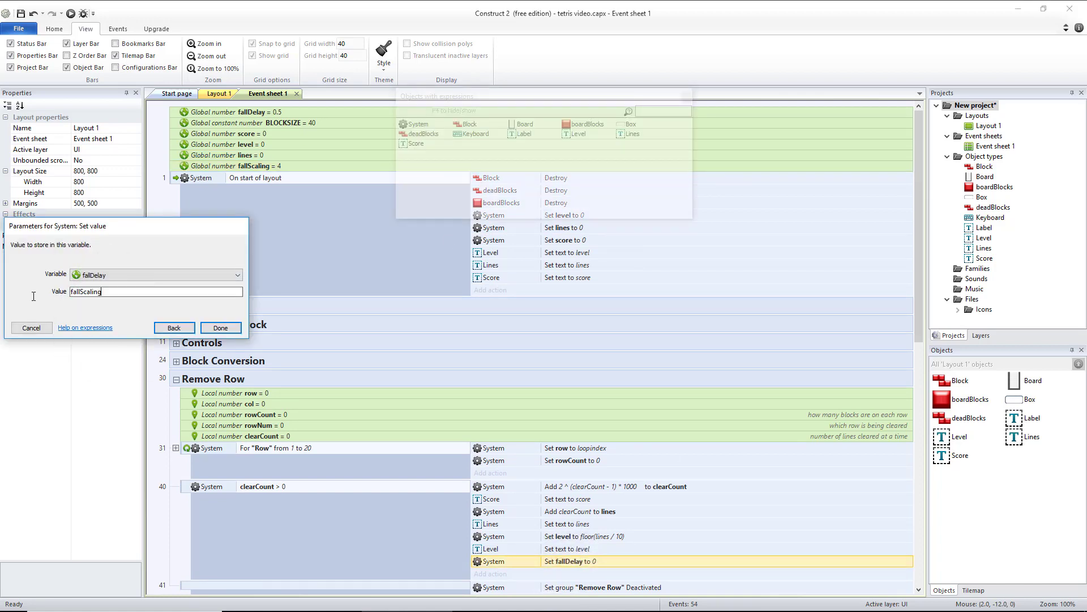
pyautogui.write('/ (level +')
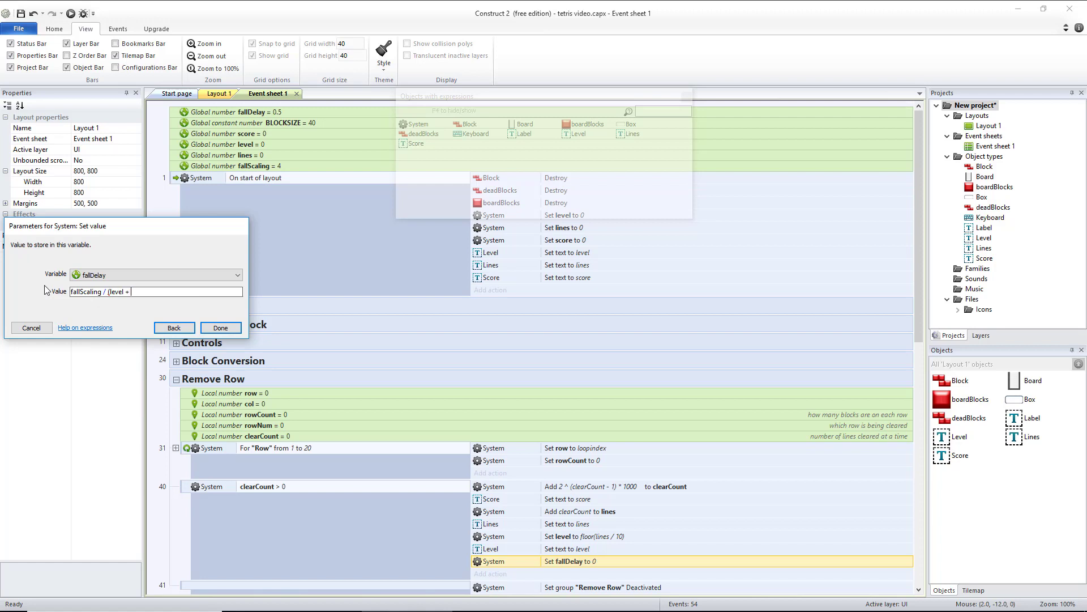
pyautogui.write('fallScaling)')
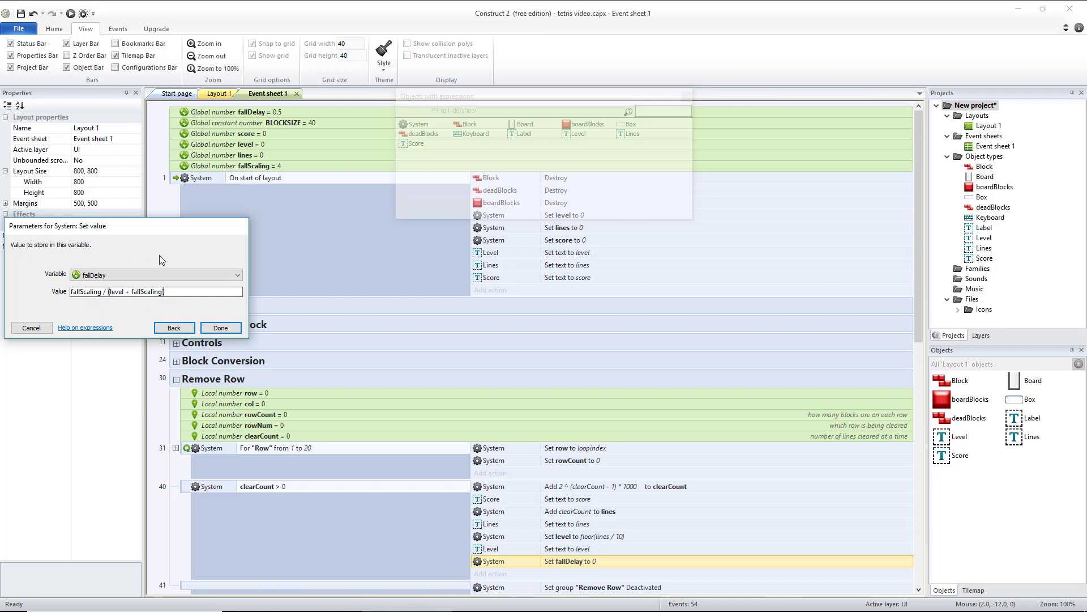
pyautogui.click(220, 327)
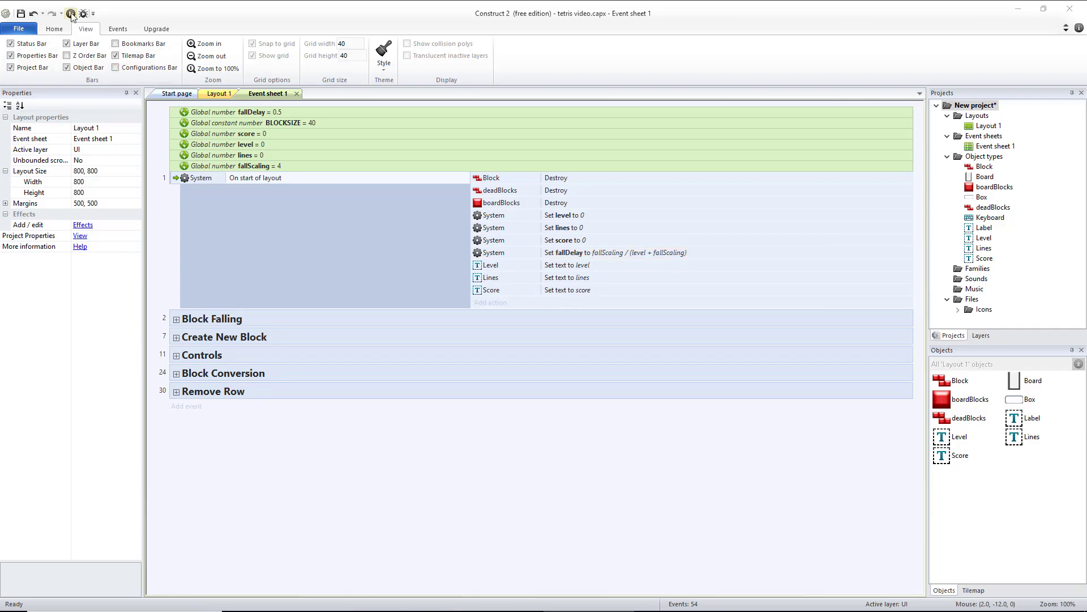
# - In Remove Row, retarget the 2^(clearCount-1)*1000 reward action from clearCount to score
pyautogui.click(69, 11)
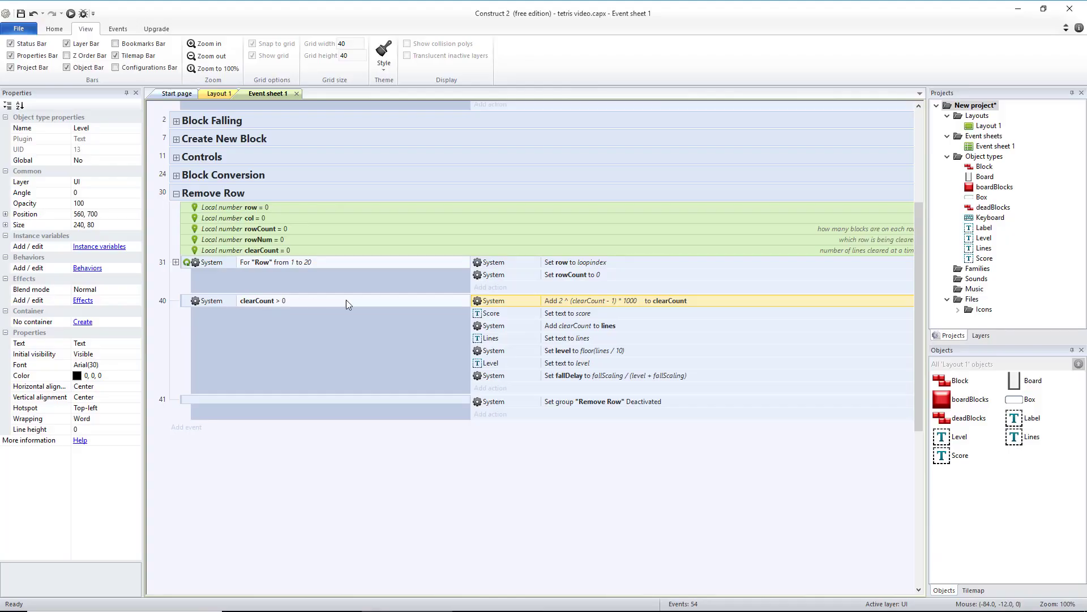
pyautogui.doubleClick(607, 301)
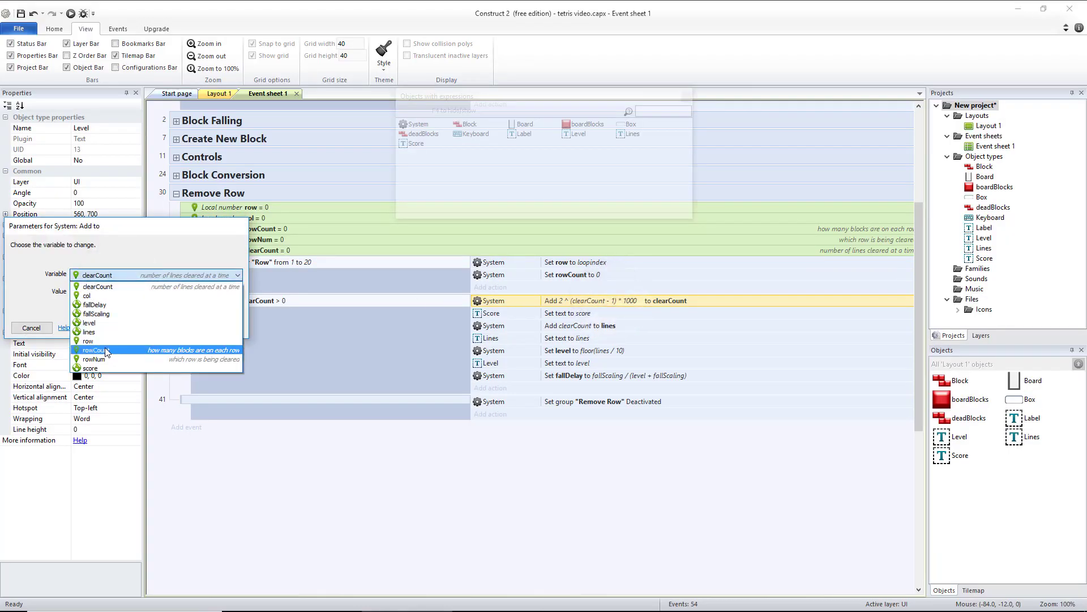
pyautogui.click(90, 367)
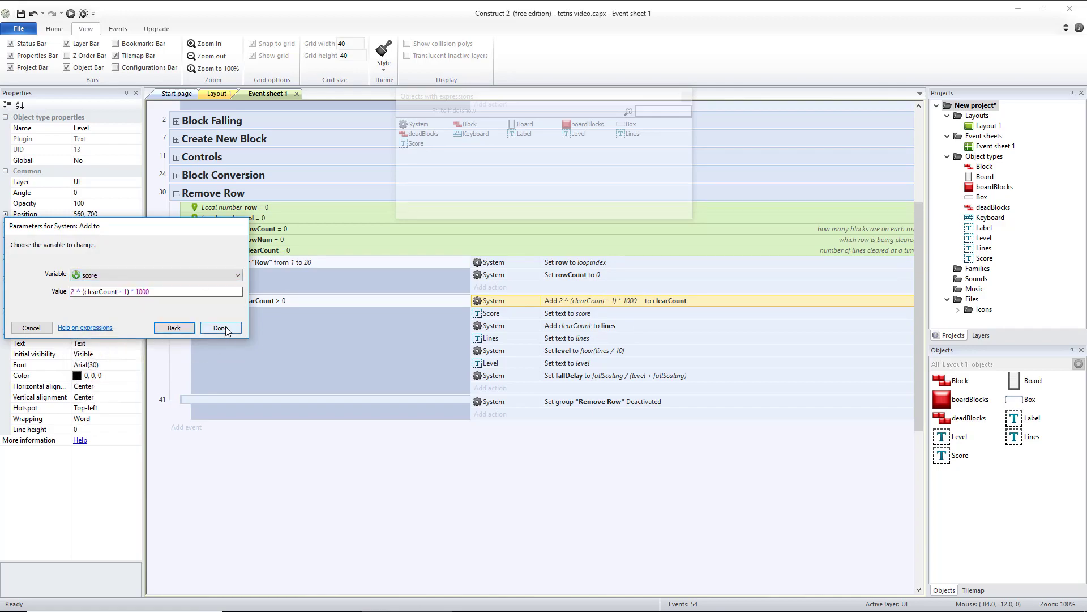
pyautogui.click(220, 327)
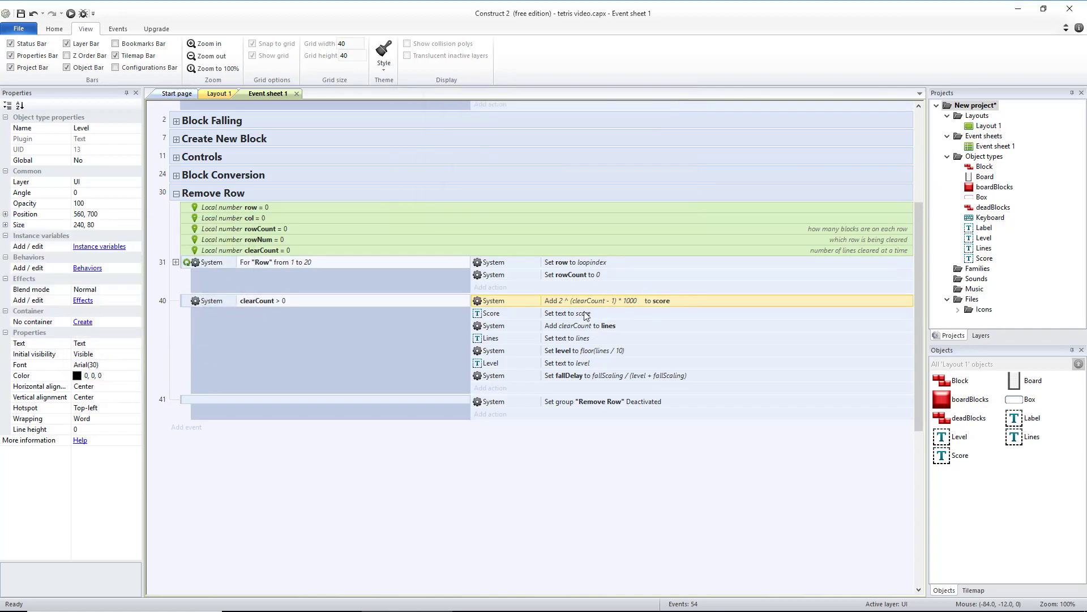